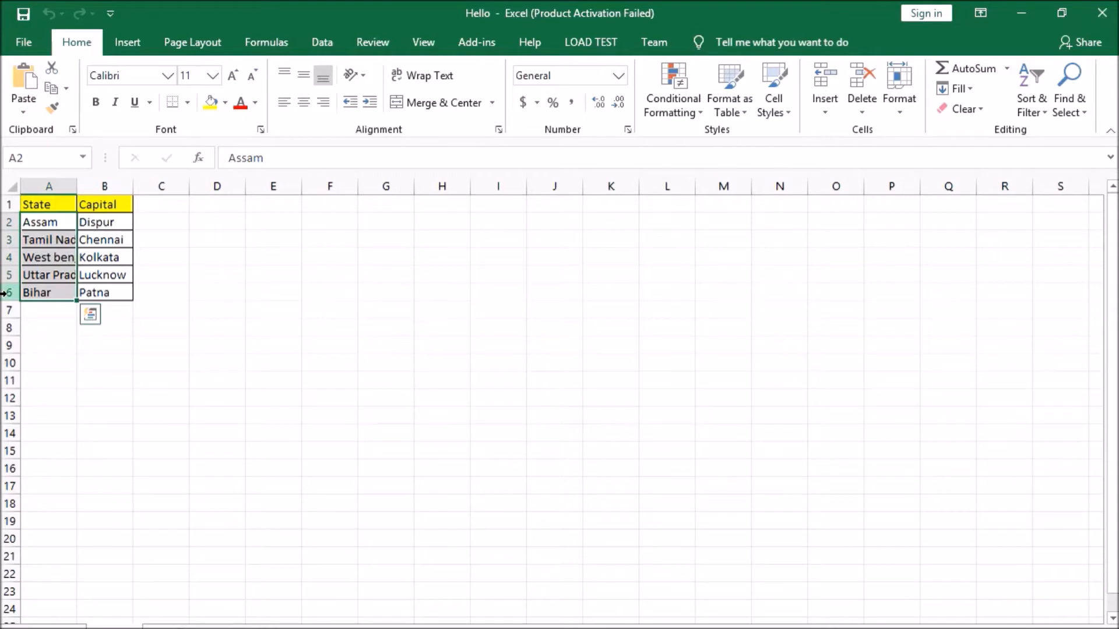
{"action": "mouse_move", "coordinate": [64, 227]}
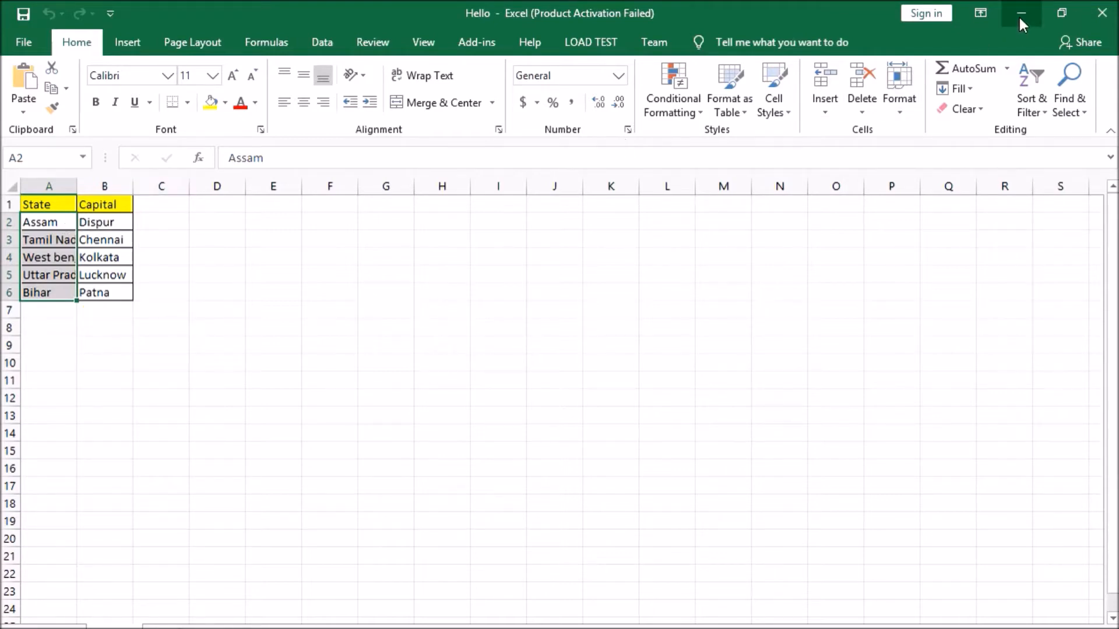
{"action": "mouse_move", "coordinate": [1021, 13]}
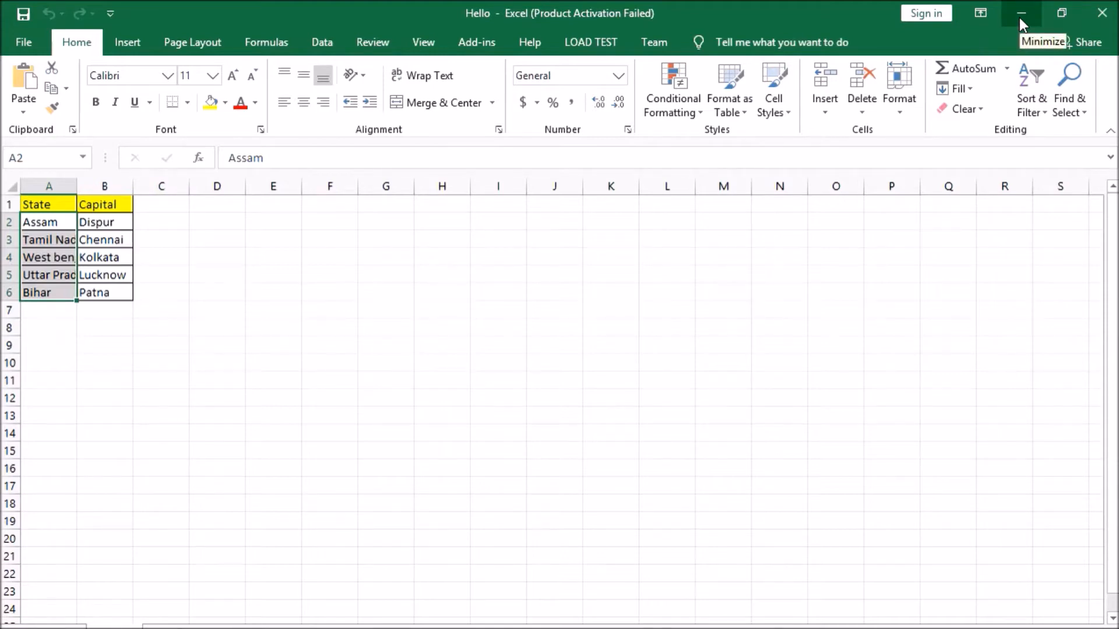
Step: Write 'import openpyxl' as the first line of the empty new1.py script
{"action": "left_click", "coordinate": [1021, 13]}
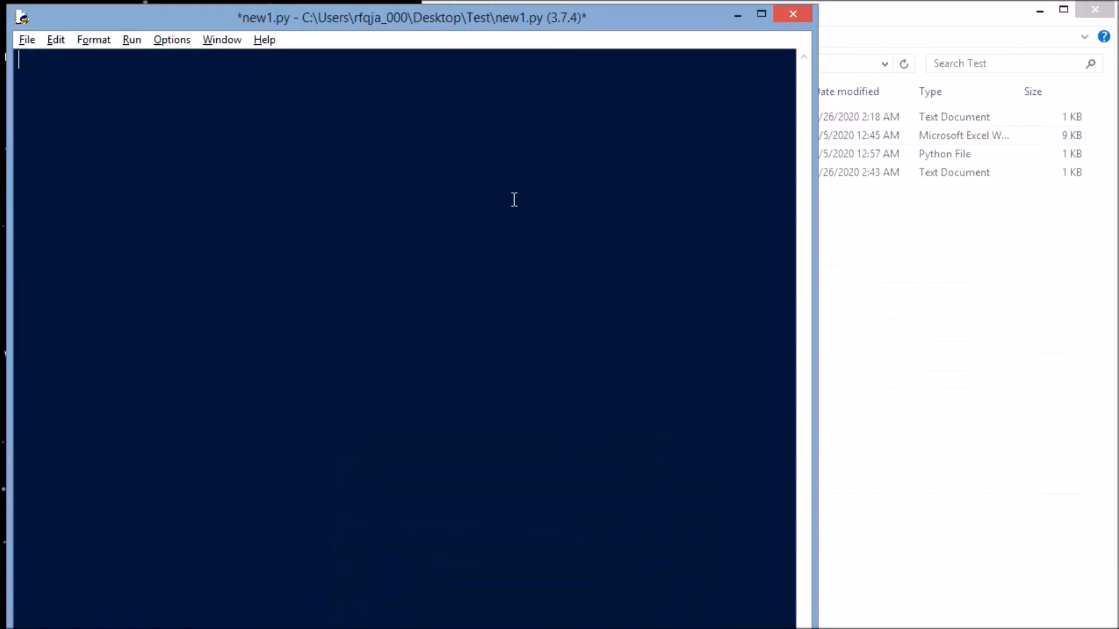
{"action": "type", "text": "impo"}
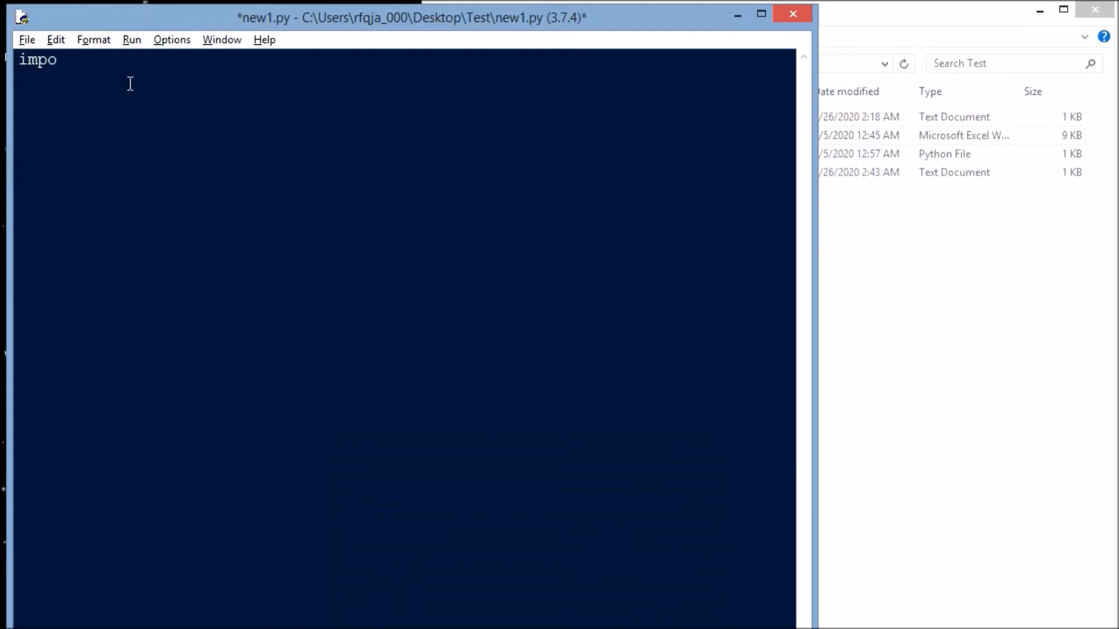
{"action": "type", "text": "rt ope"}
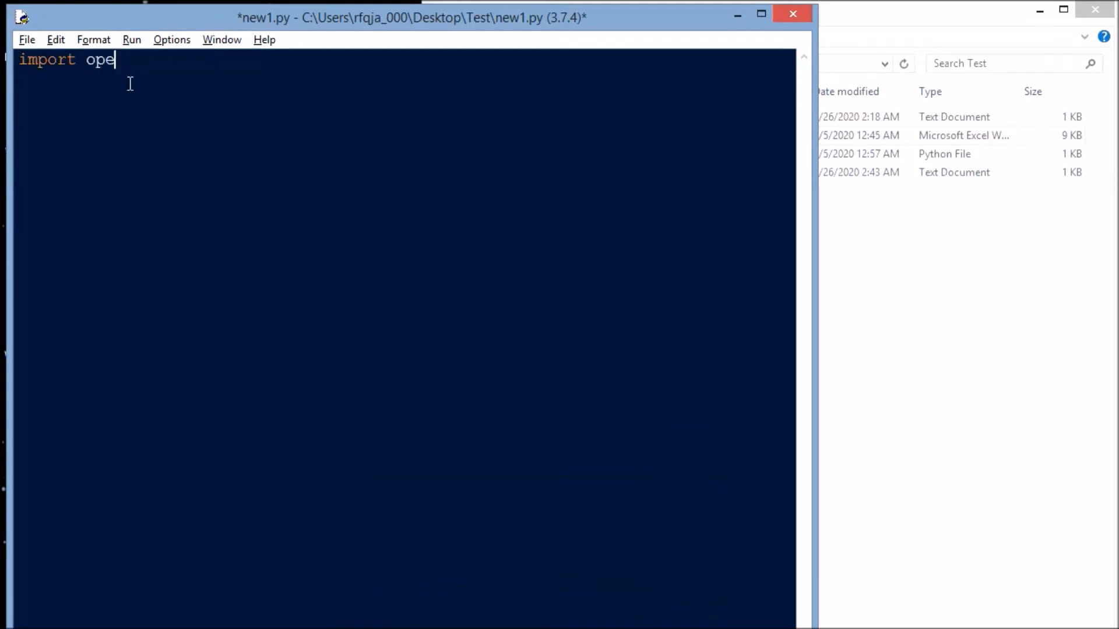
{"action": "type", "text": "npyxl"}
{"action": "type", "text": "path"}
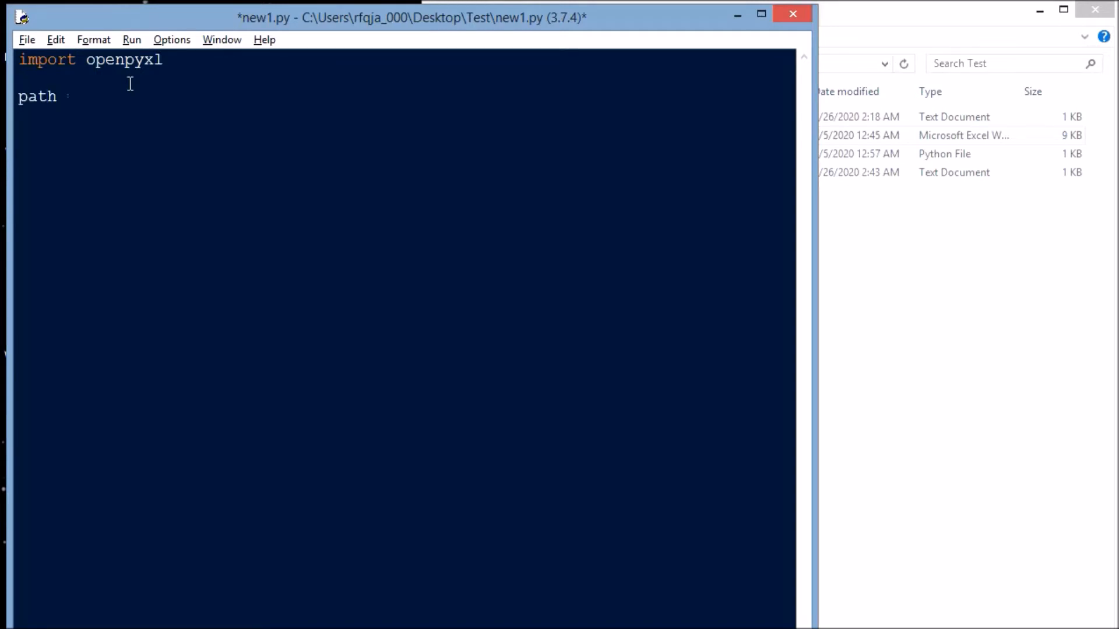
Step: Begin the path assignment as a raw string, path =r".\, fixing the doubled characters
{"action": "type", "text": "=r"}
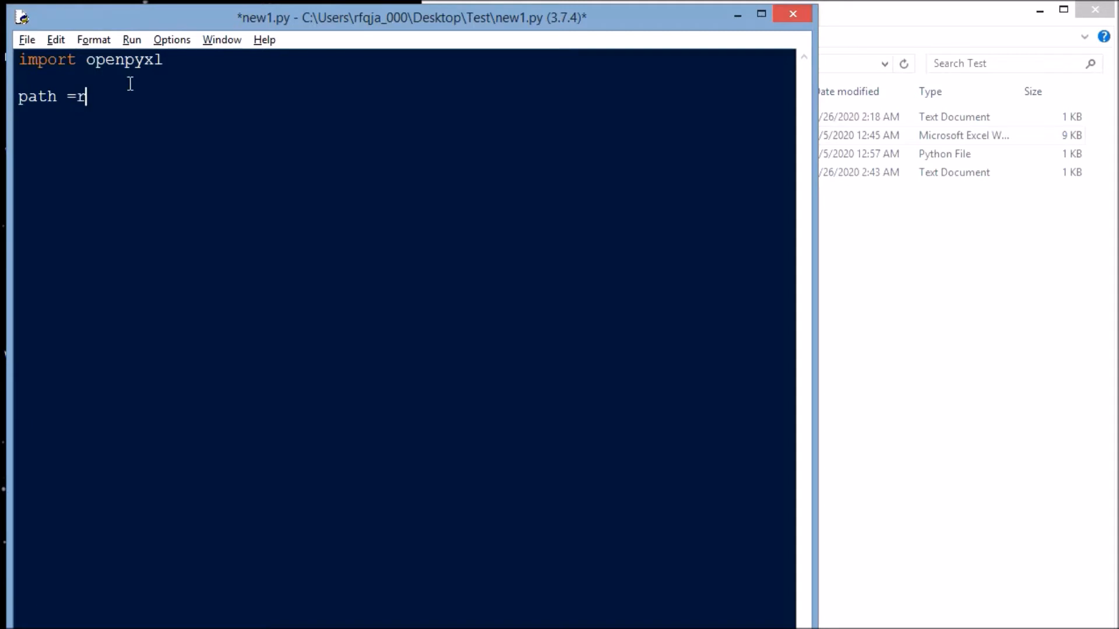
{"action": "type", "text": "r\""}
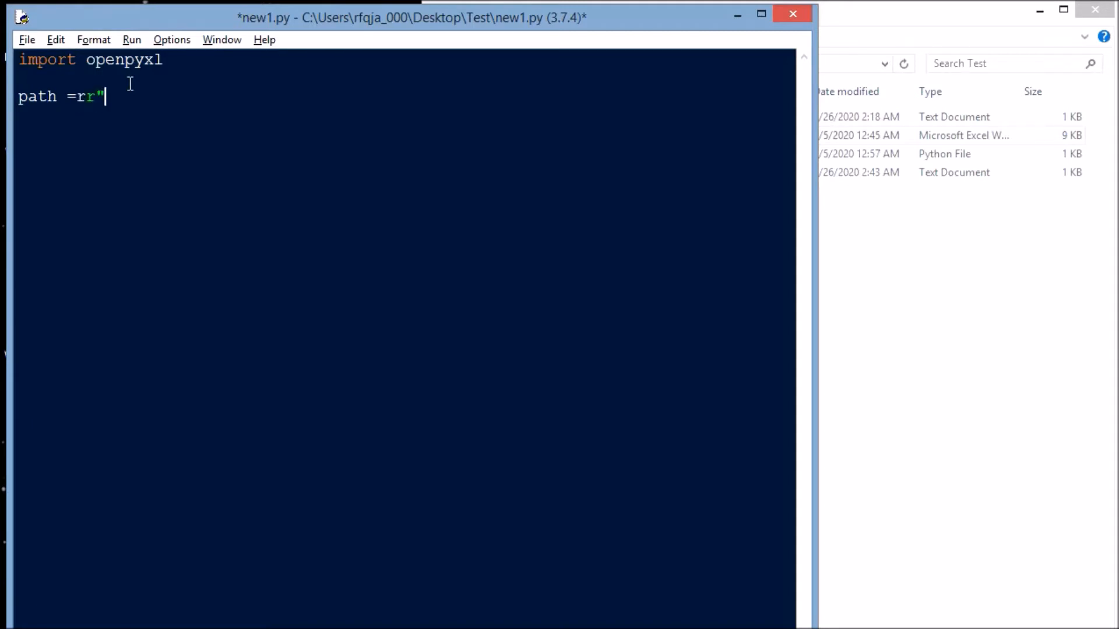
{"action": "key", "text": "backspace"}
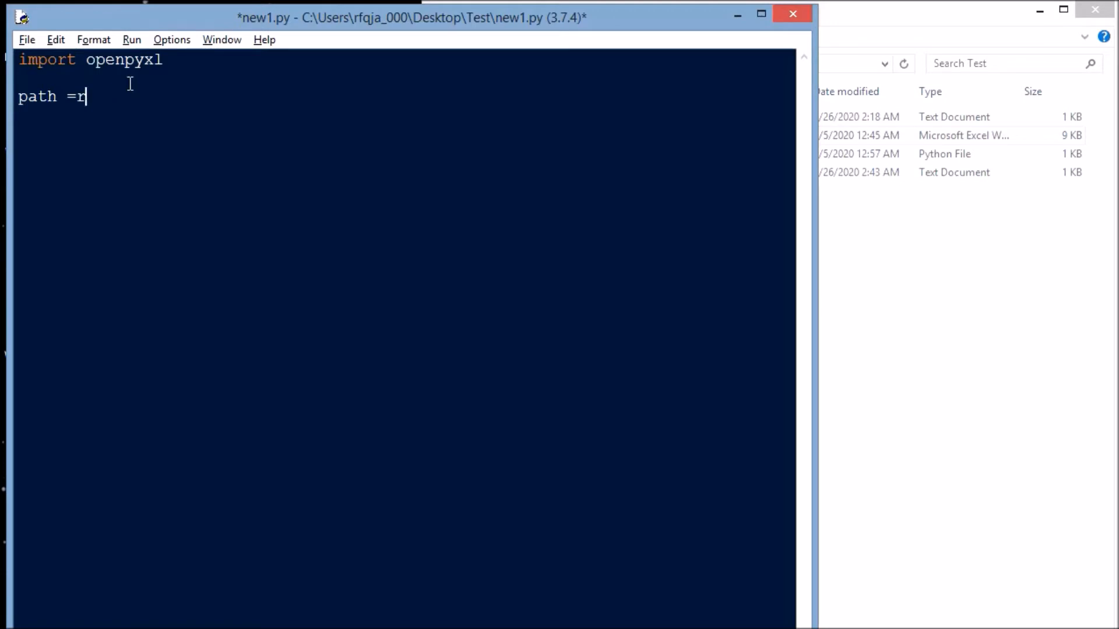
{"action": "type", "text": "\".\\"}
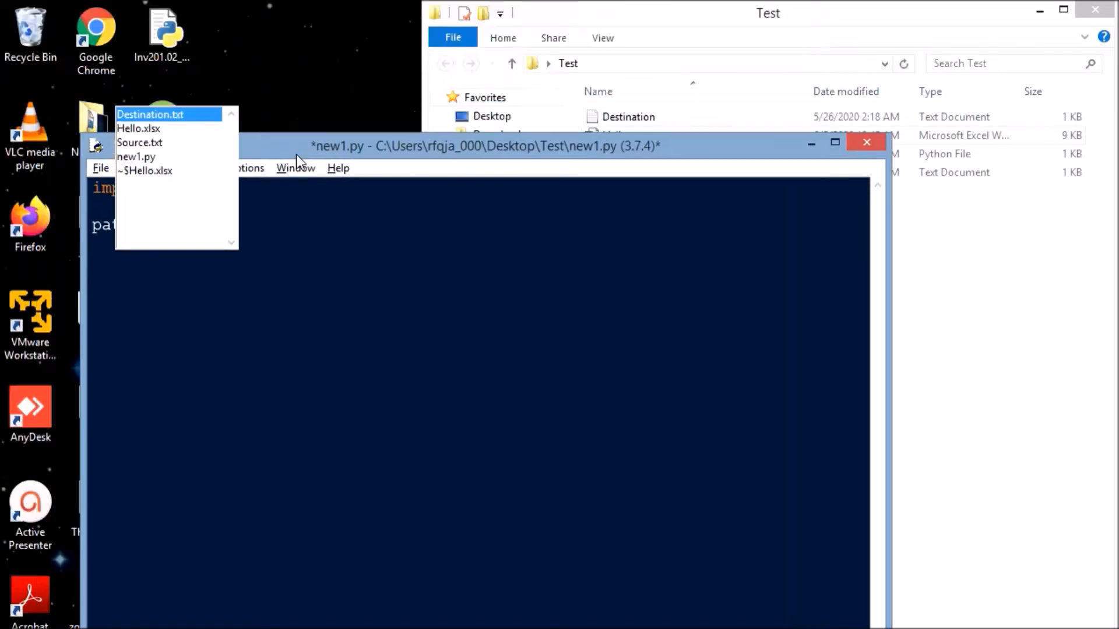
Step: Point path at Hello.xlsx, write file =openpyxl.load_workbook(path) and sheet =file.active, then start a for loop
{"action": "left_click", "coordinate": [138, 128]}
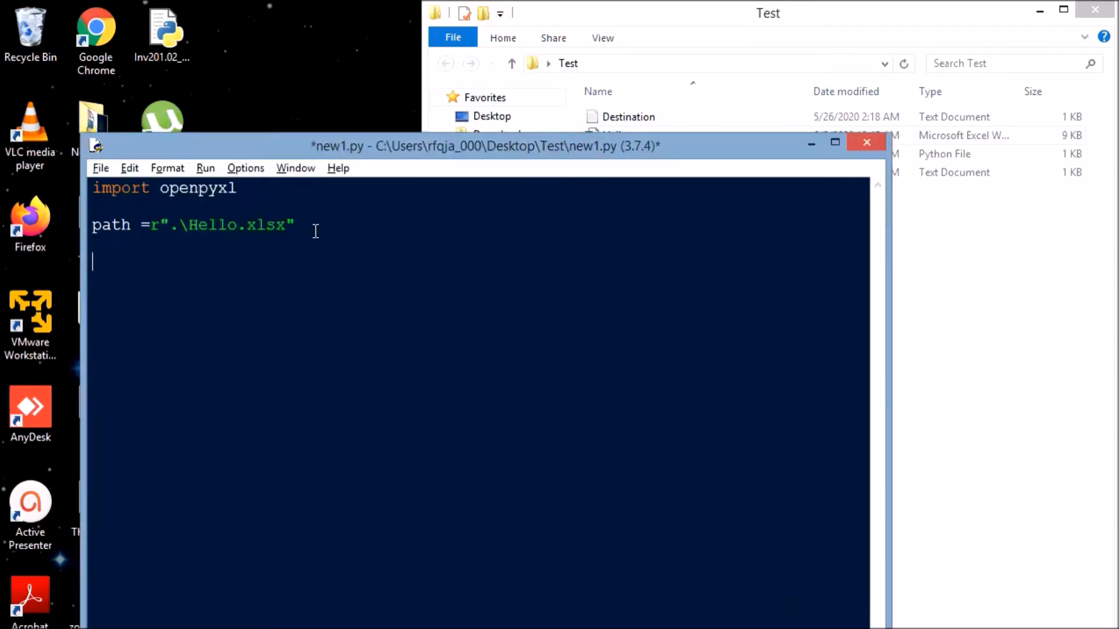
{"action": "type", "text": "file ="}
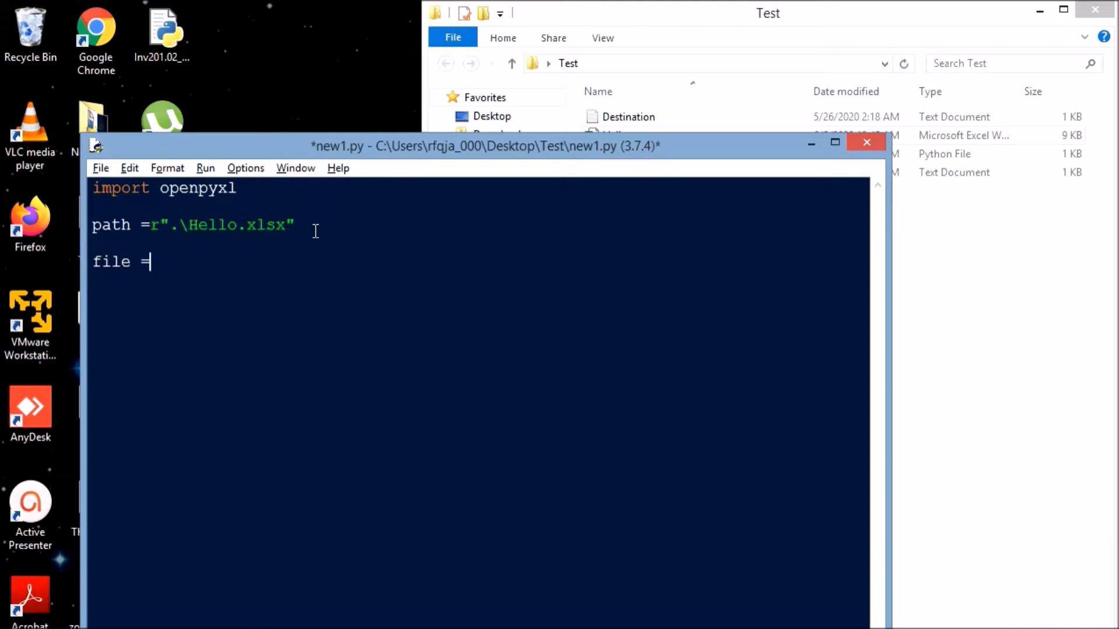
{"action": "type", "text": "openpy"}
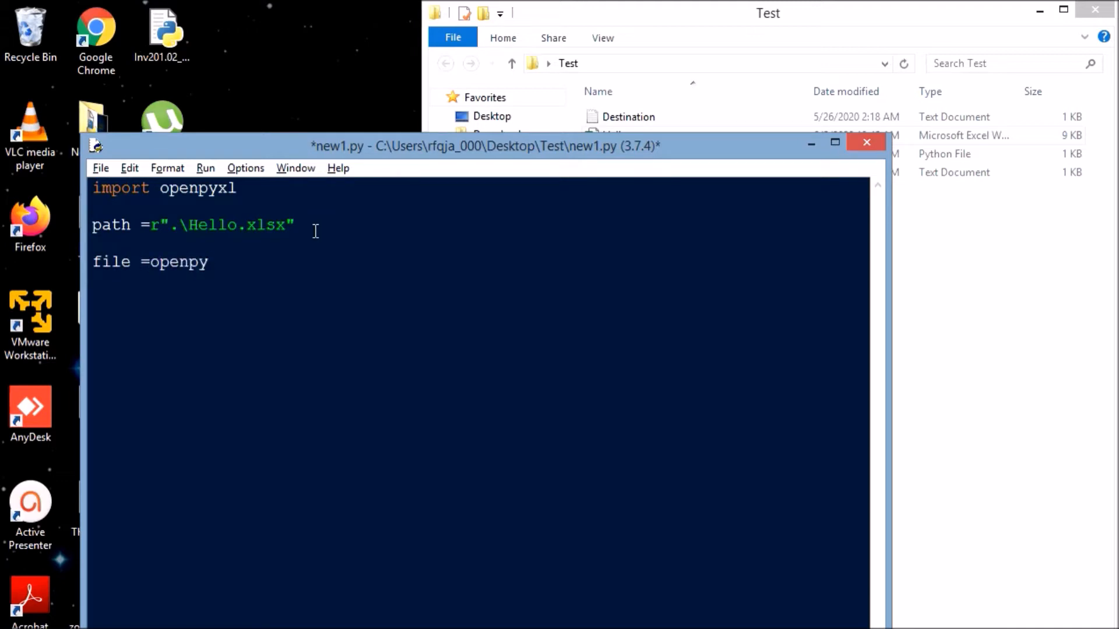
{"action": "type", "text": "xl.loa"}
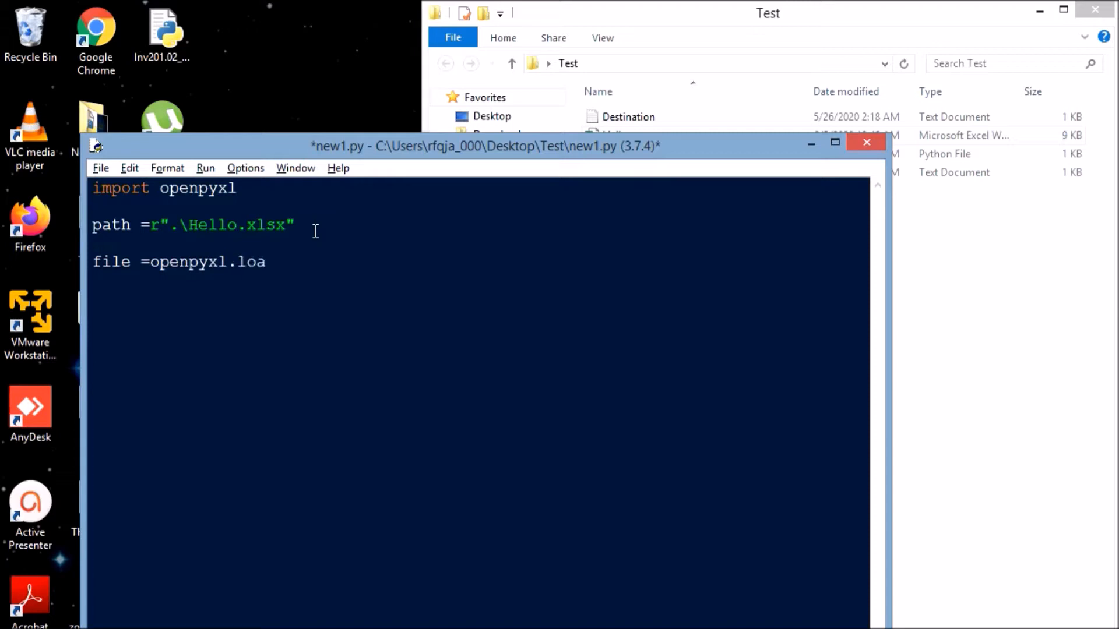
{"action": "type", "text": "d_workbo"}
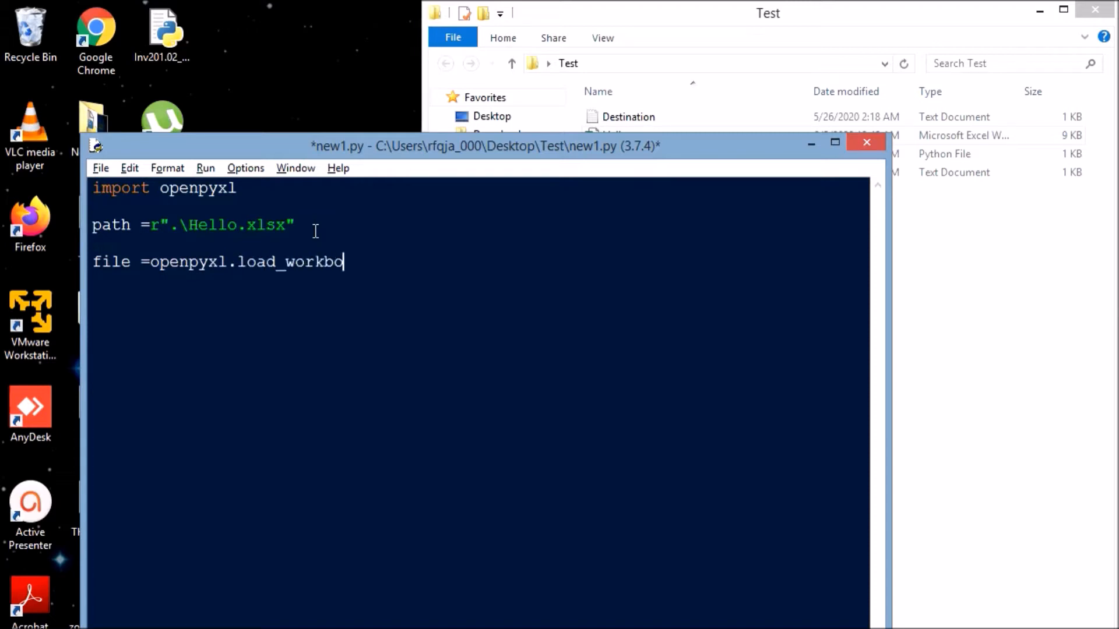
{"action": "type", "text": "ok("}
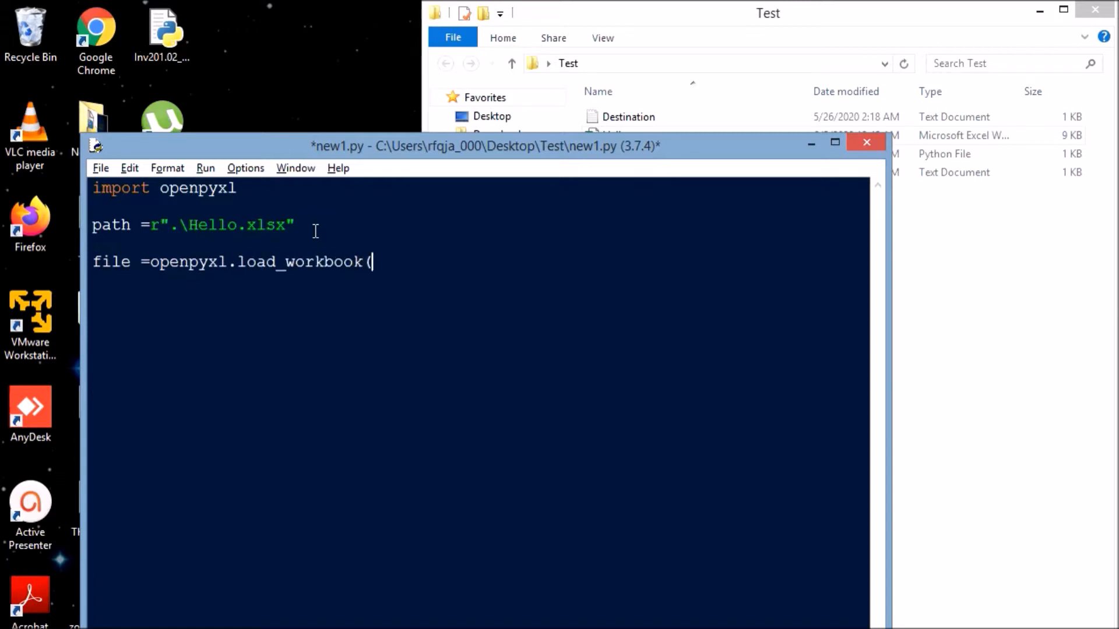
{"action": "type", "text": "path"}
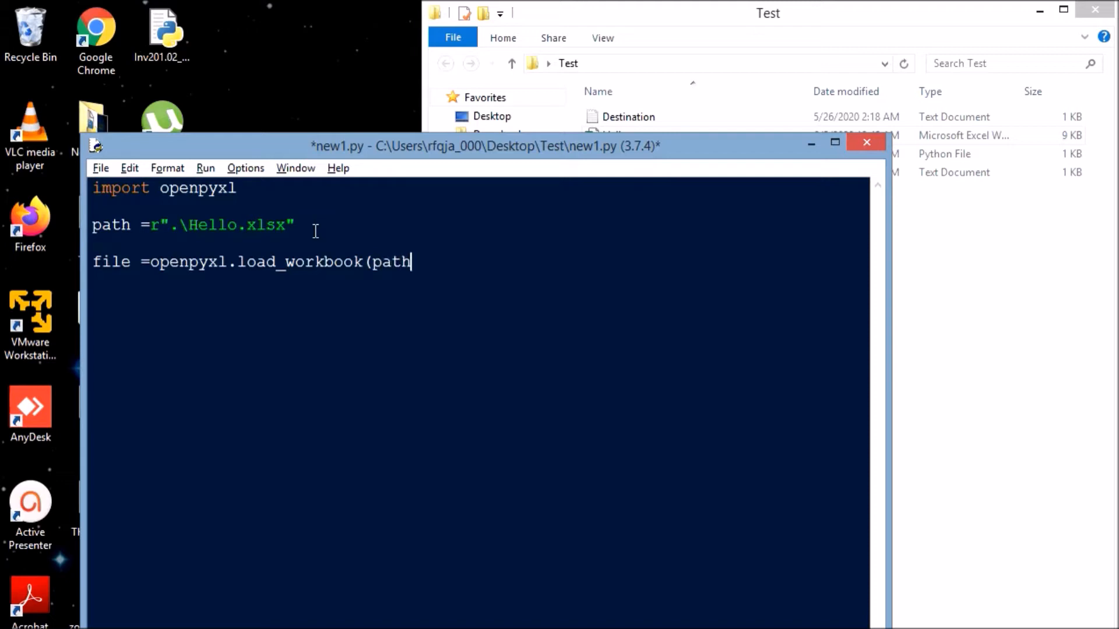
{"action": "type", "text": ")"}
{"action": "type", "text": "sheet ="}
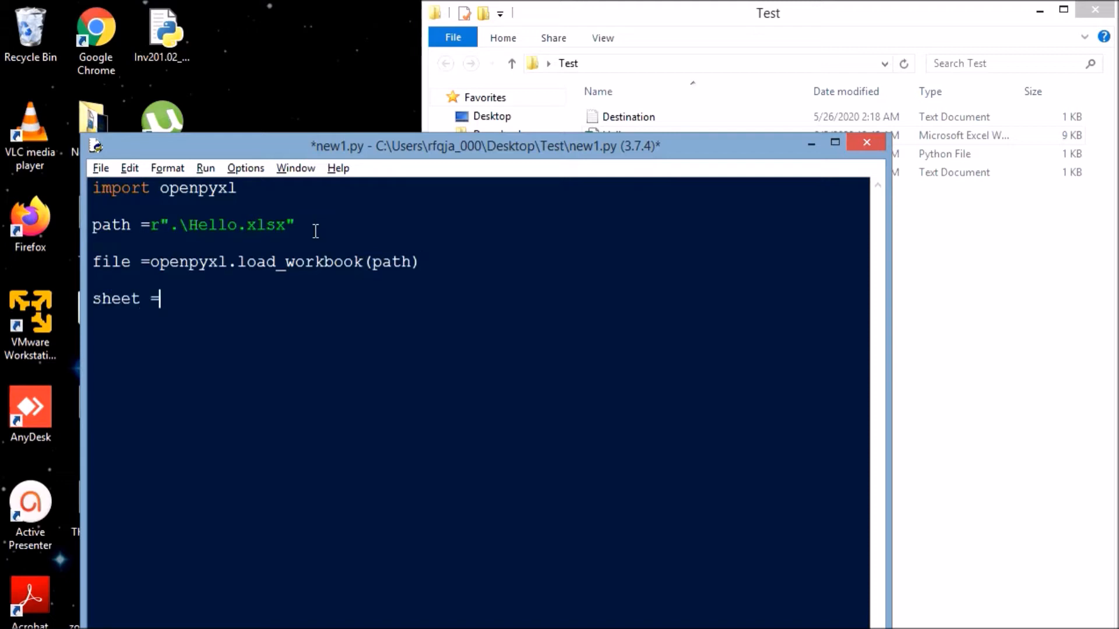
{"action": "type", "text": "file.active"}
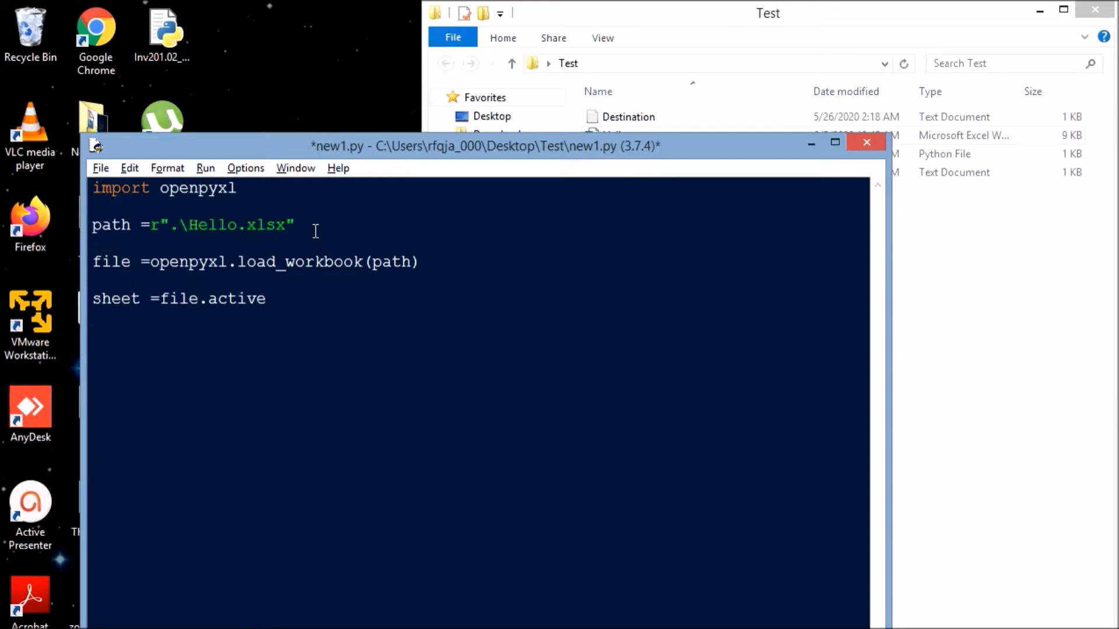
{"action": "type", "text": "for"}
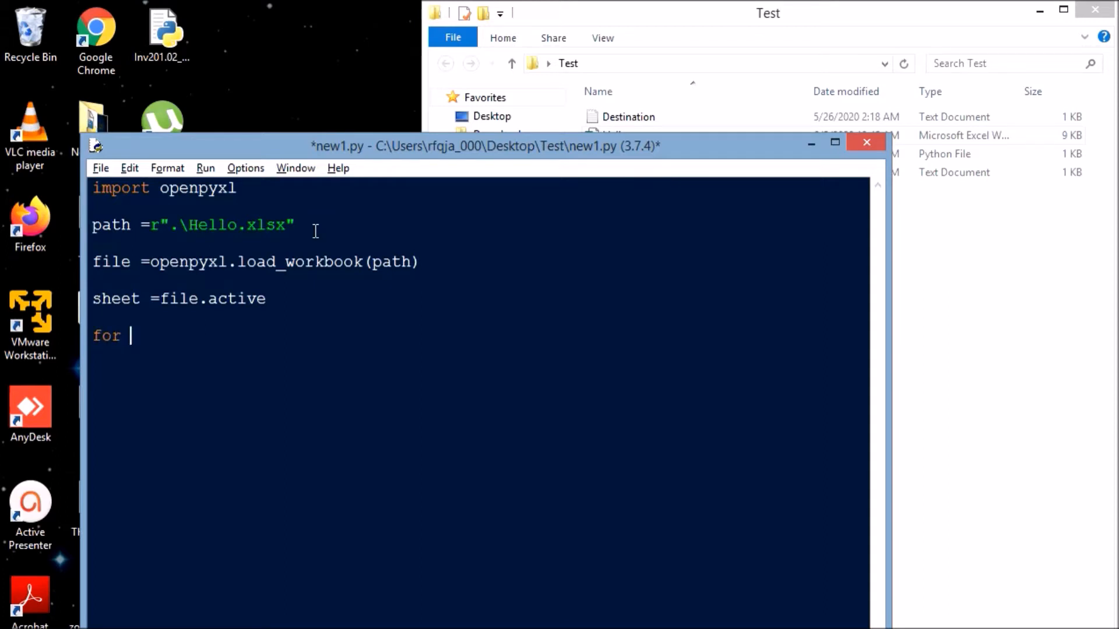
Step: Write 'for cell in iter_rows(min_row=', correcting the mistyped rows call
{"action": "type", "text": "cell in i"}
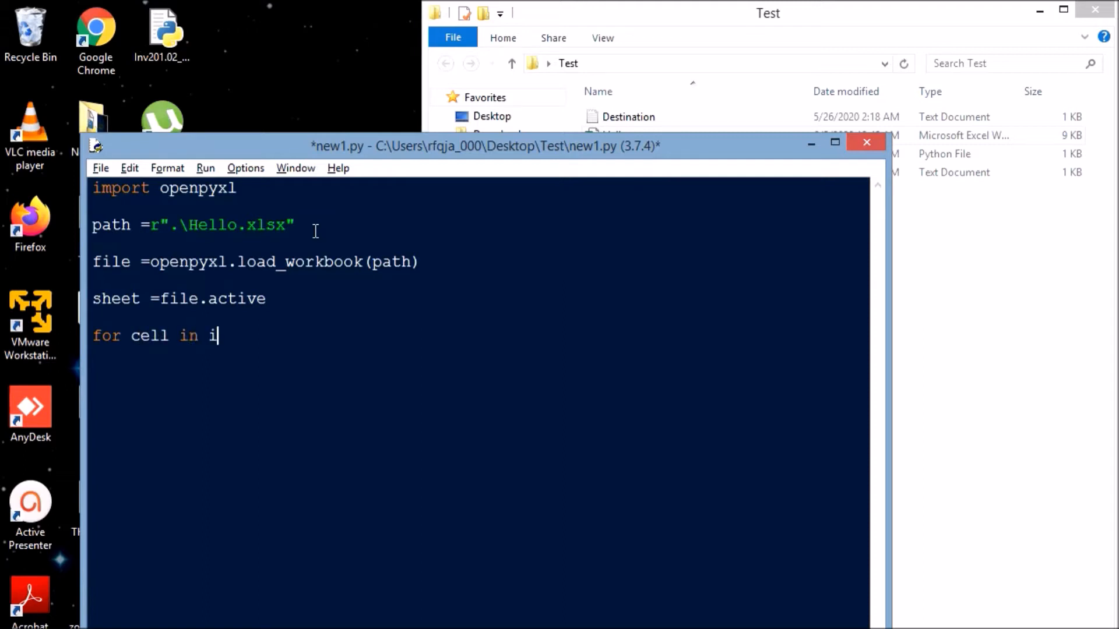
{"action": "type", "text": "ter.ro"}
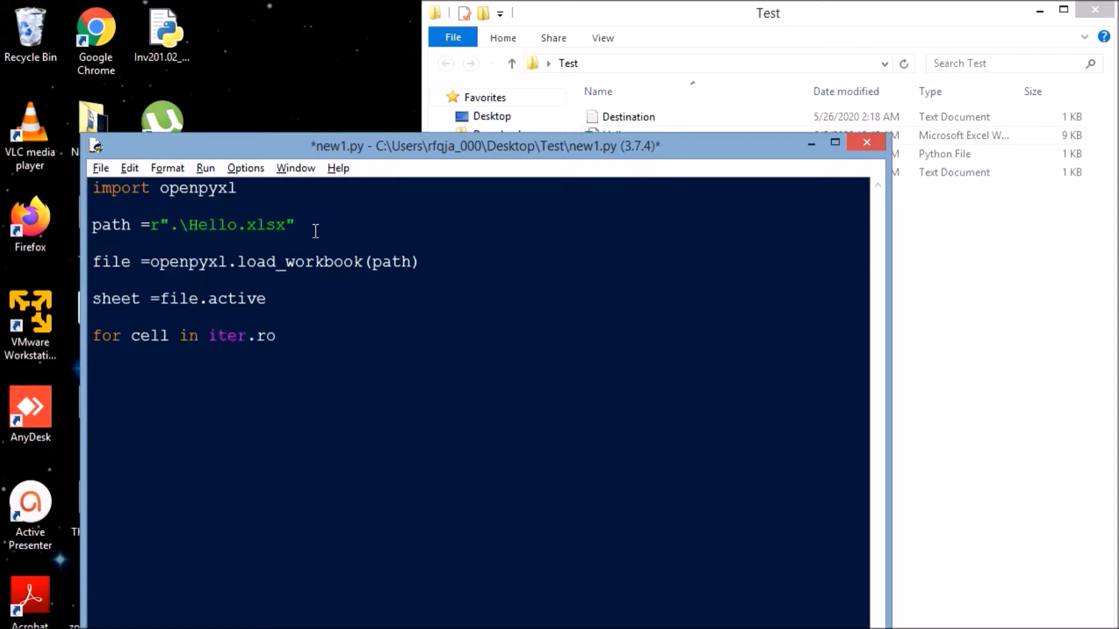
{"action": "type", "text": "ws"}
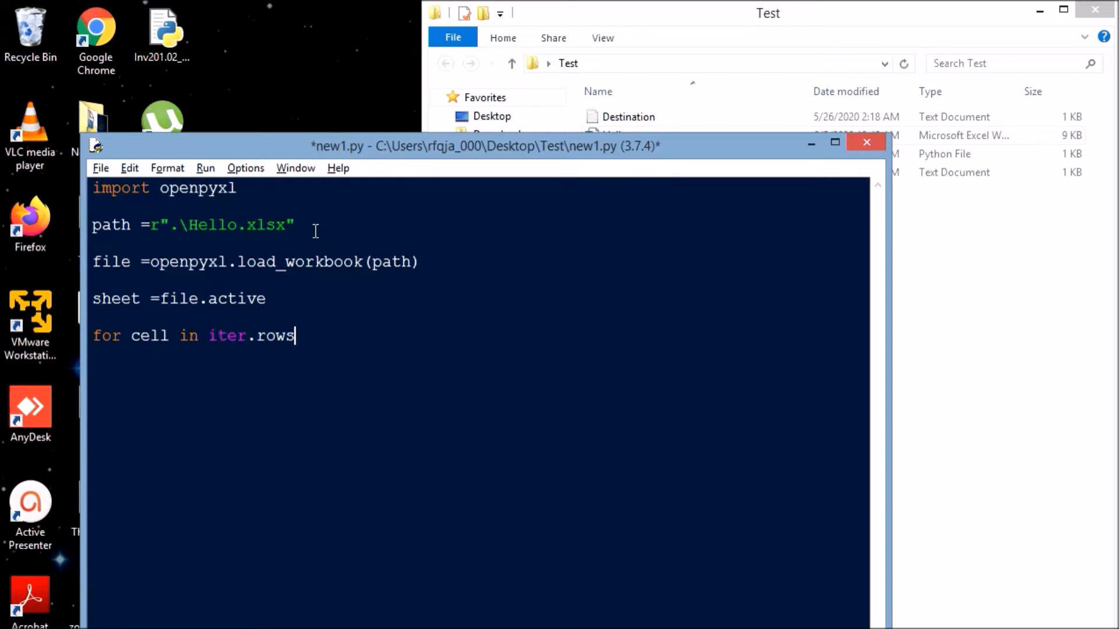
{"action": "type", "text": "("}
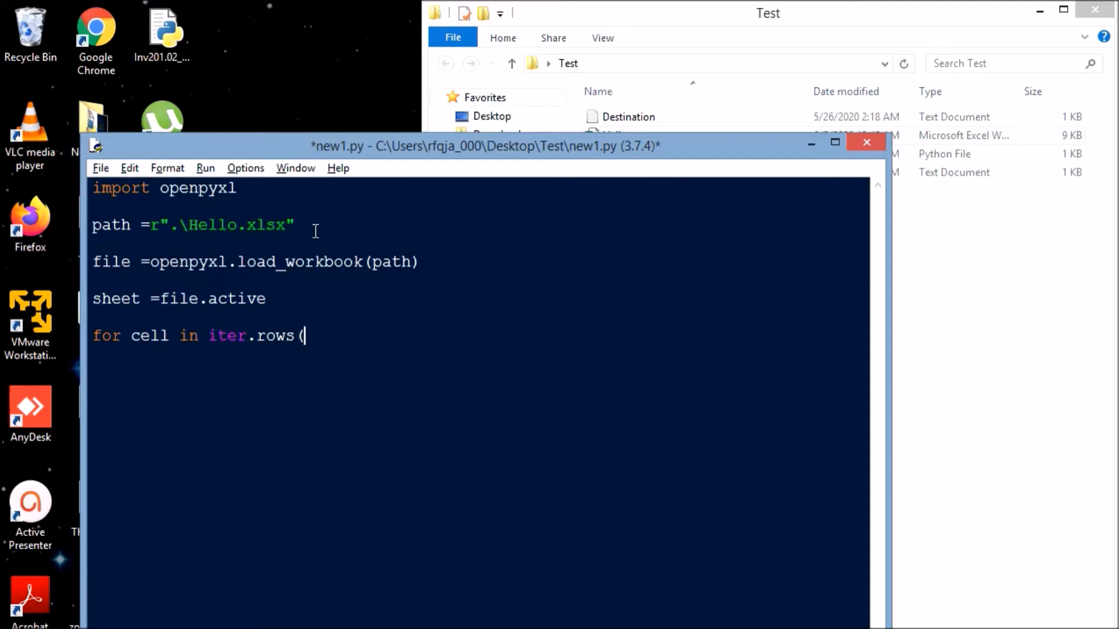
{"action": "key", "text": "BackSpace"}
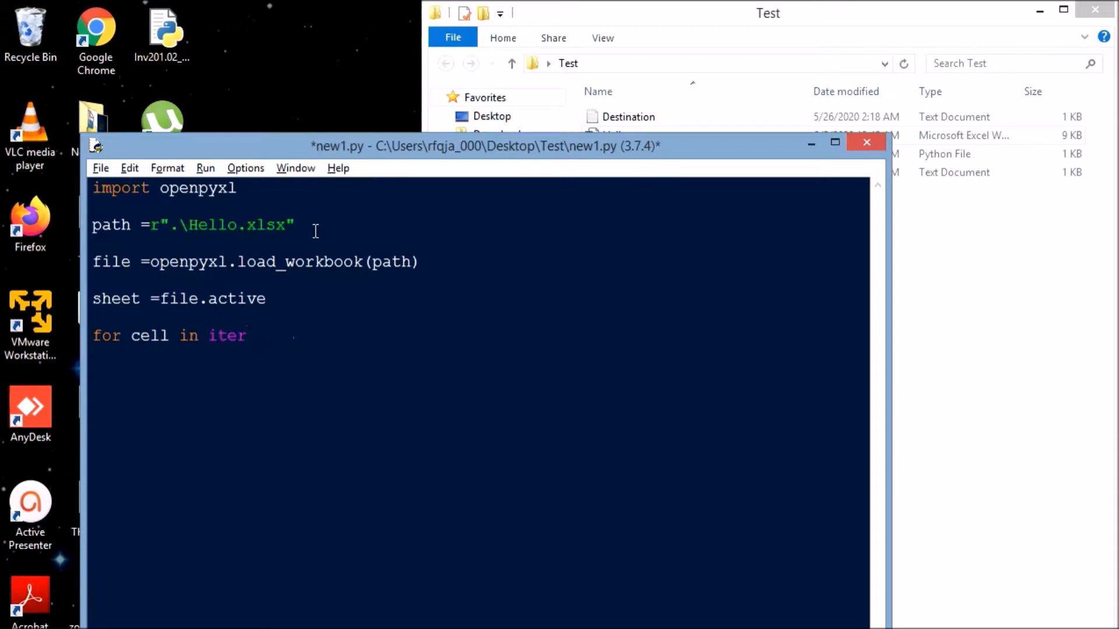
{"action": "type", "text": "_row"}
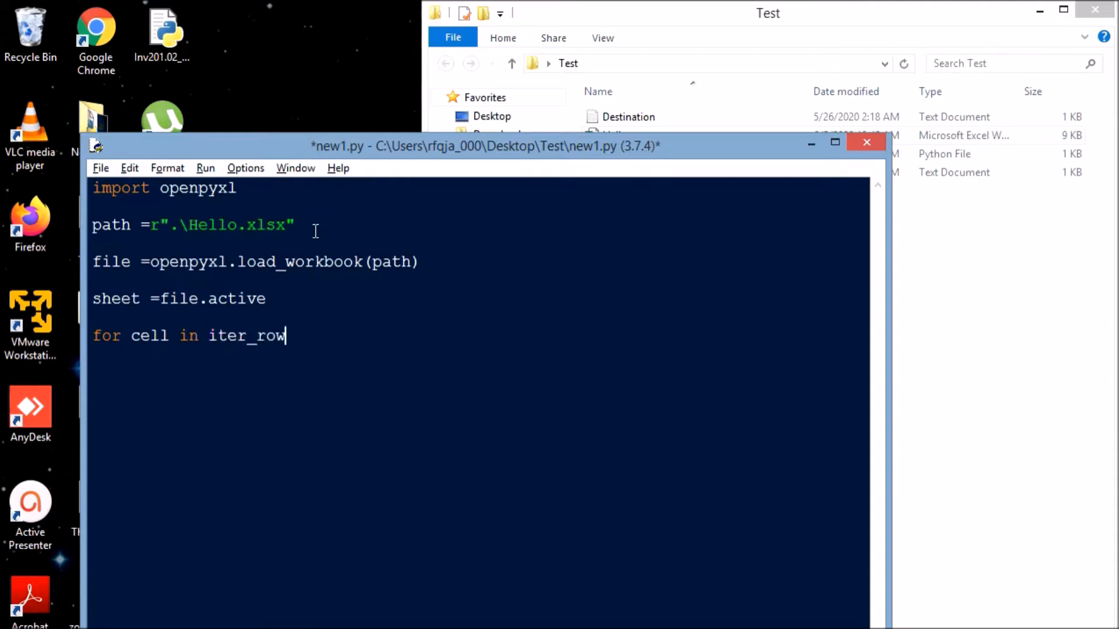
{"action": "type", "text": "s("}
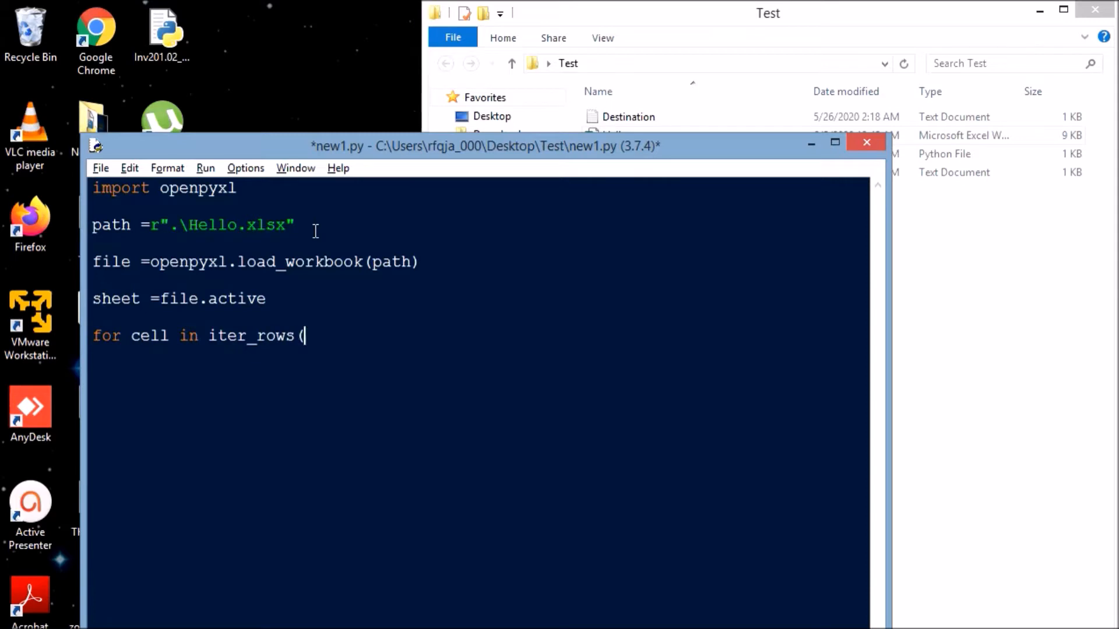
{"action": "type", "text": "min_"}
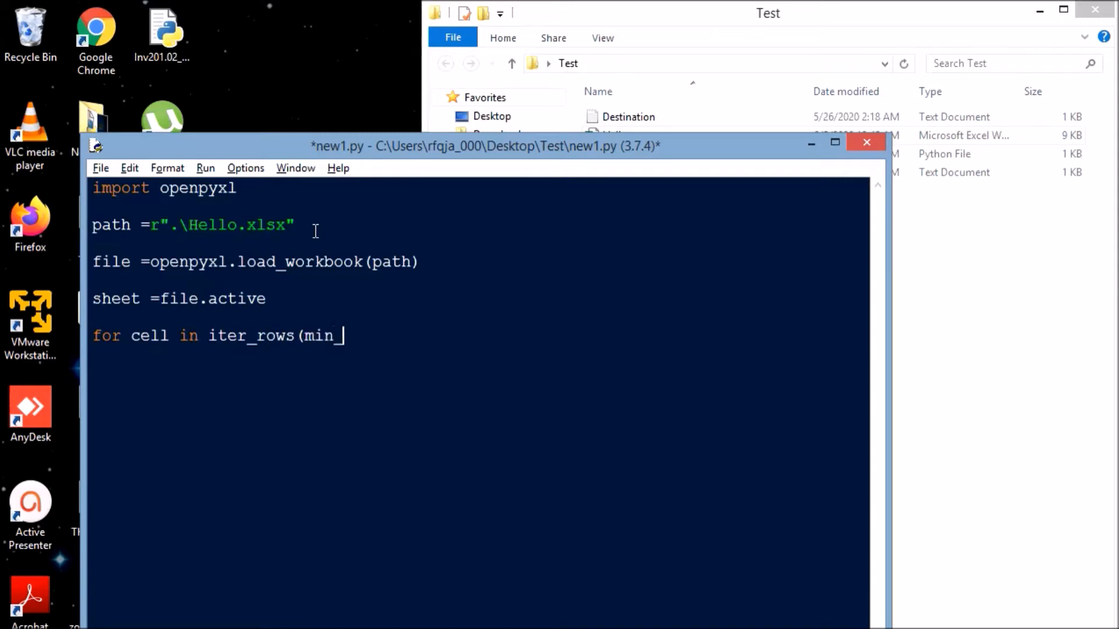
{"action": "type", "text": "row=2"}
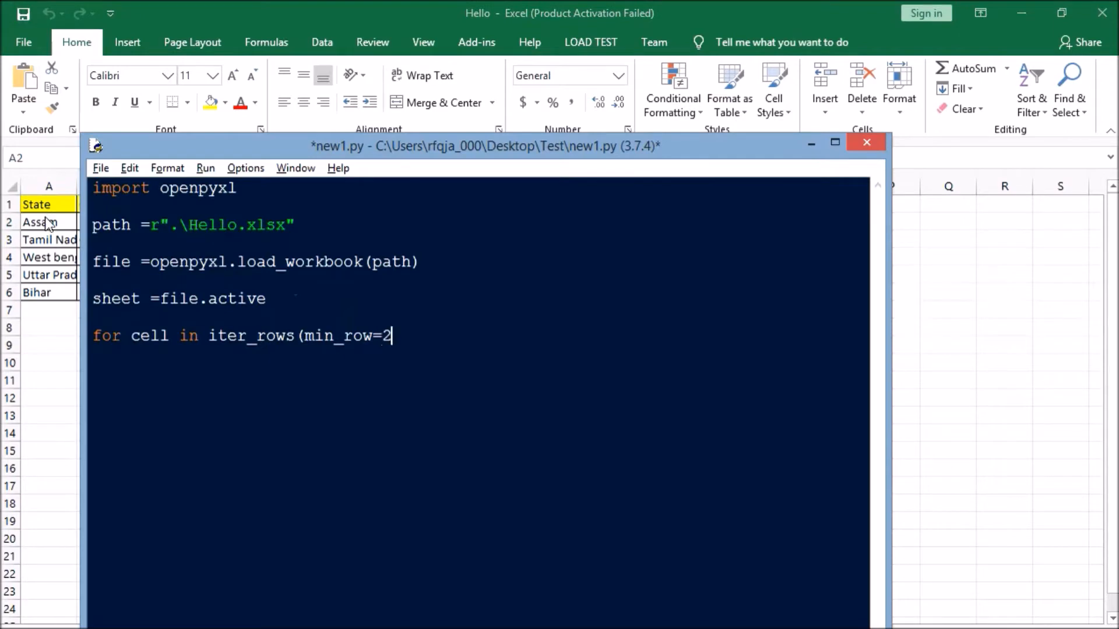
Step: Finish the iter_rows call with min_row=2, max_row=6, min_col=1, max_col=2, values_only=True
{"action": "type", "text": ",max_"}
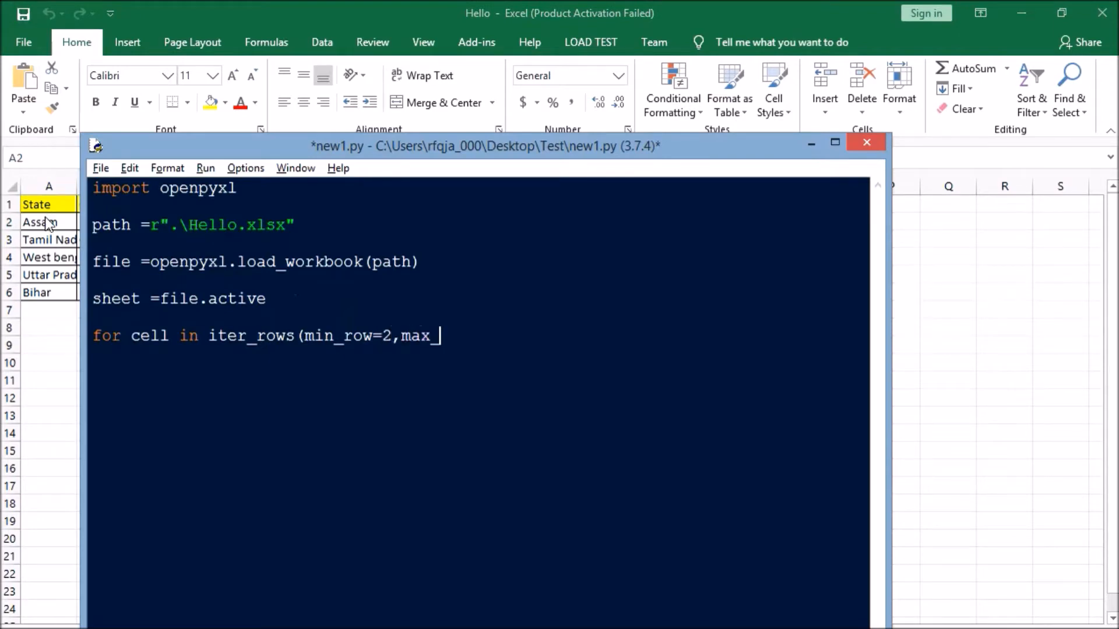
{"action": "type", "text": "row=6,"}
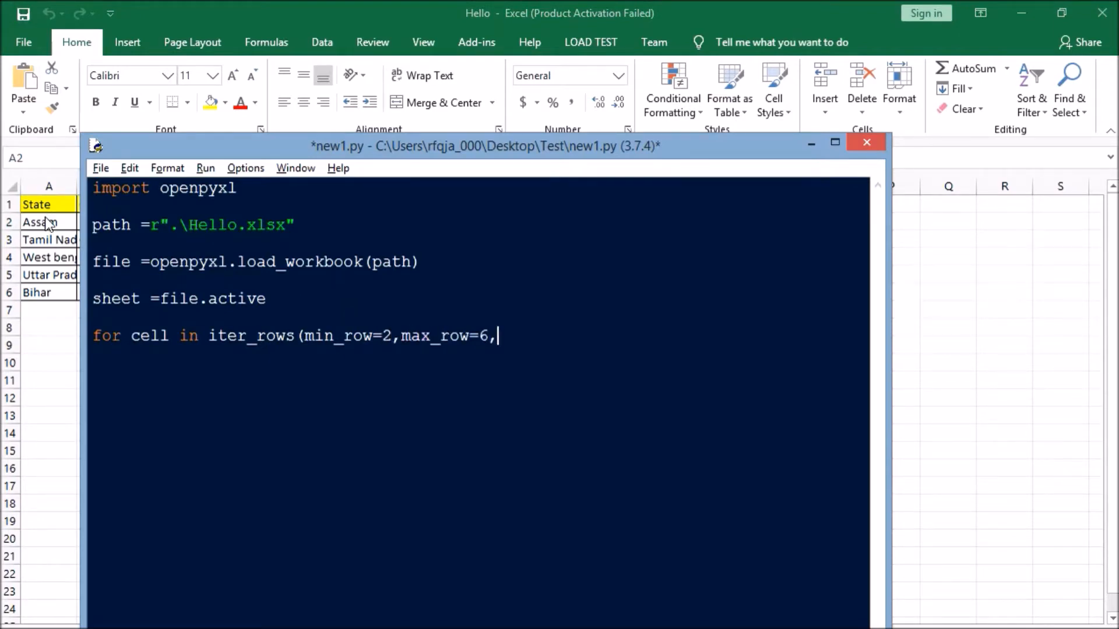
{"action": "type", "text": "min"}
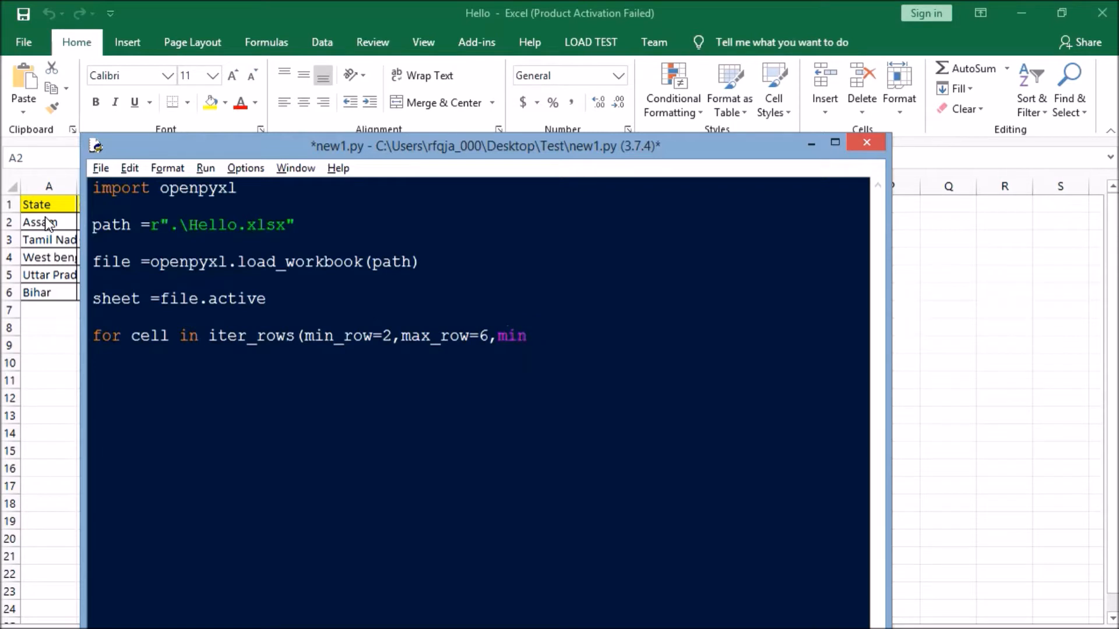
{"action": "type", "text": "_col="}
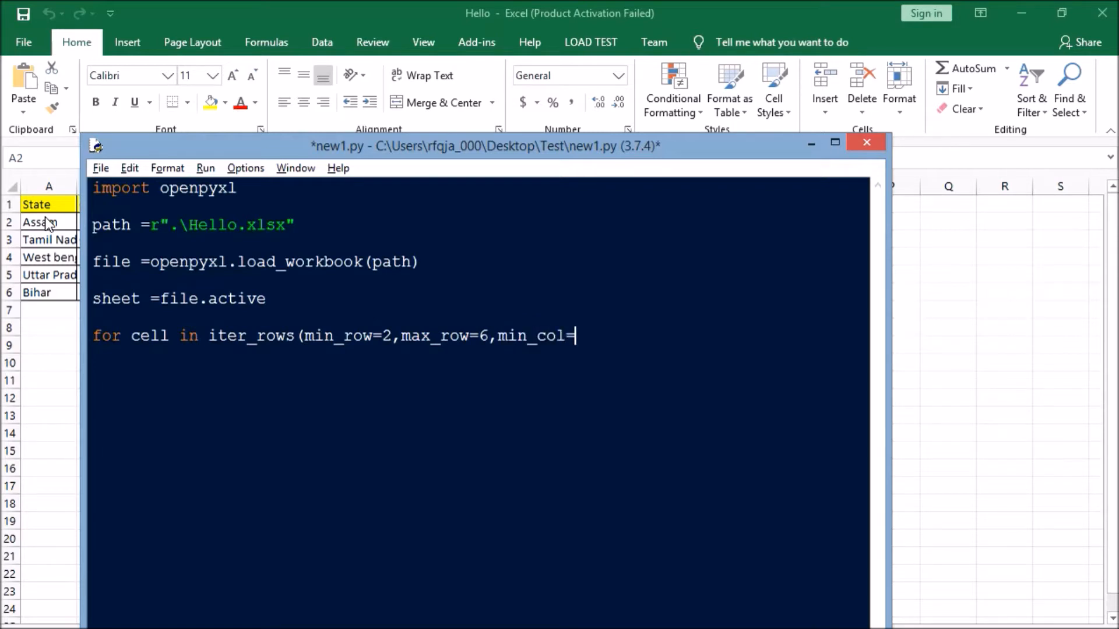
{"action": "type", "text": "1,"}
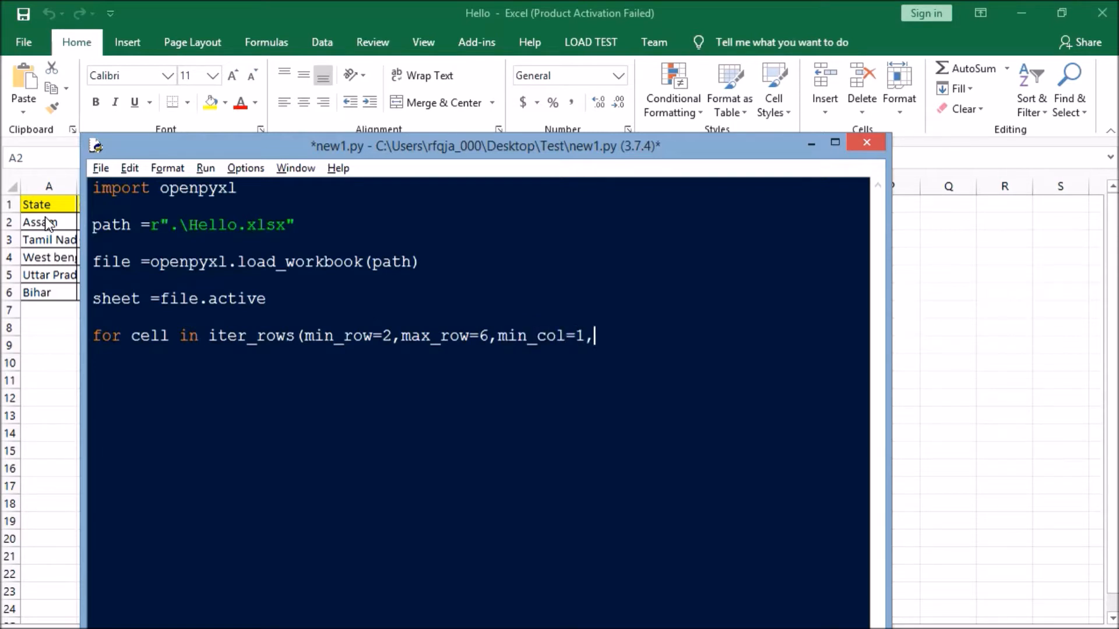
{"action": "type", "text": "max_co"}
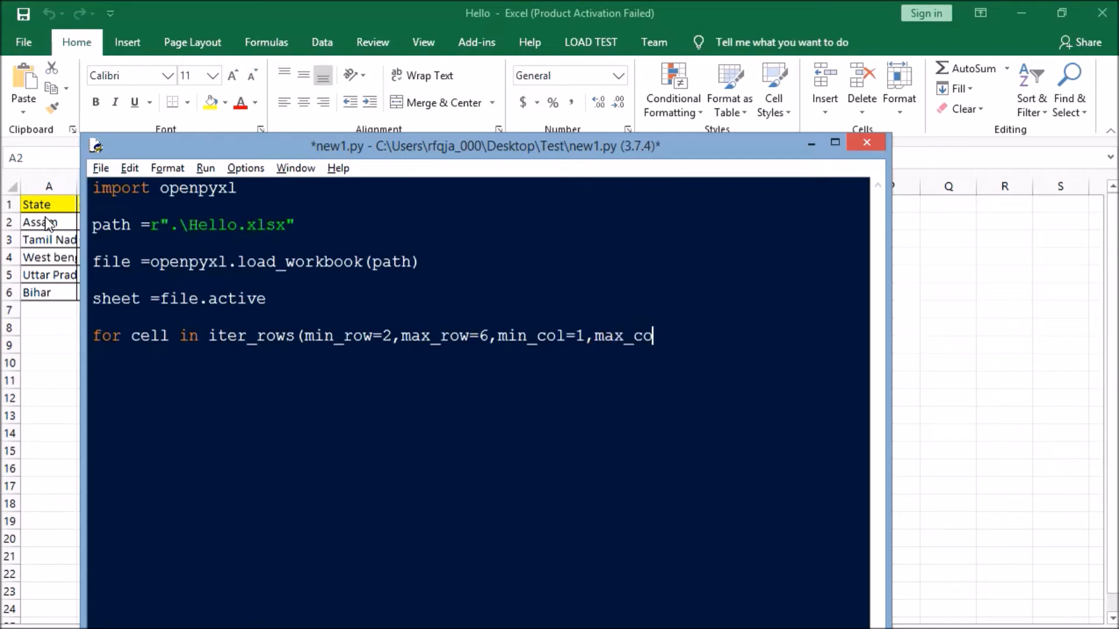
{"action": "type", "text": "l=2)"}
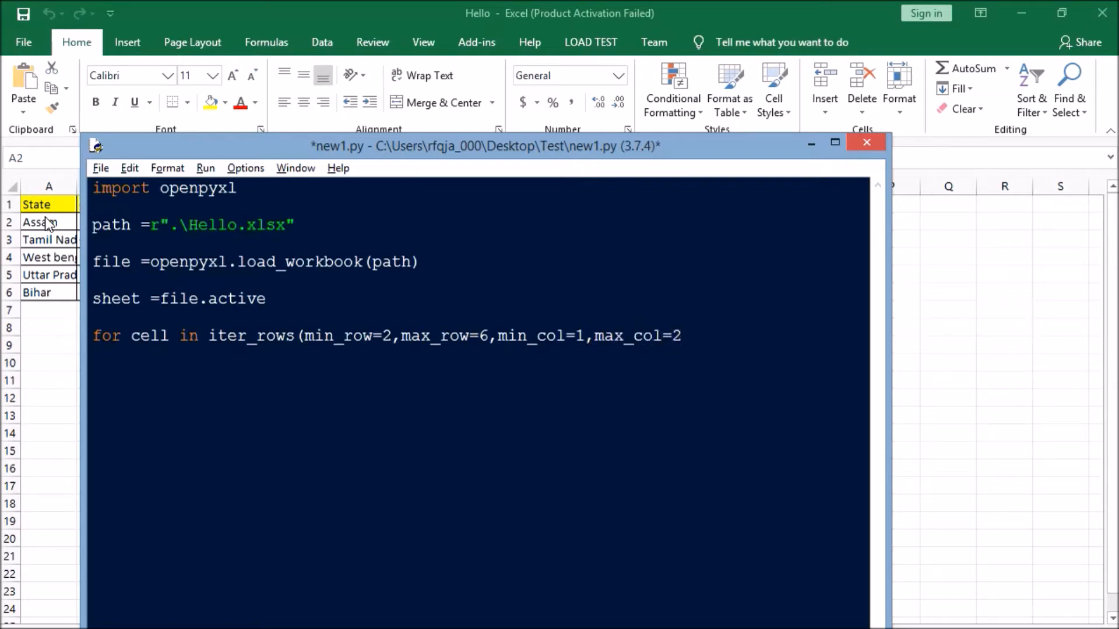
{"action": "type", "text": ",values"}
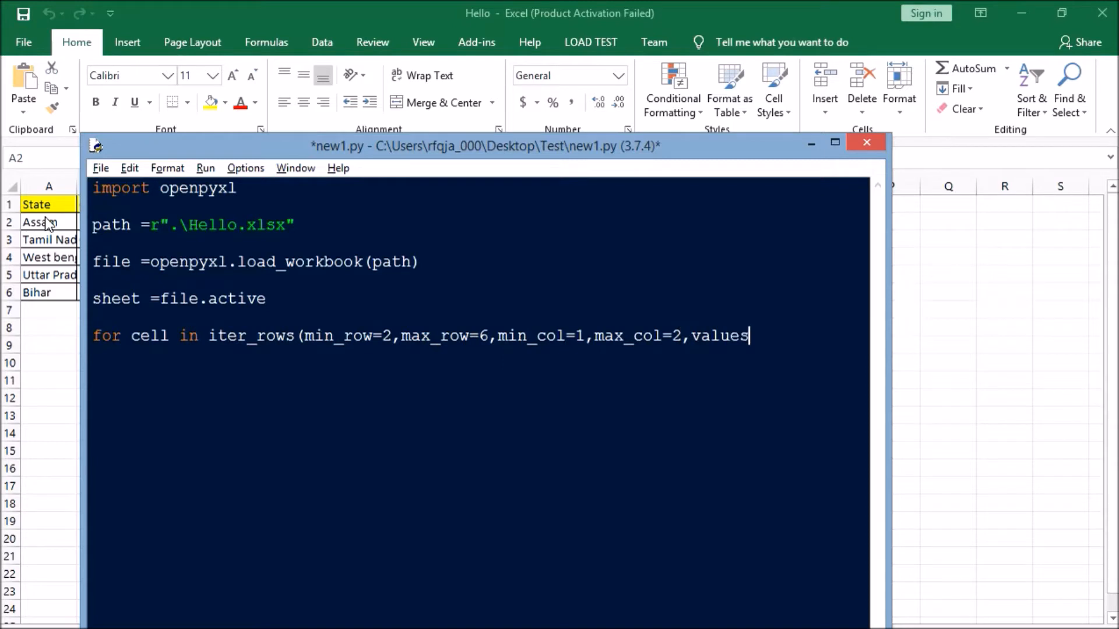
{"action": "type", "text": "_only"}
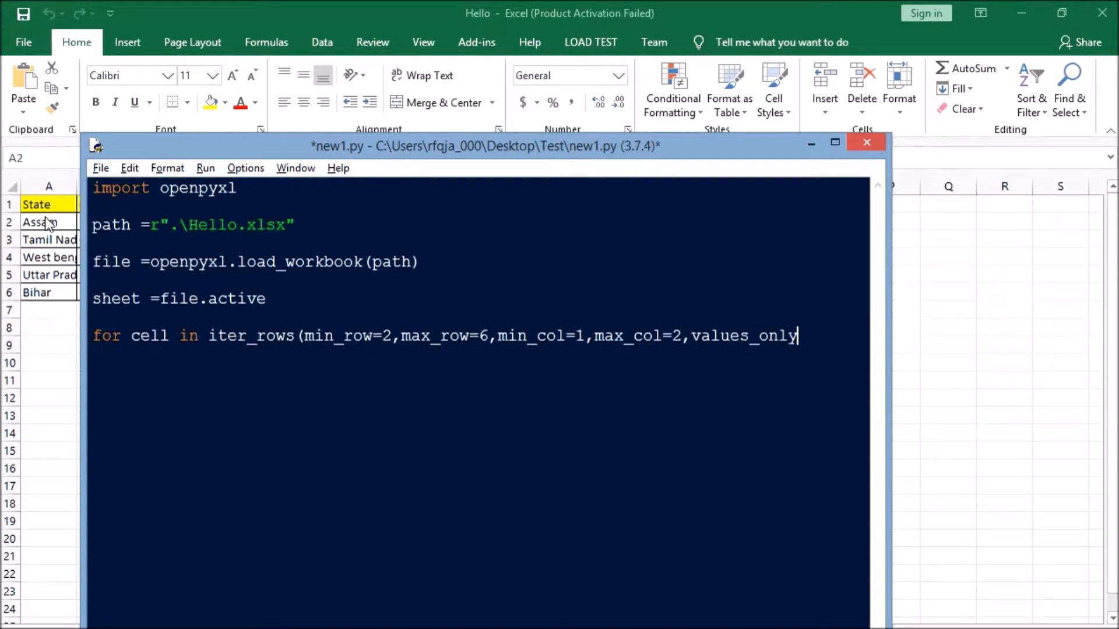
{"action": "type", "text": "=True"}
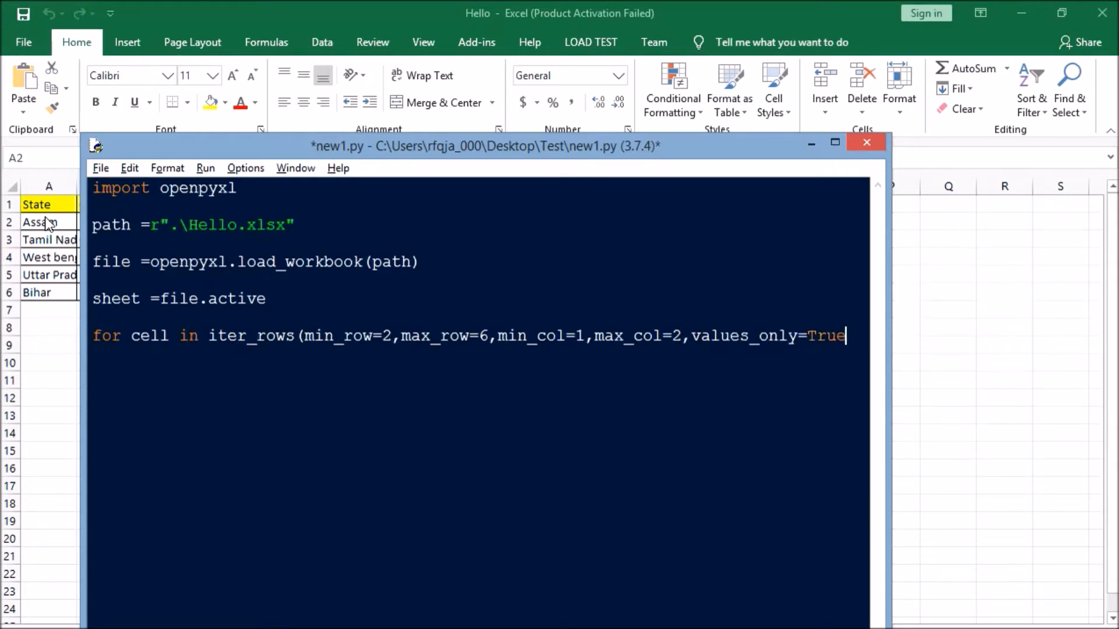
{"action": "type", "text": "):"}
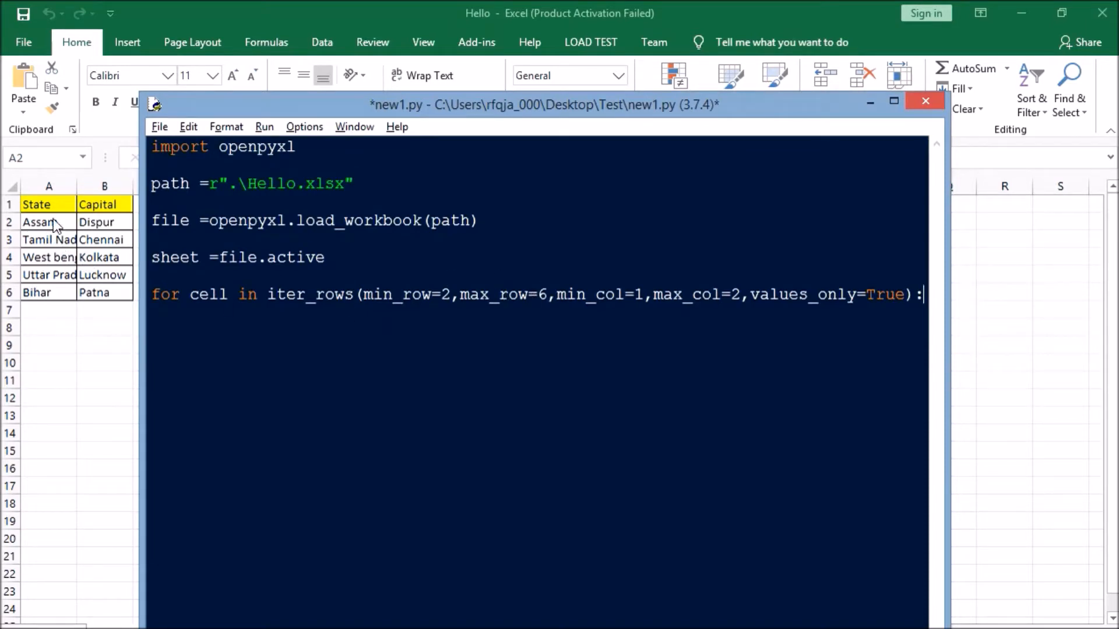
{"action": "mouse_move", "coordinate": [125, 229]}
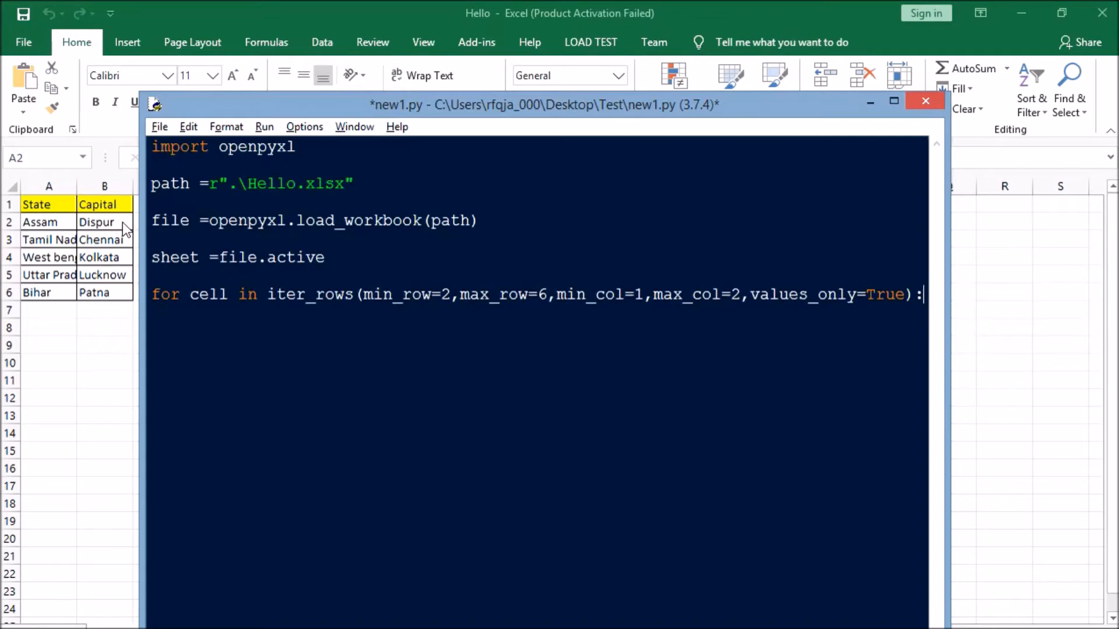
{"action": "mouse_move", "coordinate": [737, 342]}
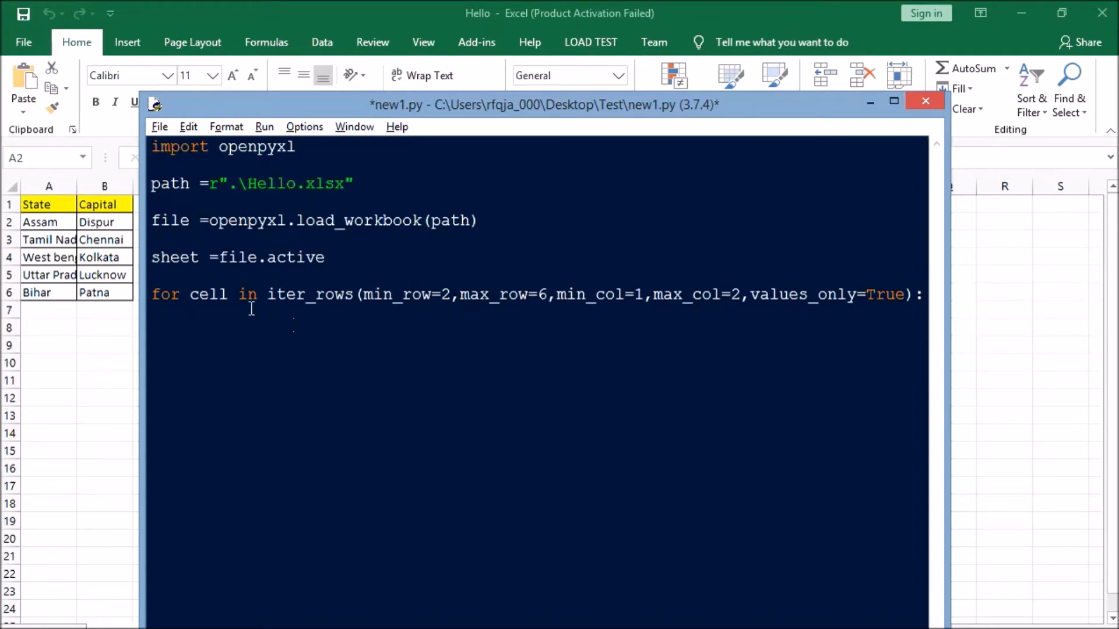
Step: Add print(cell) in the loop, run the script to get the iter_rows NameError, and return to the editor
{"action": "type", "text": "print(cel"}
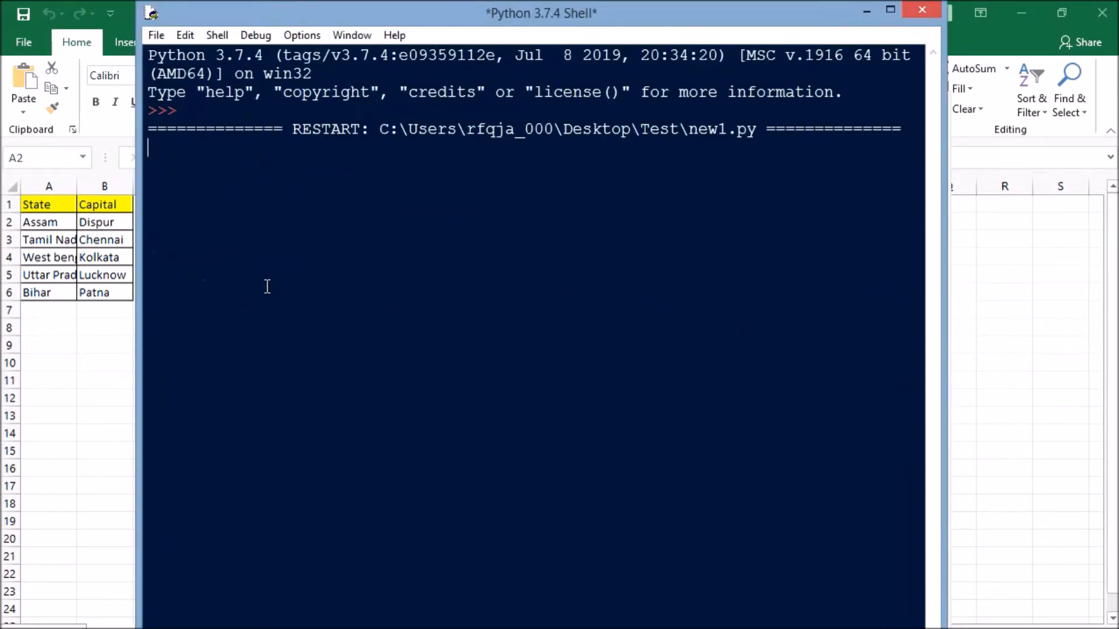
{"action": "key", "text": "F5"}
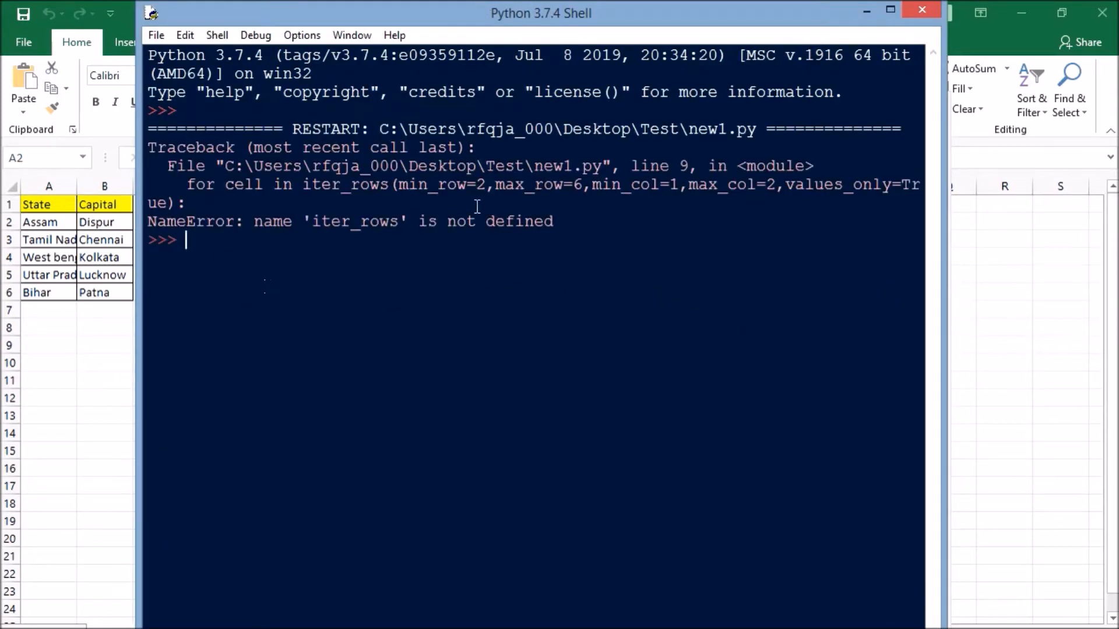
{"action": "mouse_move", "coordinate": [374, 232]}
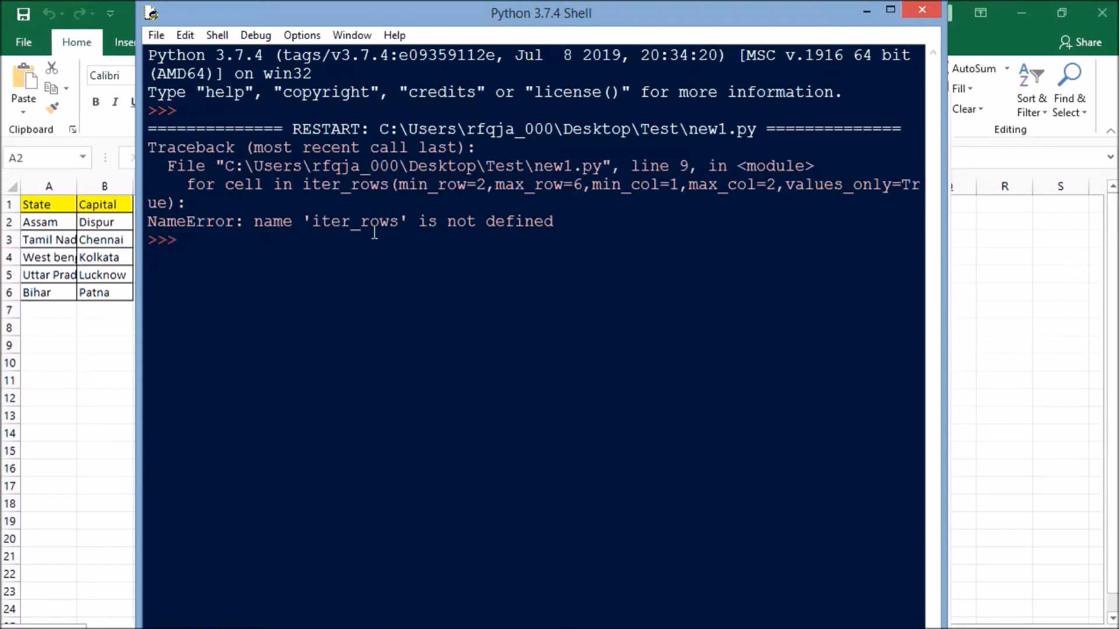
{"action": "mouse_move", "coordinate": [118, 289]}
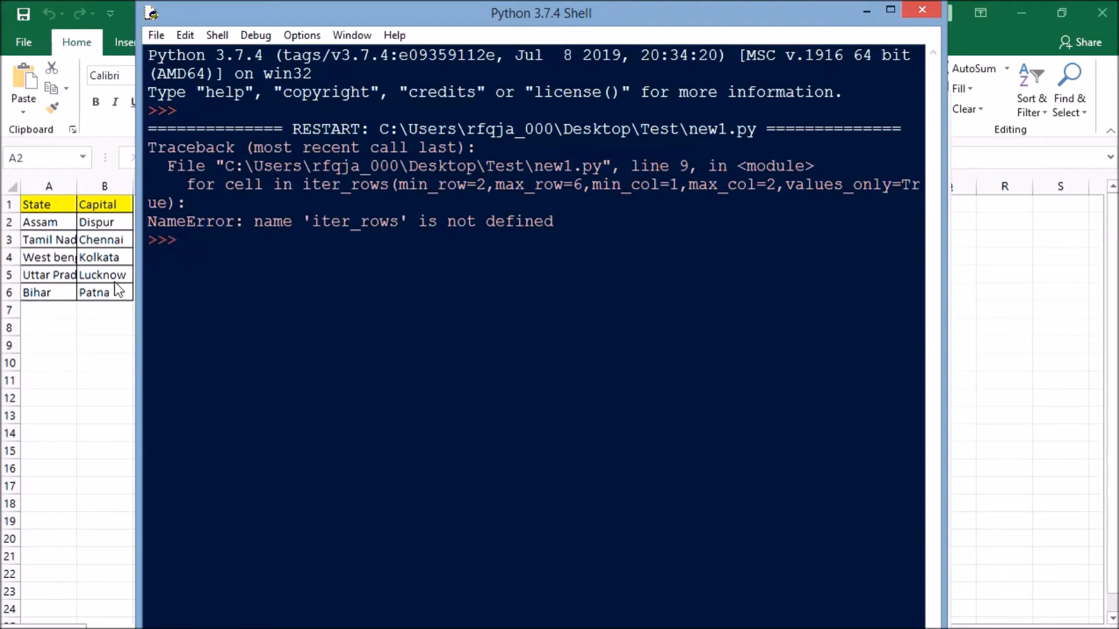
{"action": "key", "text": "alt+tab"}
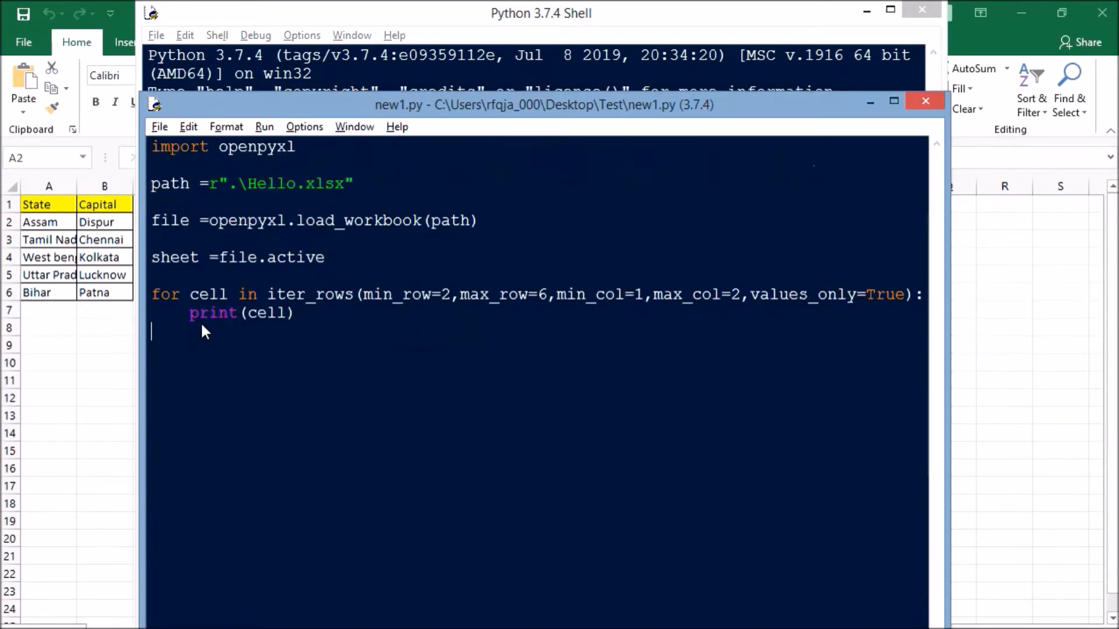
{"action": "mouse_move", "coordinate": [267, 293]}
{"action": "type", "text": "sheet."}
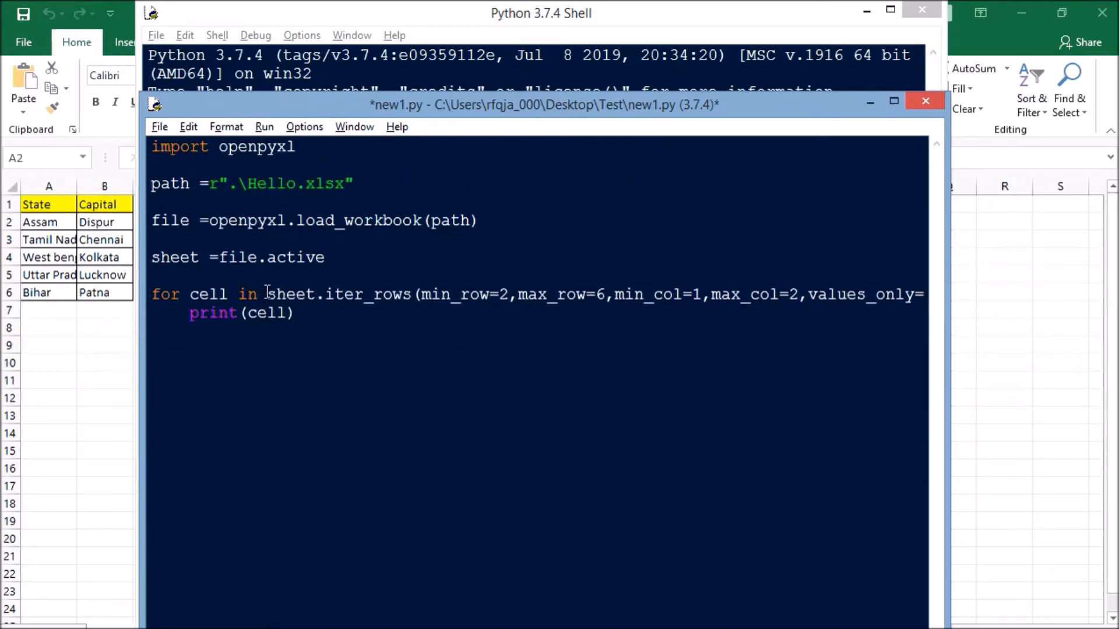
Step: Run the sheet.iter_rows version, confirming the save, and put the shell away after it prints five state–capital pairs
{"action": "key", "text": "F5"}
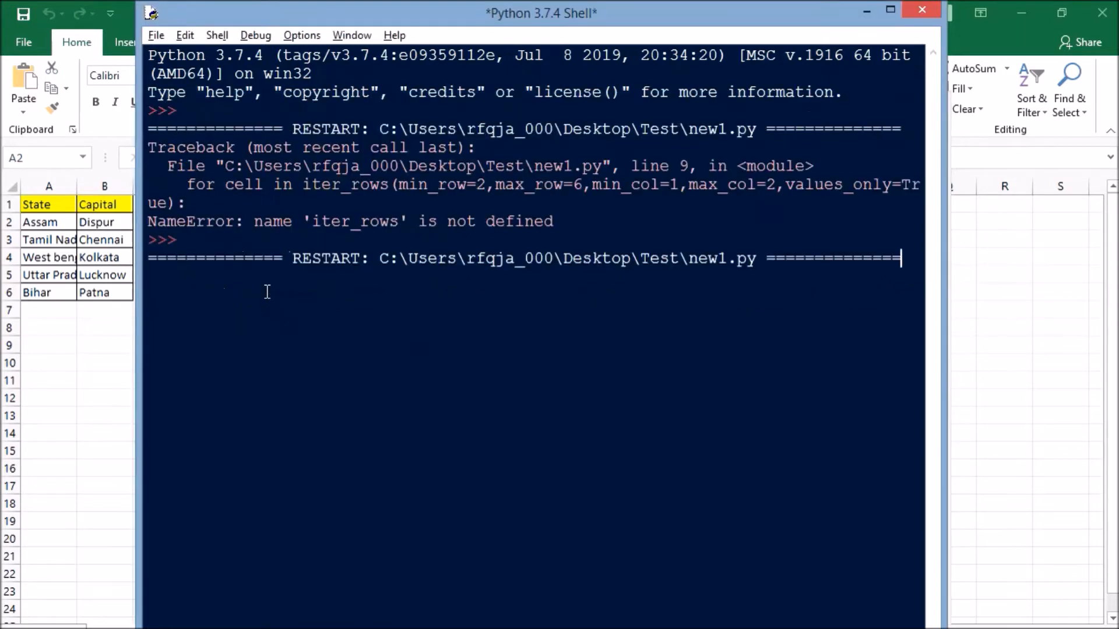
{"action": "key", "text": "F5"}
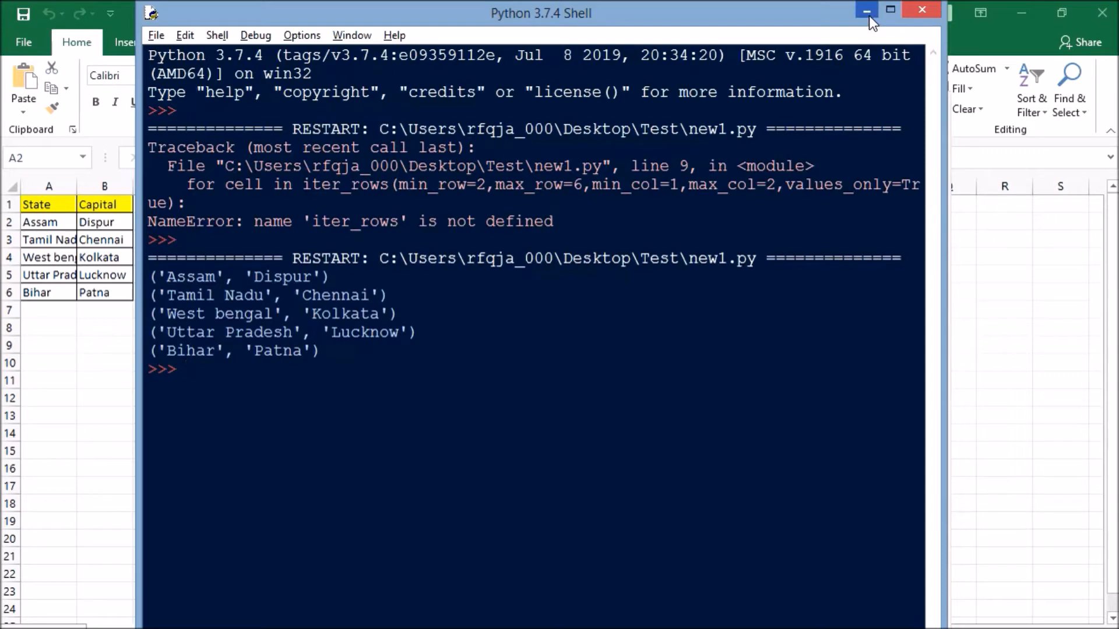
{"action": "left_click", "coordinate": [866, 11]}
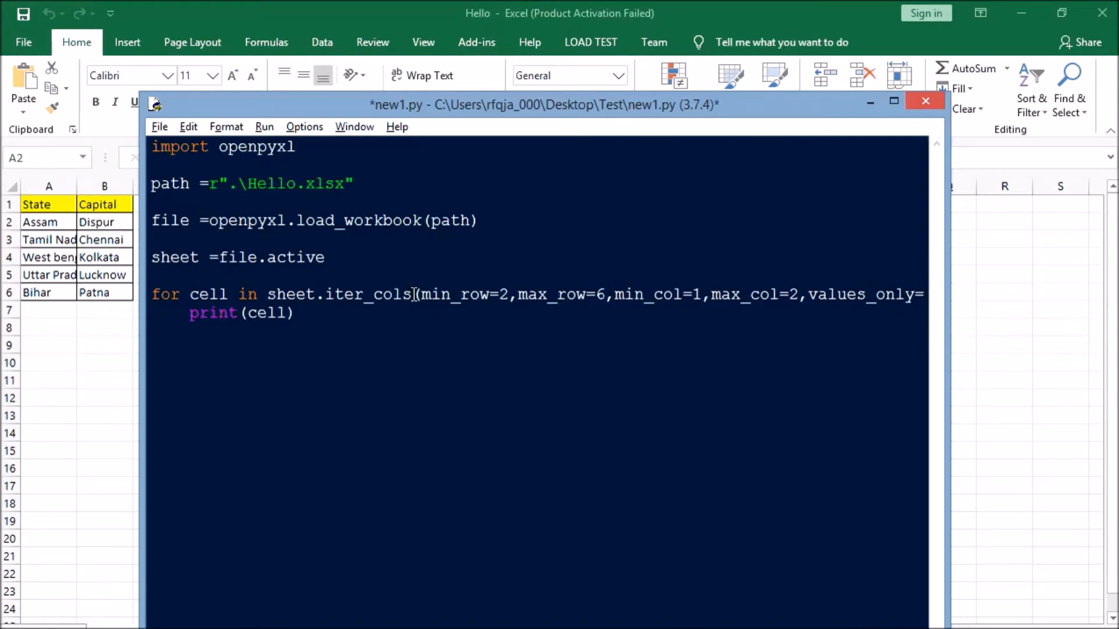
Step: Save and run the iter_cols version, which prints a tuple of states and a tuple of capitals, then return to the editor
{"action": "key", "text": "ctrl+s"}
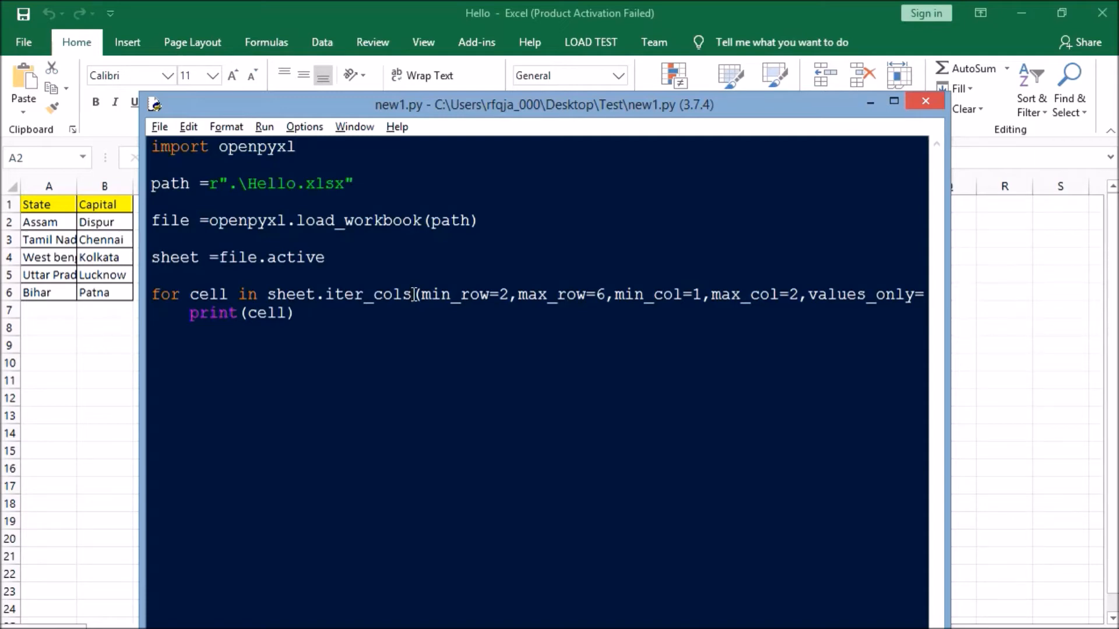
{"action": "key", "text": "F5"}
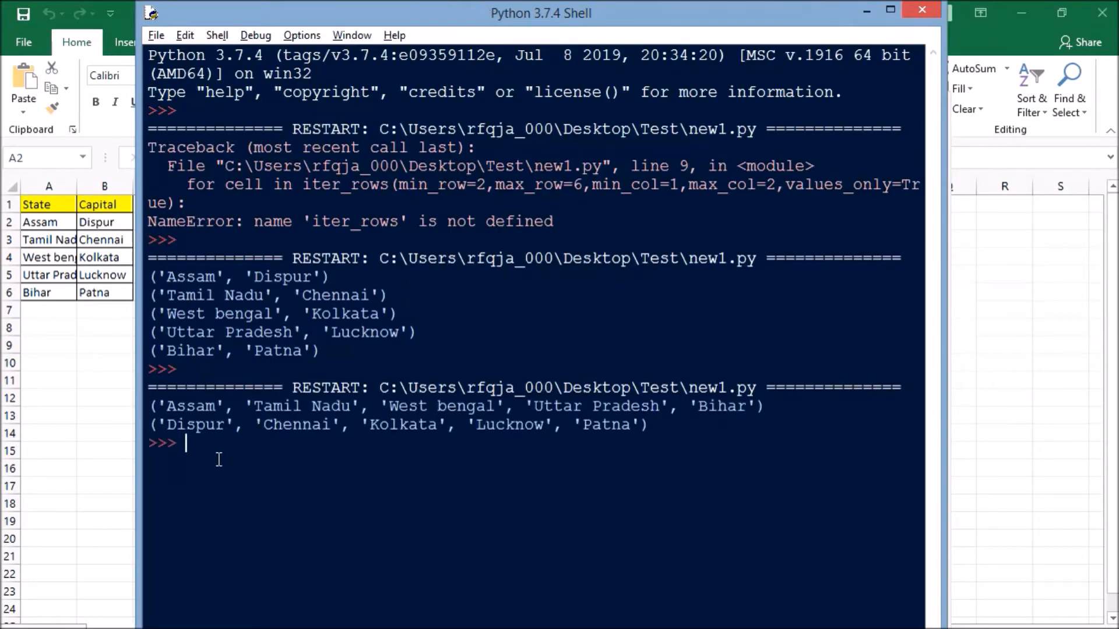
{"action": "mouse_move", "coordinate": [416, 408]}
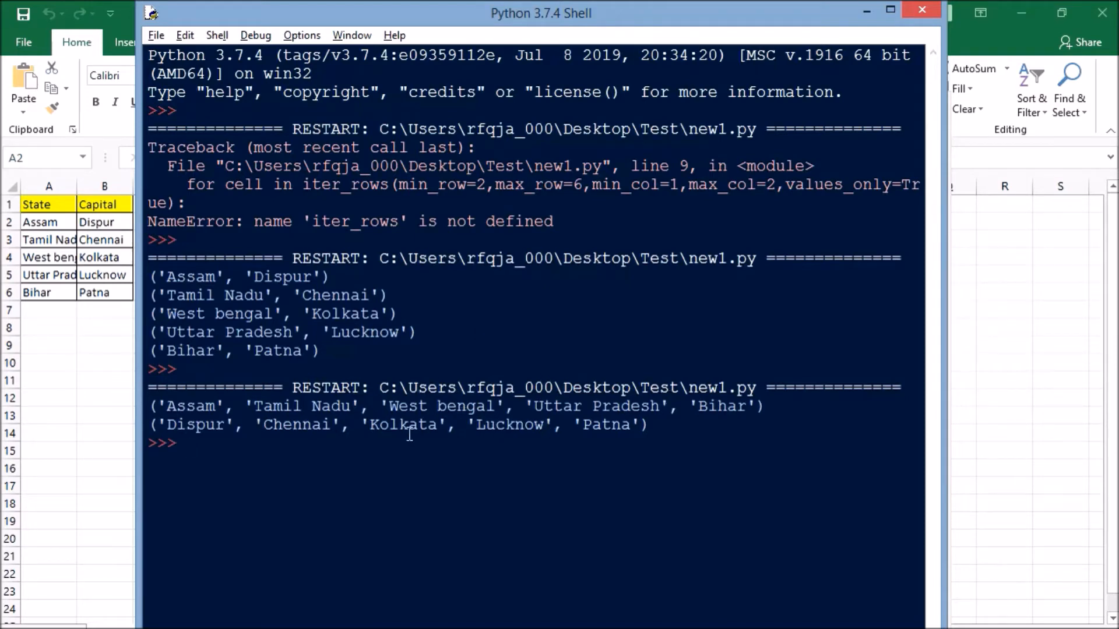
{"action": "left_click", "coordinate": [186, 443]}
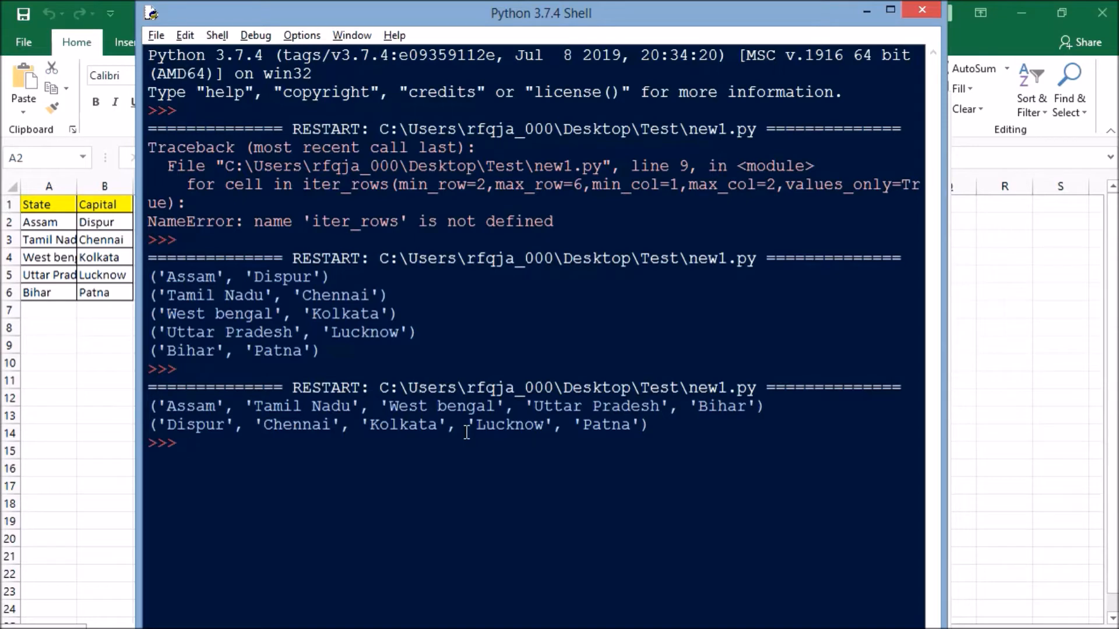
{"action": "left_click", "coordinate": [185, 442]}
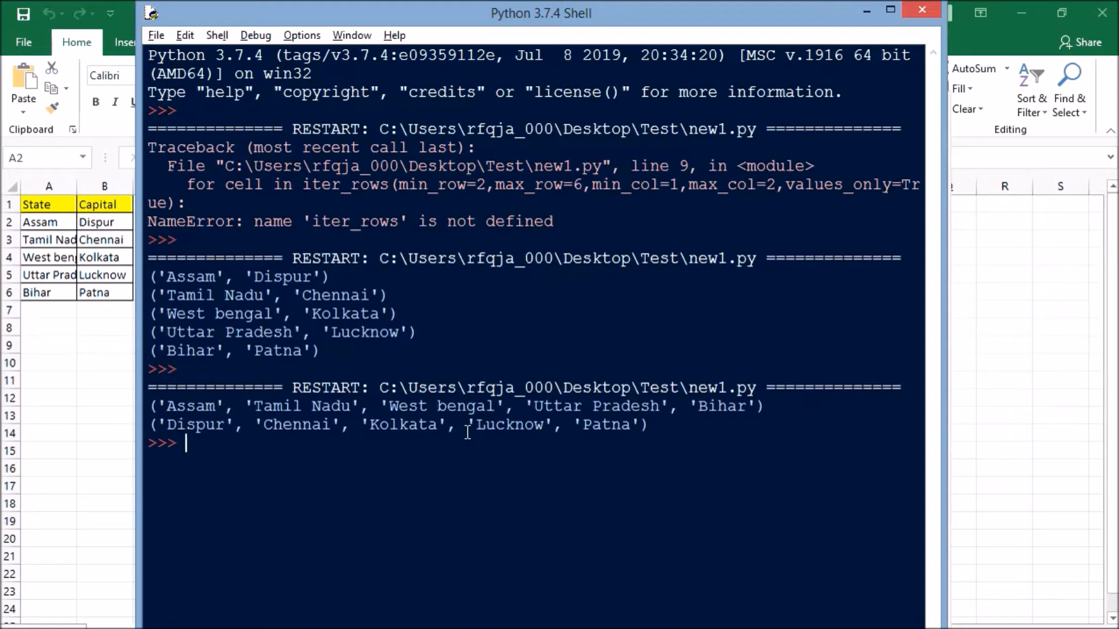
{"action": "mouse_move", "coordinate": [127, 393]}
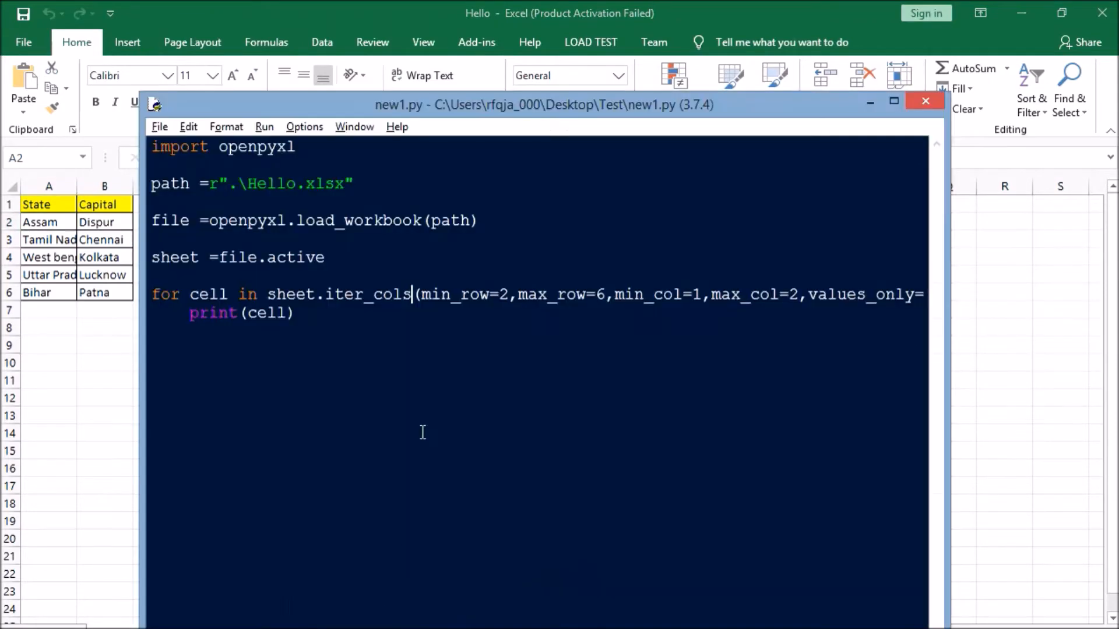
{"action": "mouse_move", "coordinate": [371, 356]}
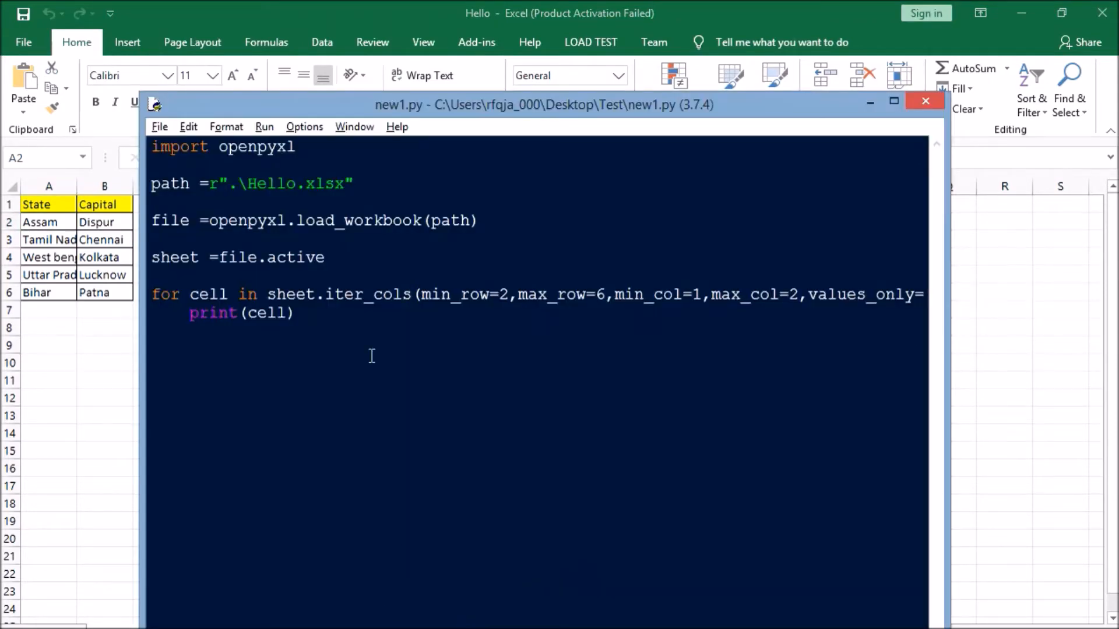
Step: Change the loop call from iter_cols back to iter_rows over column 1 only
{"action": "left_click", "coordinate": [412, 294]}
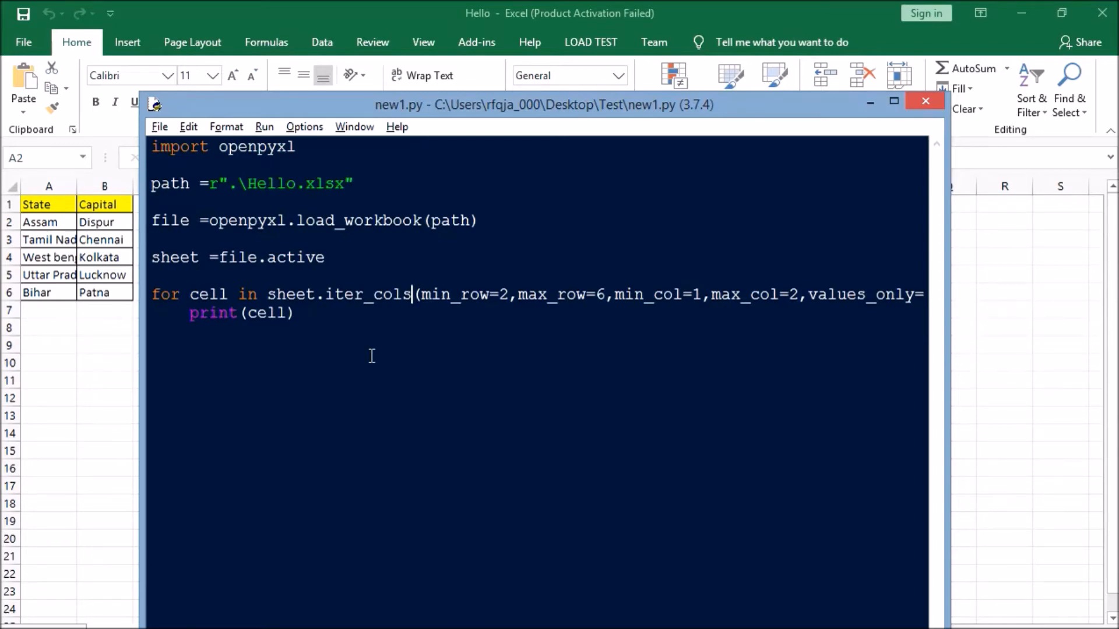
{"action": "type", "text": "True"}
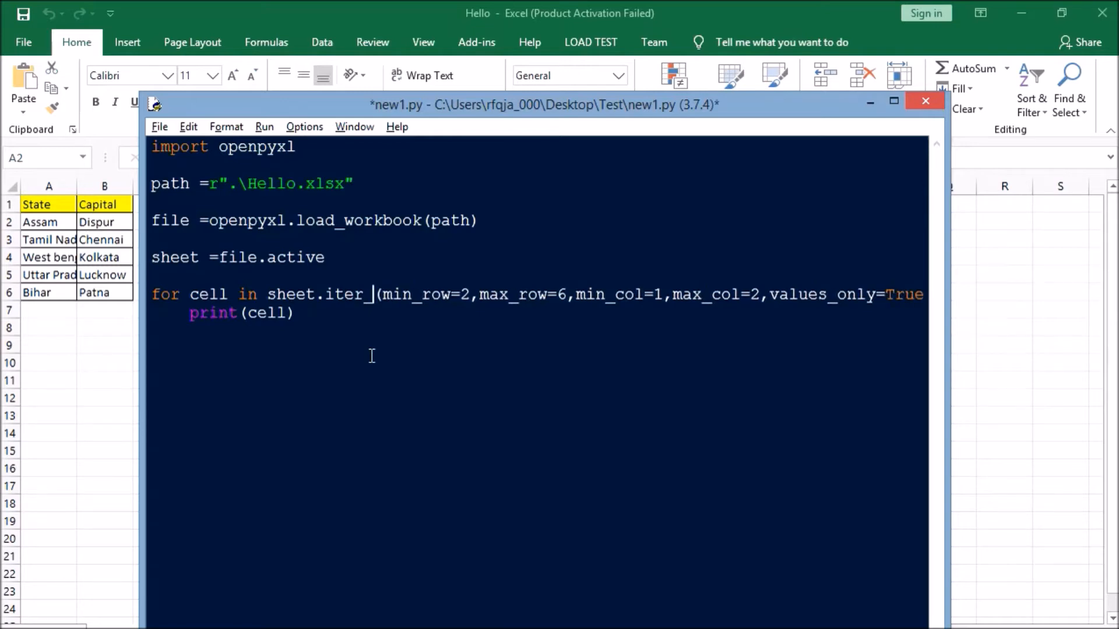
{"action": "type", "text": "rows"}
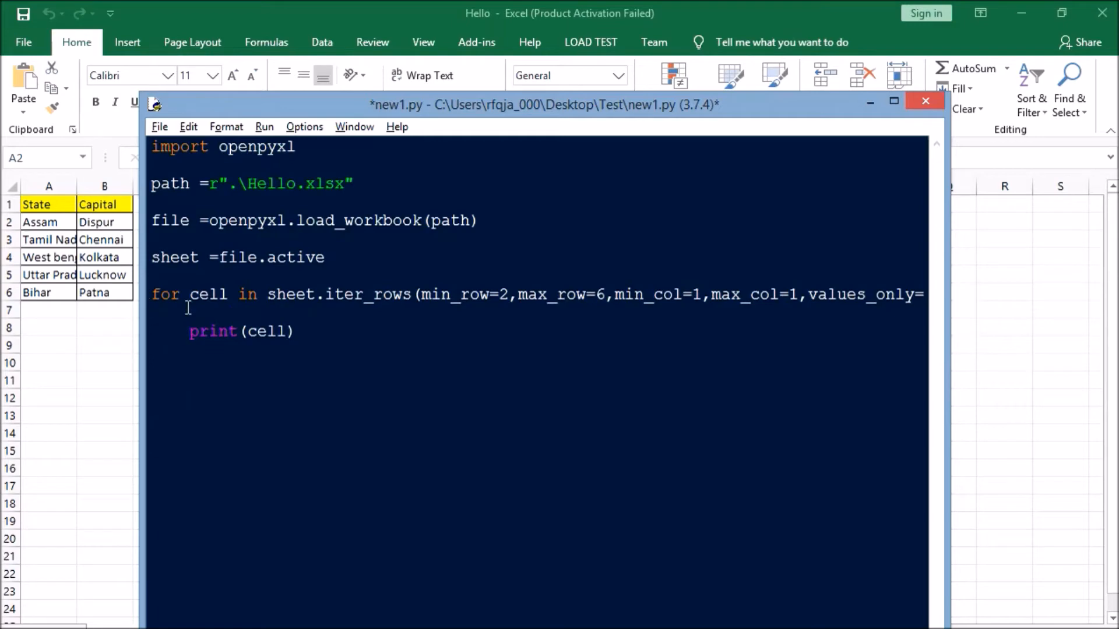
Step: Add a nested 'for cell in row:' loop with an indented print(cell.value)
{"action": "type", "text": "for"}
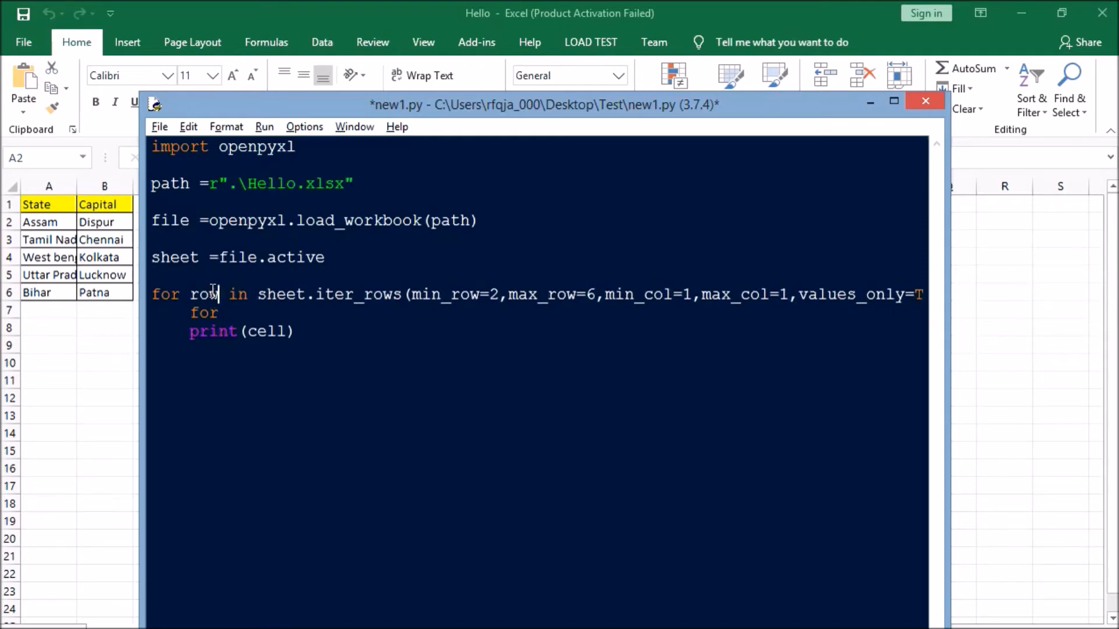
{"action": "type", "text": "cell"}
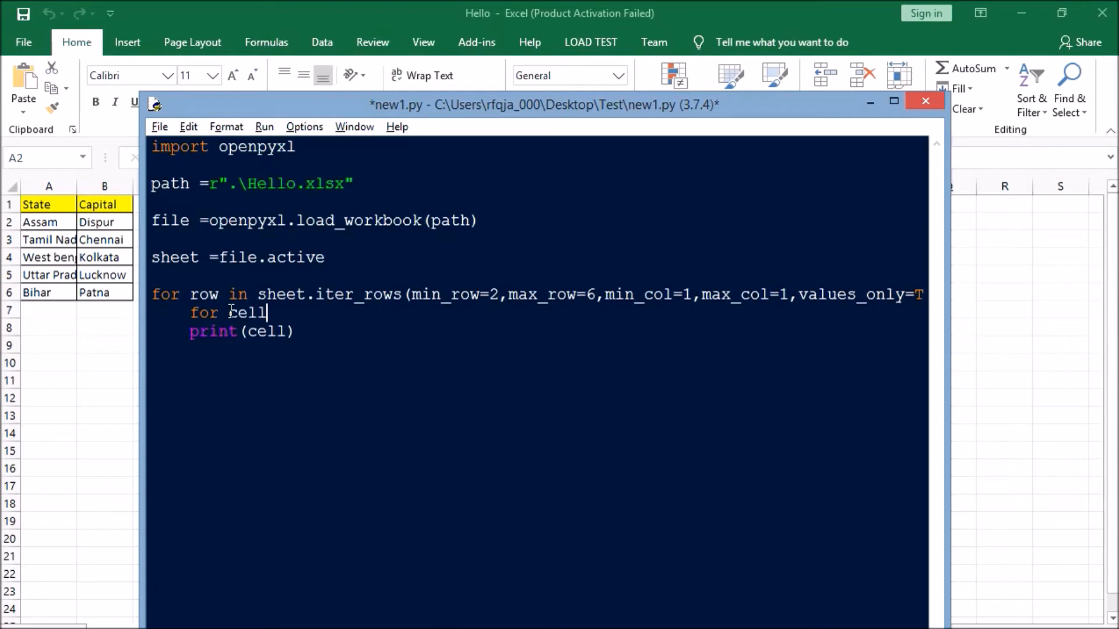
{"action": "type", "text": ".row"}
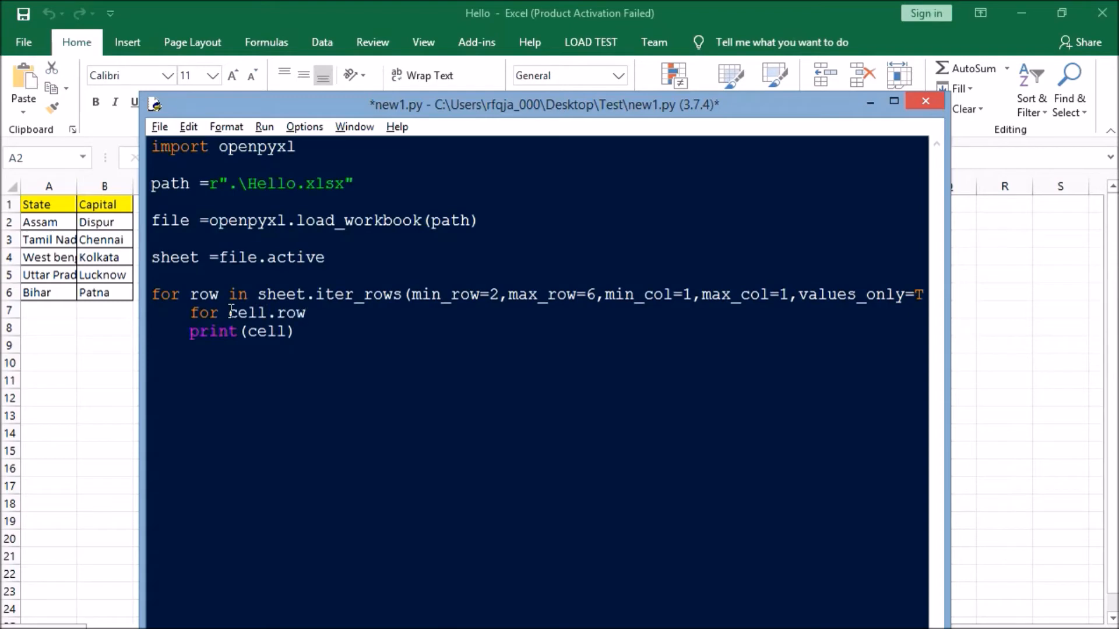
{"action": "type", "text": "in row"}
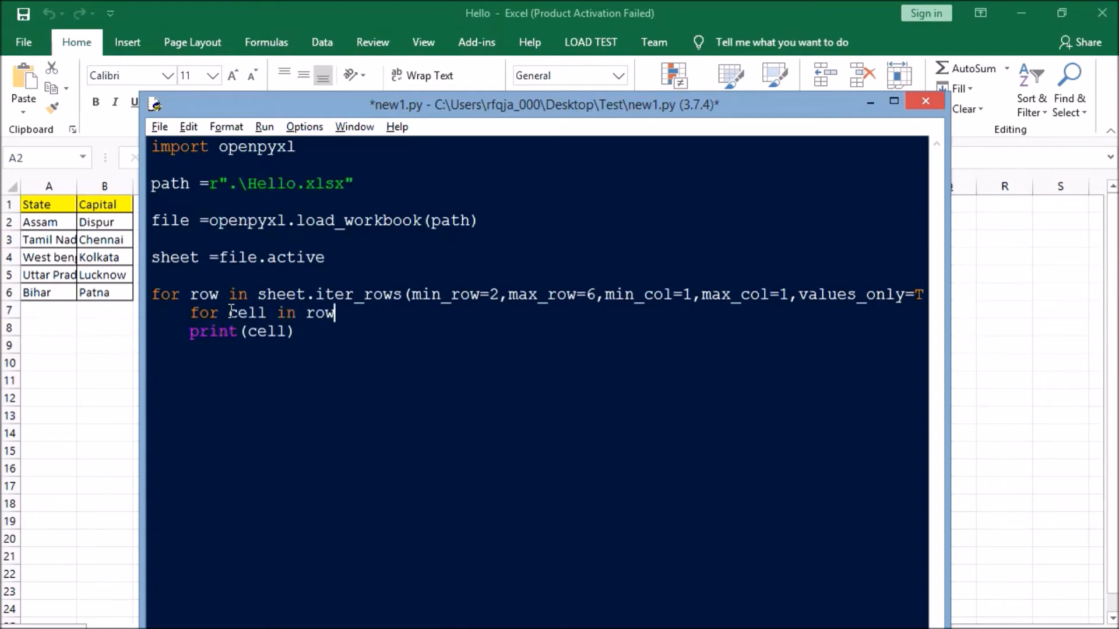
{"action": "type", "text": ":"}
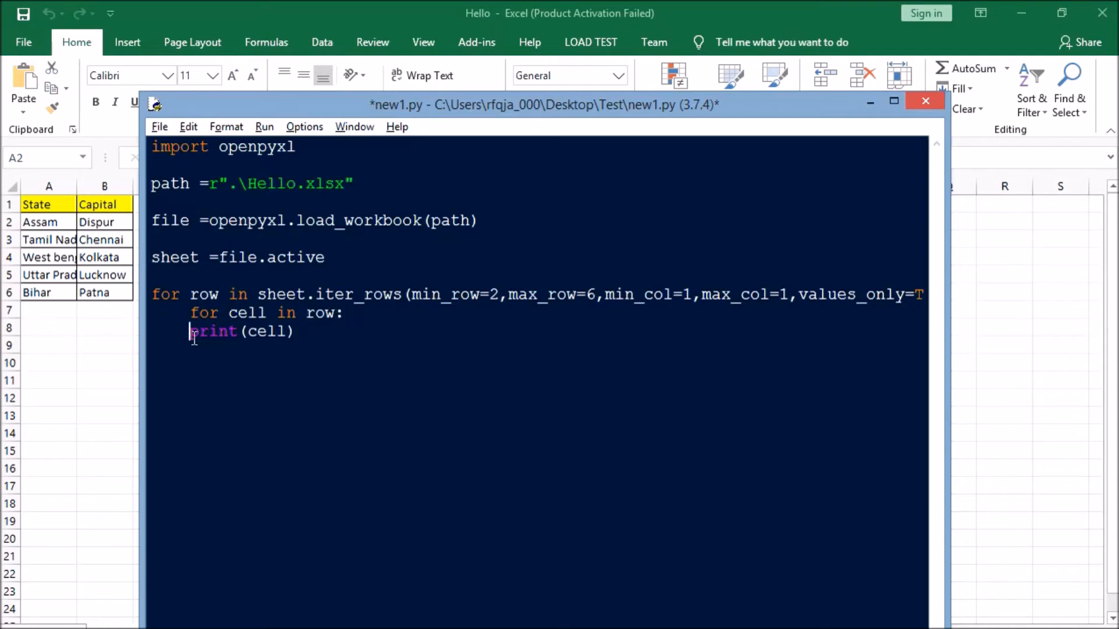
{"action": "key", "text": "Tab"}
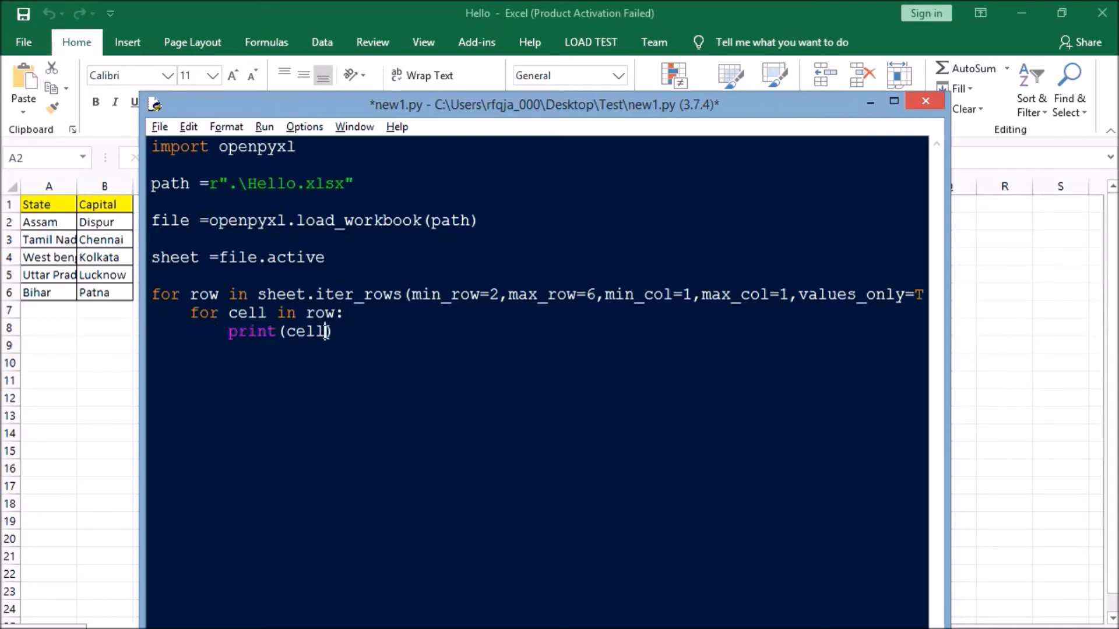
{"action": "type", "text": ".value"}
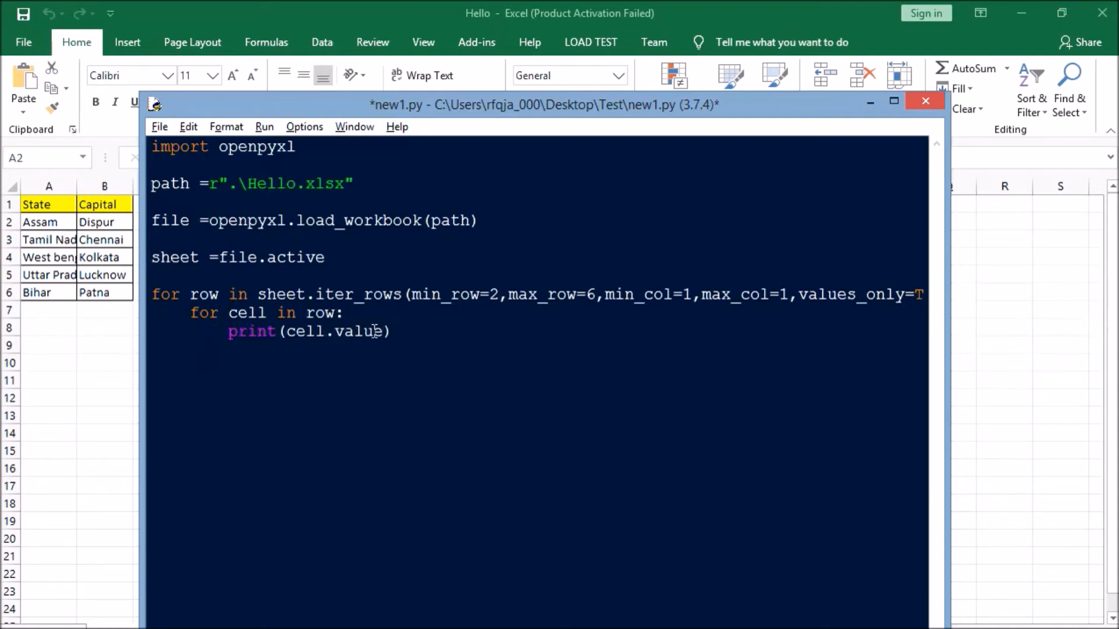
Step: Delete the values_only=True argument and its trailing comma from the iter_rows call
{"action": "double_click", "coordinate": [842, 293]}
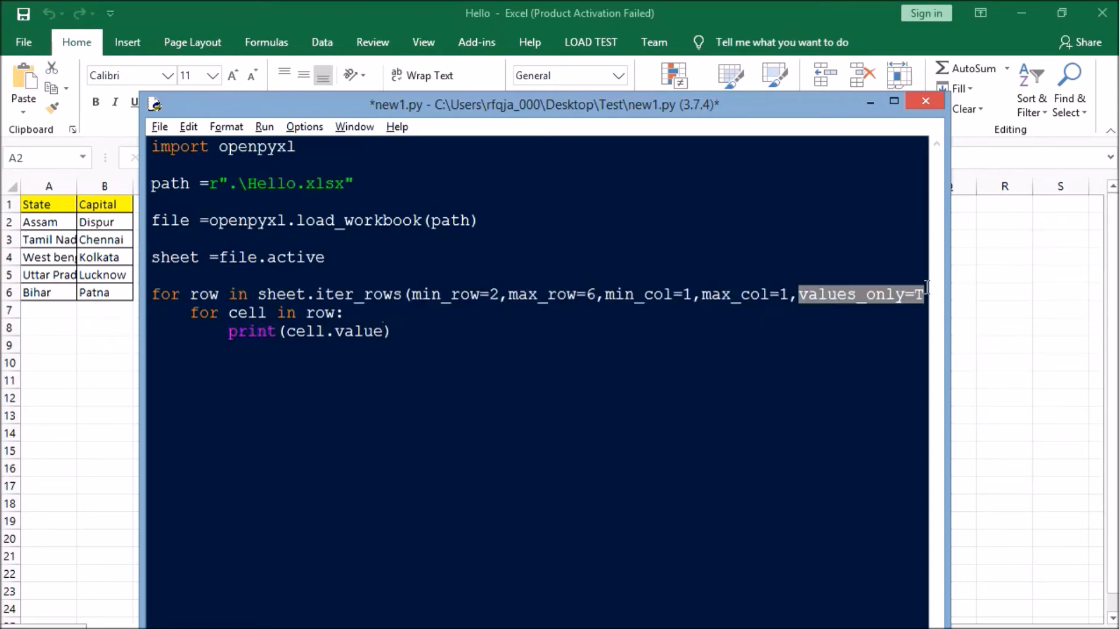
{"action": "key", "text": "Delete"}
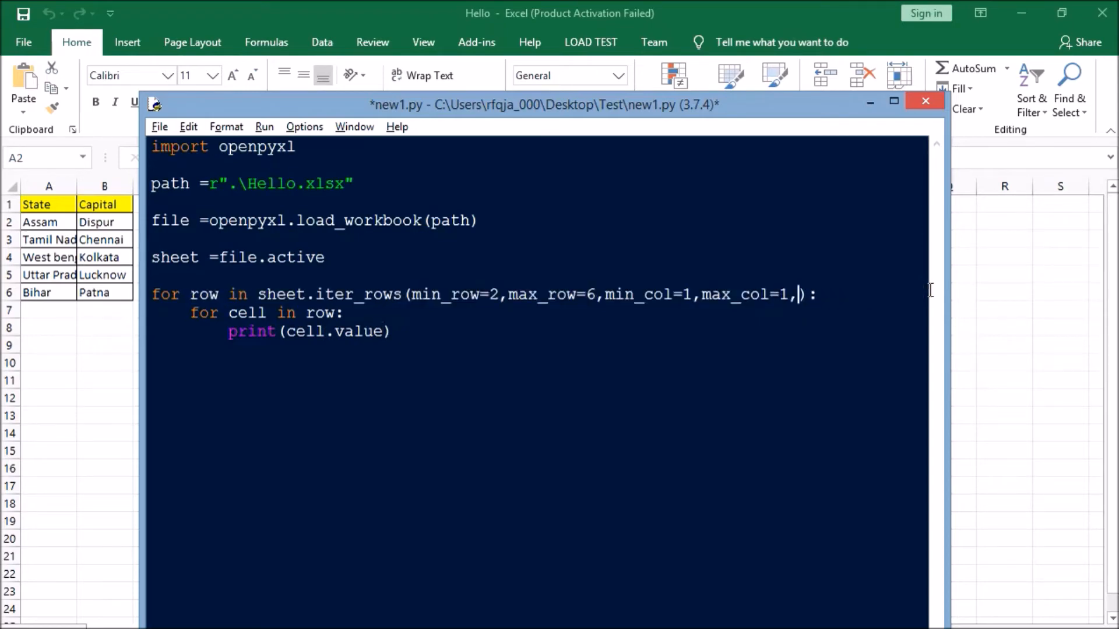
{"action": "key", "text": "Backspace"}
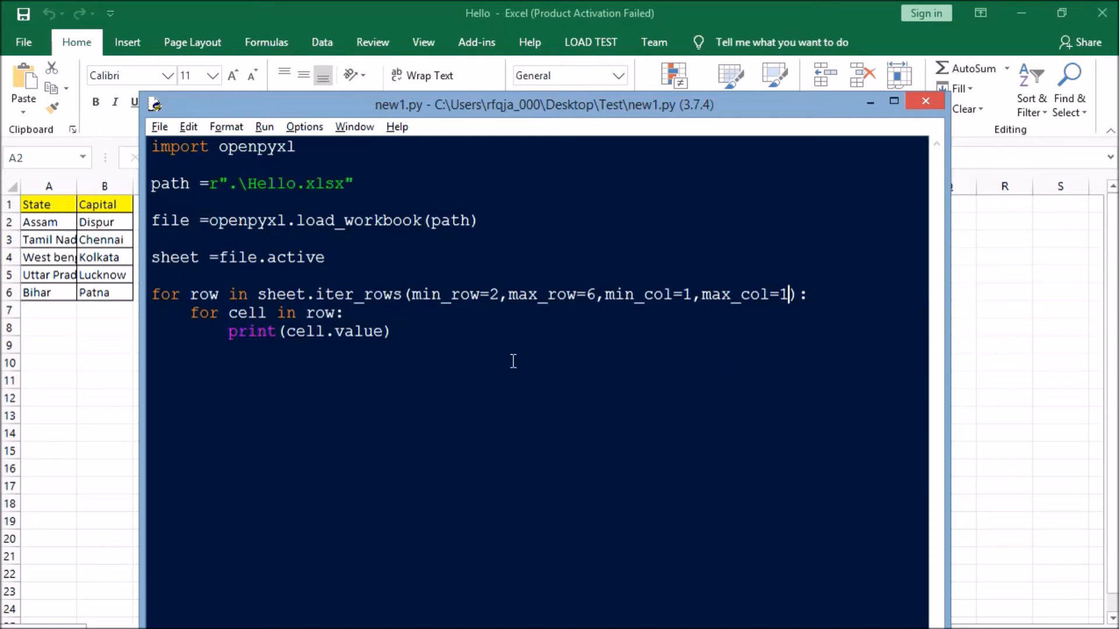
{"action": "mouse_move", "coordinate": [322, 338]}
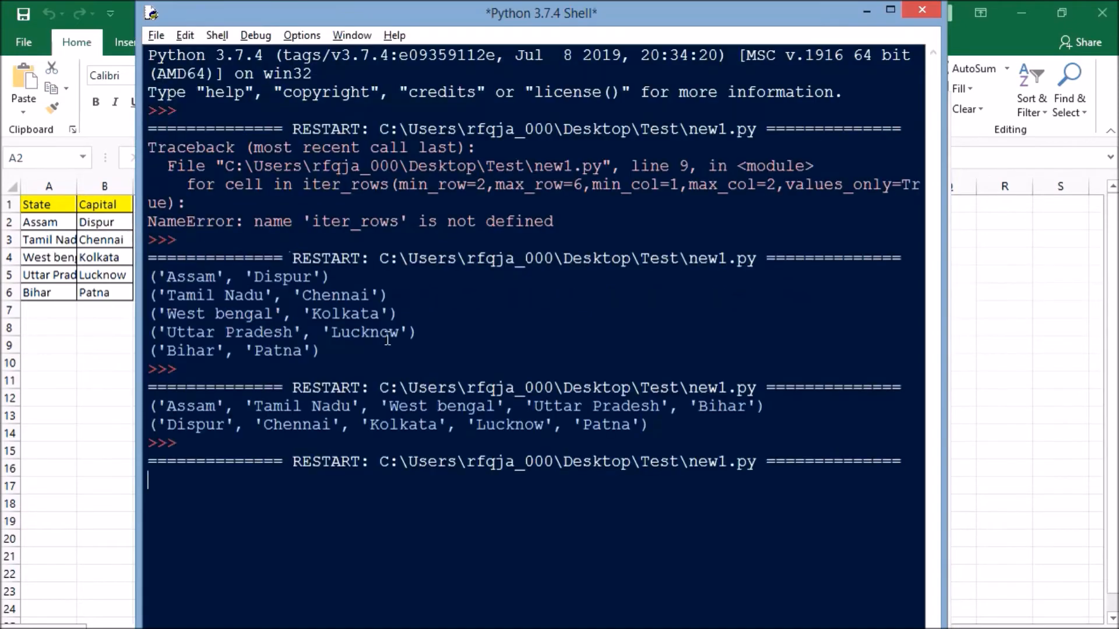
Step: Run the revised script so the shell prints the five state names, Assam through Bihar, one per line
{"action": "key", "text": "F5"}
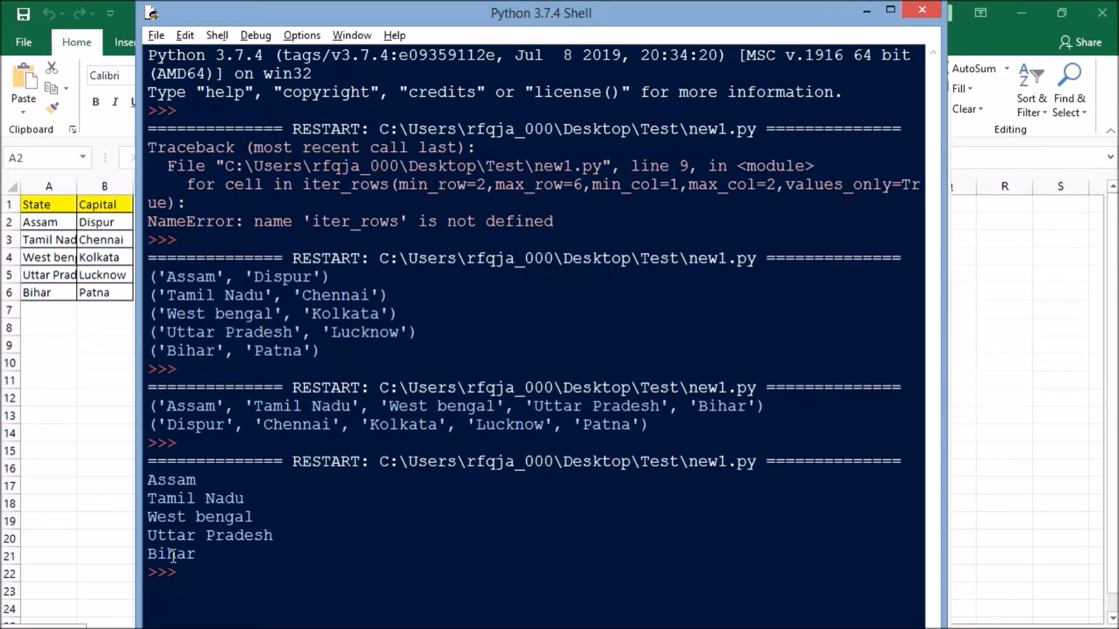
{"action": "mouse_move", "coordinate": [226, 333]}
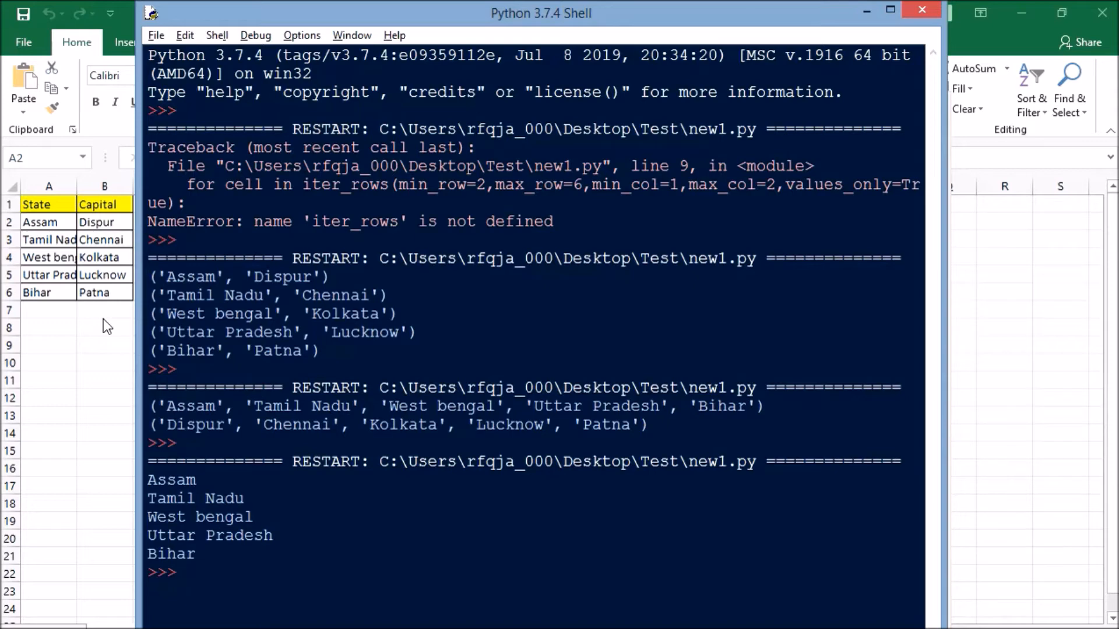
{"action": "mouse_move", "coordinate": [60, 239]}
{"action": "type", "text": "Timer"}
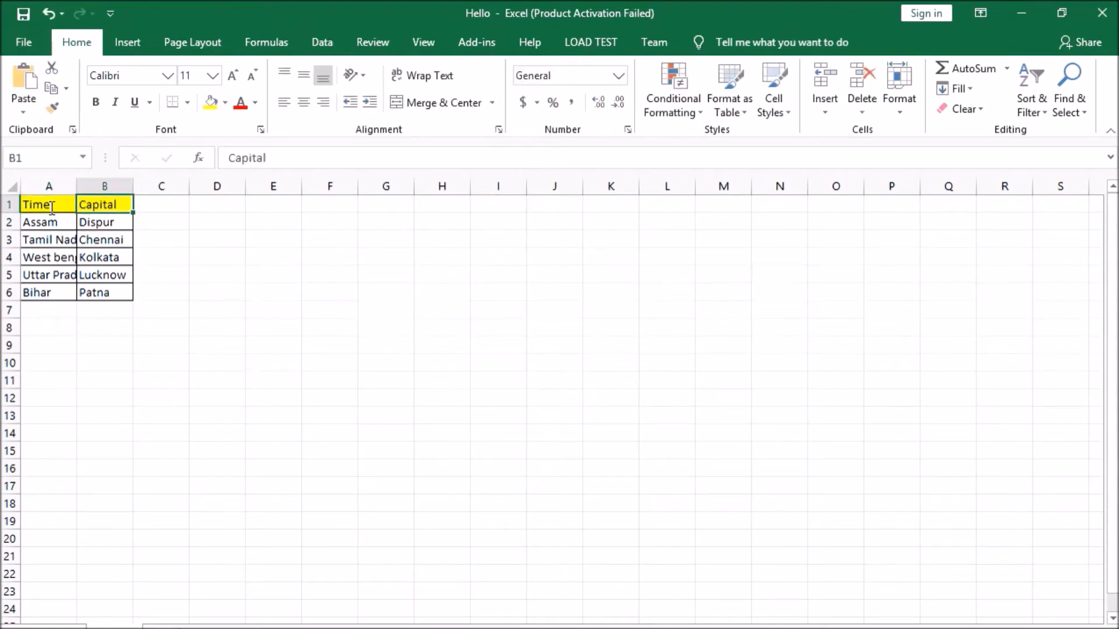
Step: Delete the Capital column B and clear the state names from A2:A6, leaving only the Time header
{"action": "right_click", "coordinate": [104, 185]}
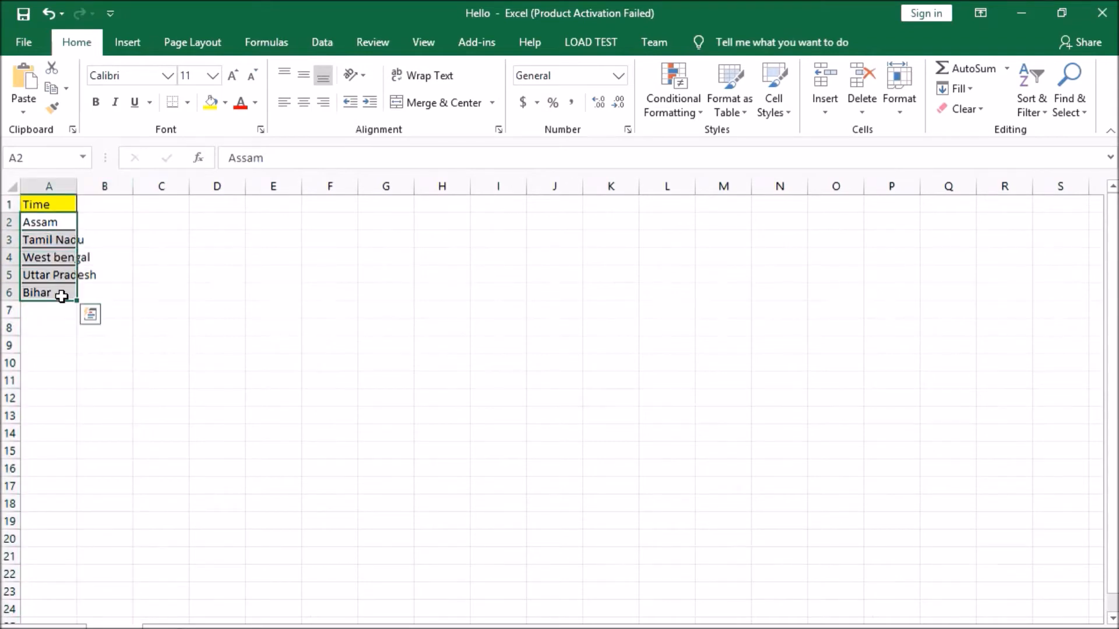
{"action": "key", "text": "Delete"}
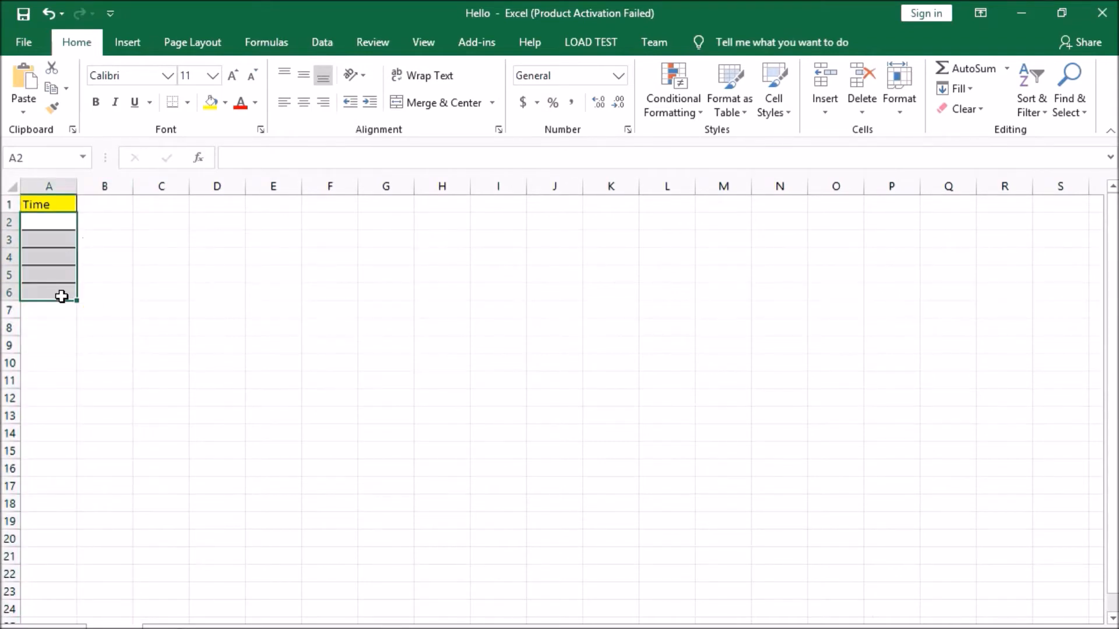
{"action": "mouse_move", "coordinate": [241, 330]}
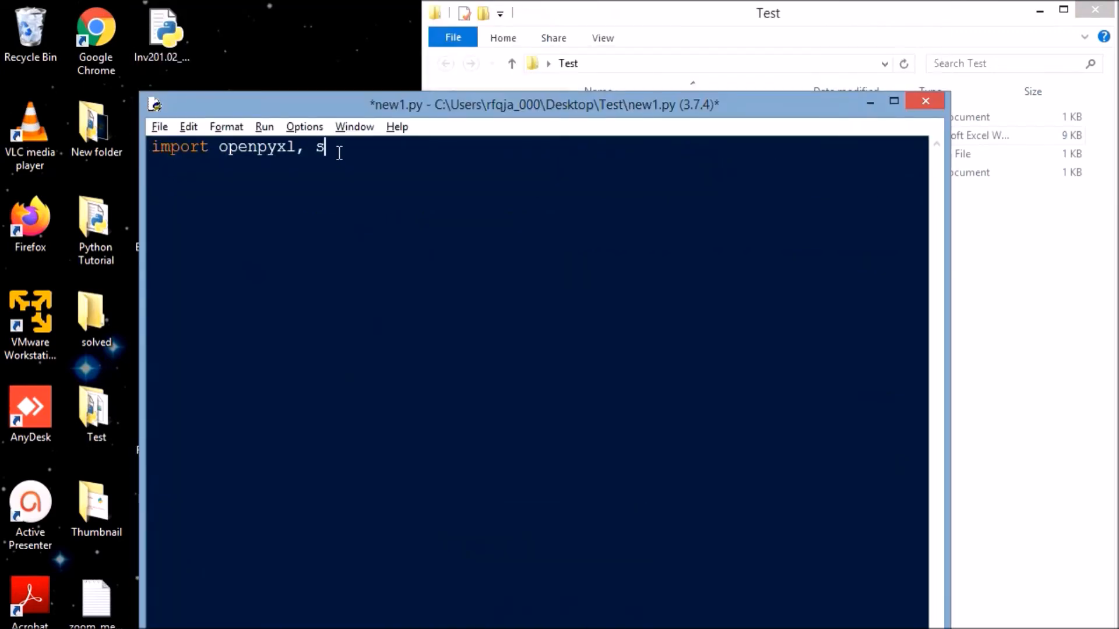
Step: Extend the imports with schedule, datetime and time
{"action": "type", "text": "chedule,"}
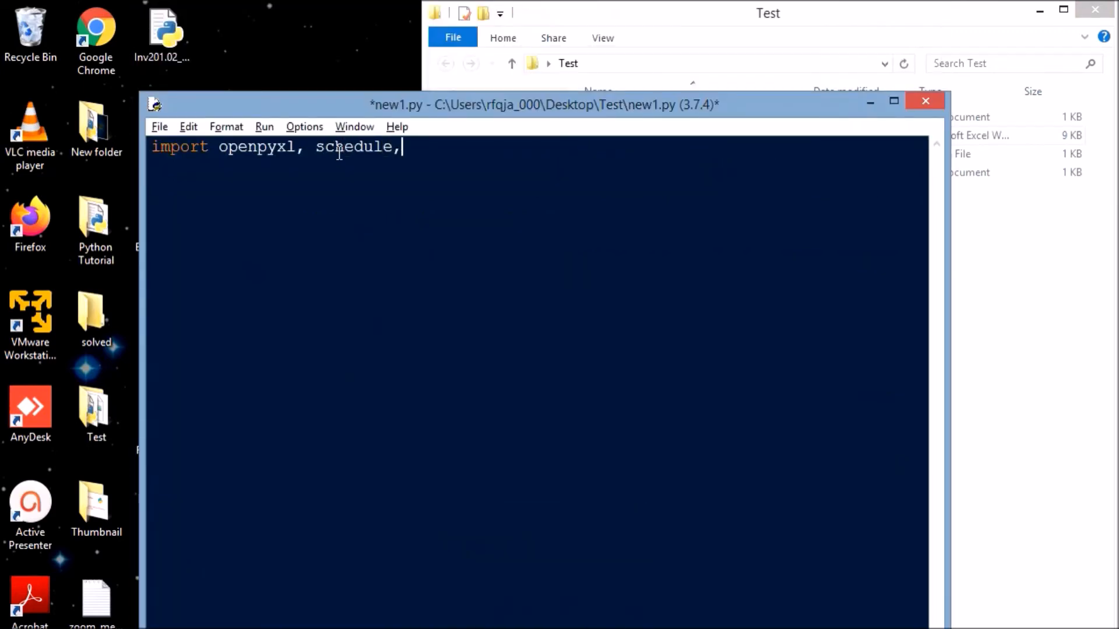
{"action": "type", "text": "datetime,"}
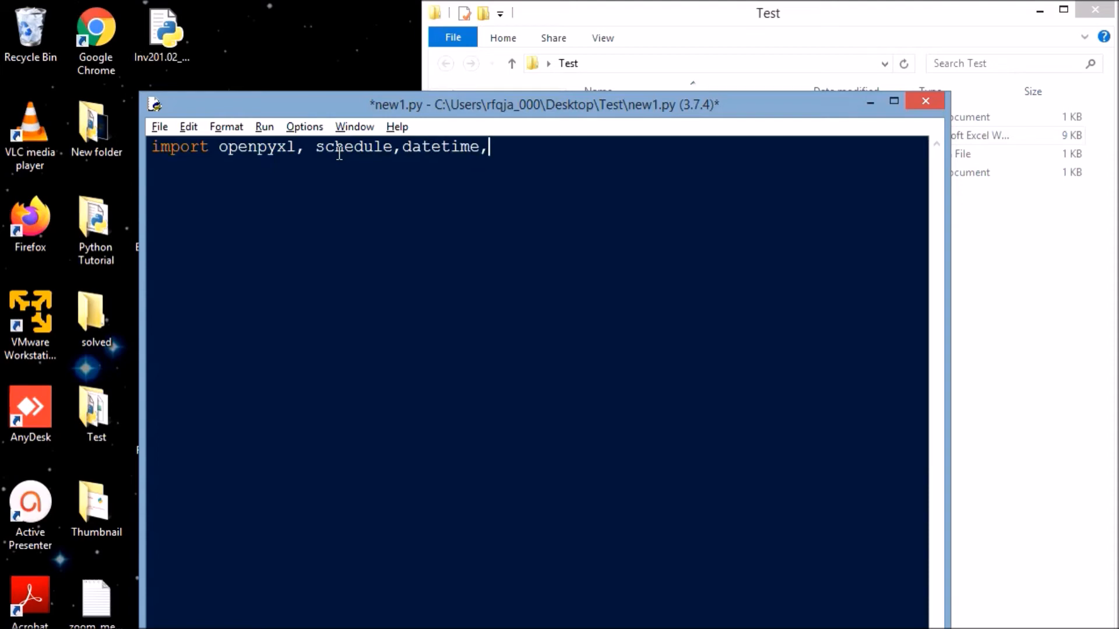
{"action": "type", "text": "time"}
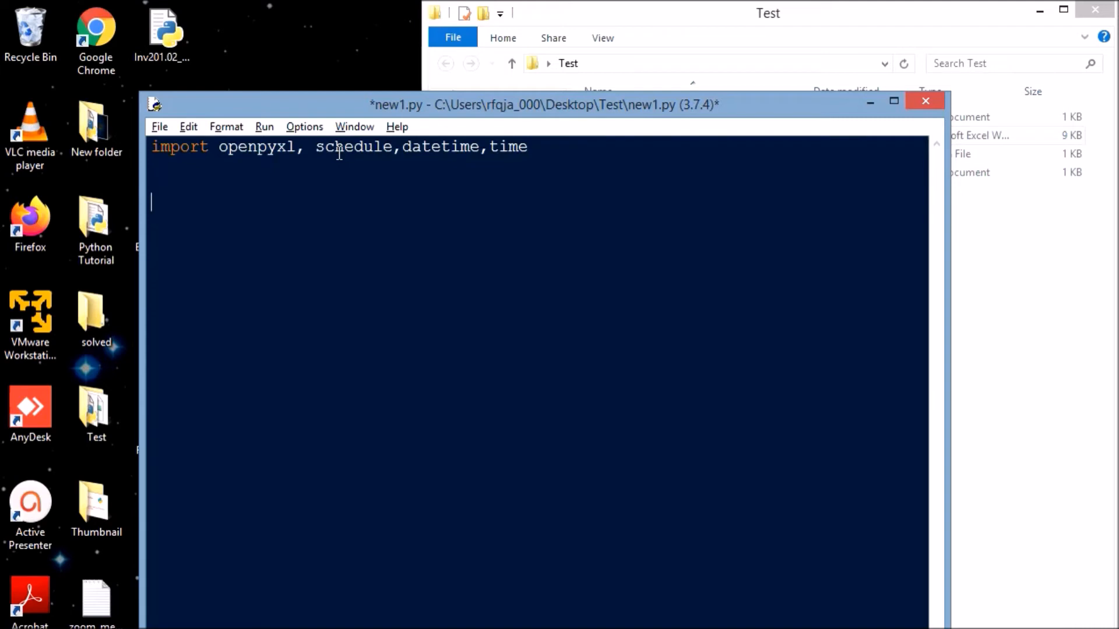
Step: Define sch() with x1=datetime.datetime.now() as its first line
{"action": "type", "text": "def"}
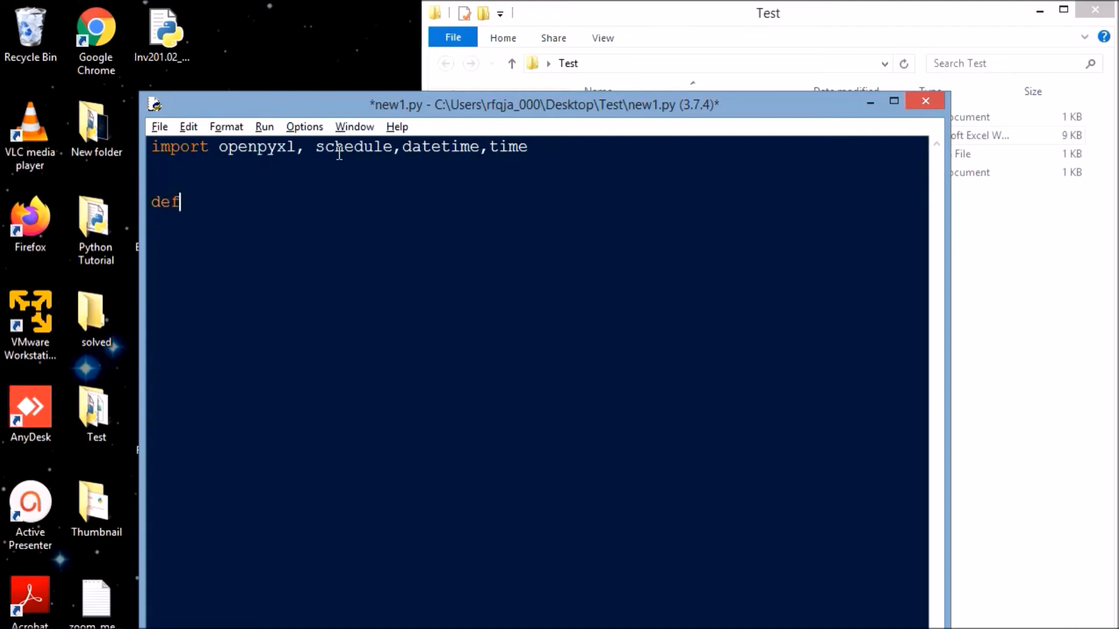
{"action": "type", "text": "sch"}
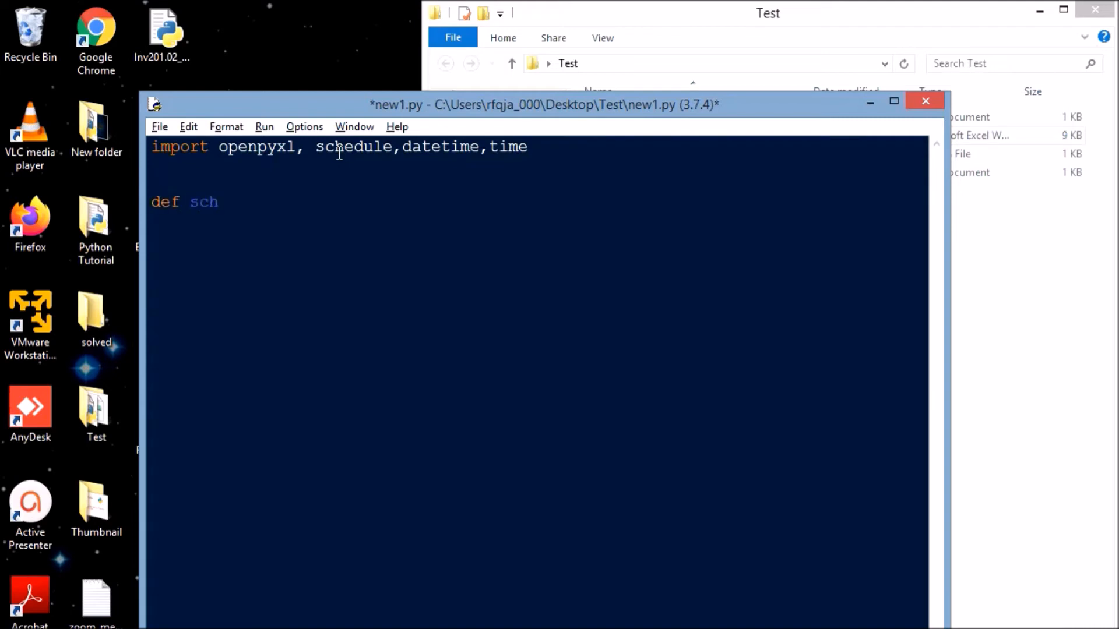
{"action": "type", "text": "():"}
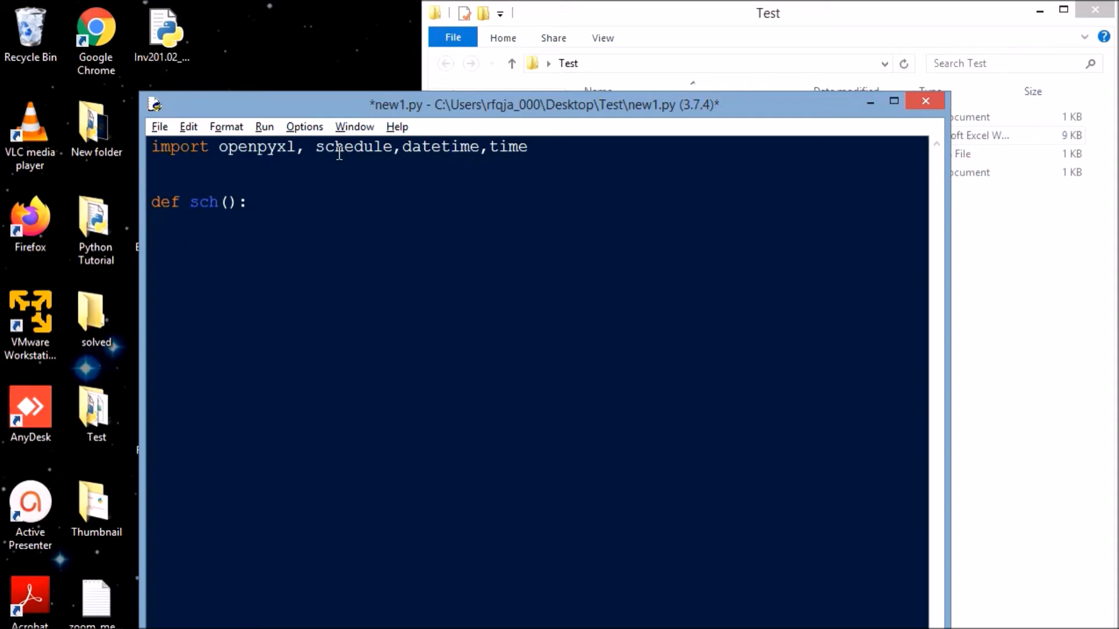
{"action": "type", "text": "x1=0"}
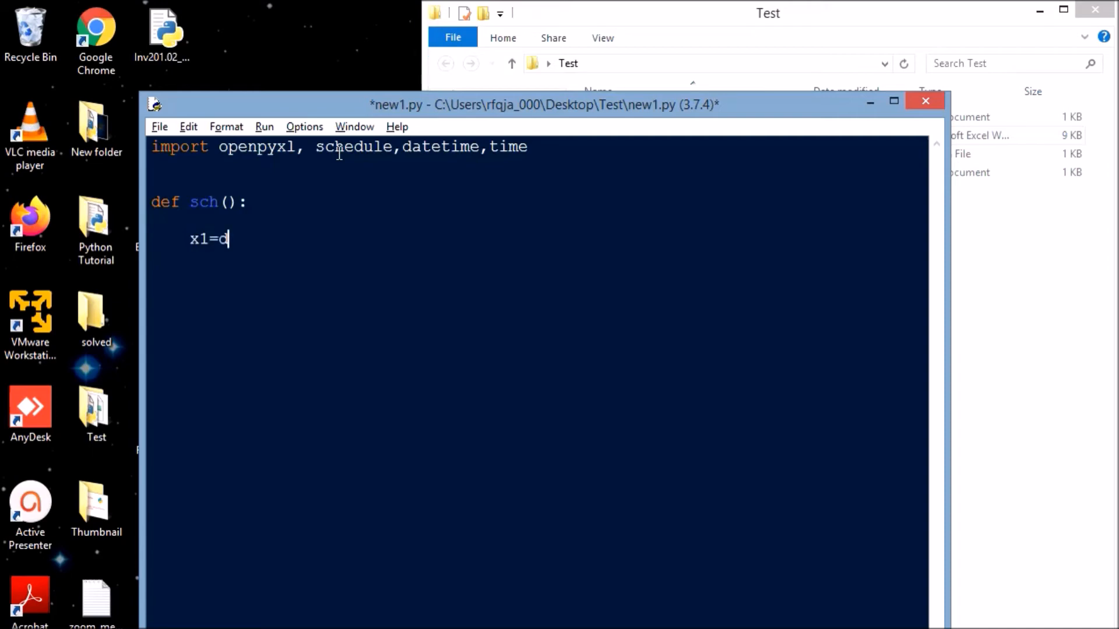
{"action": "type", "text": "atetime.date"}
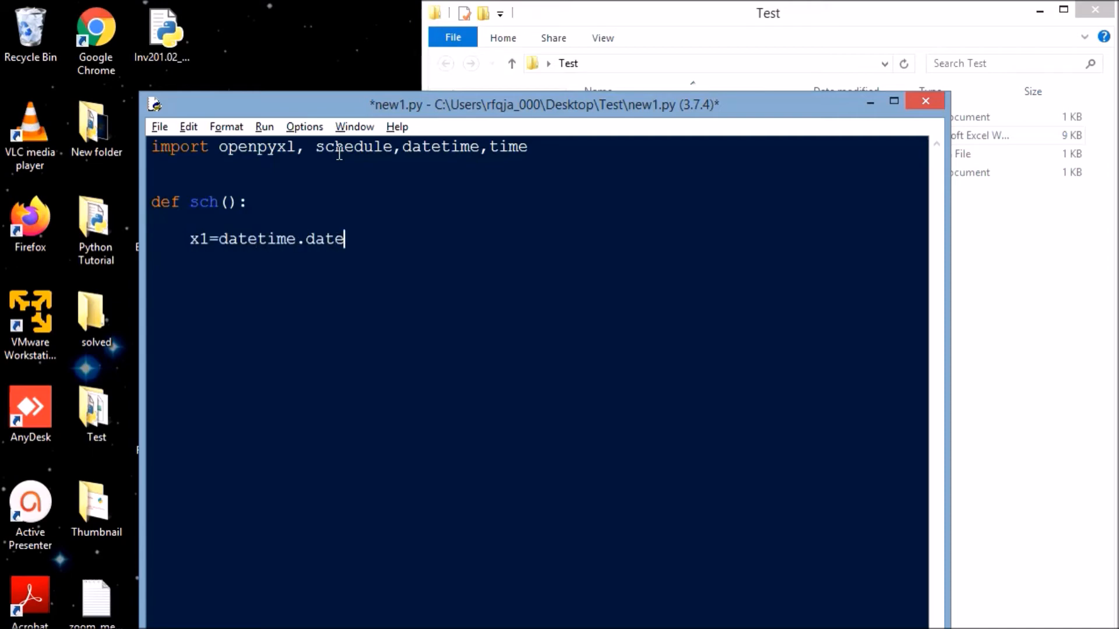
{"action": "type", "text": "time.now"}
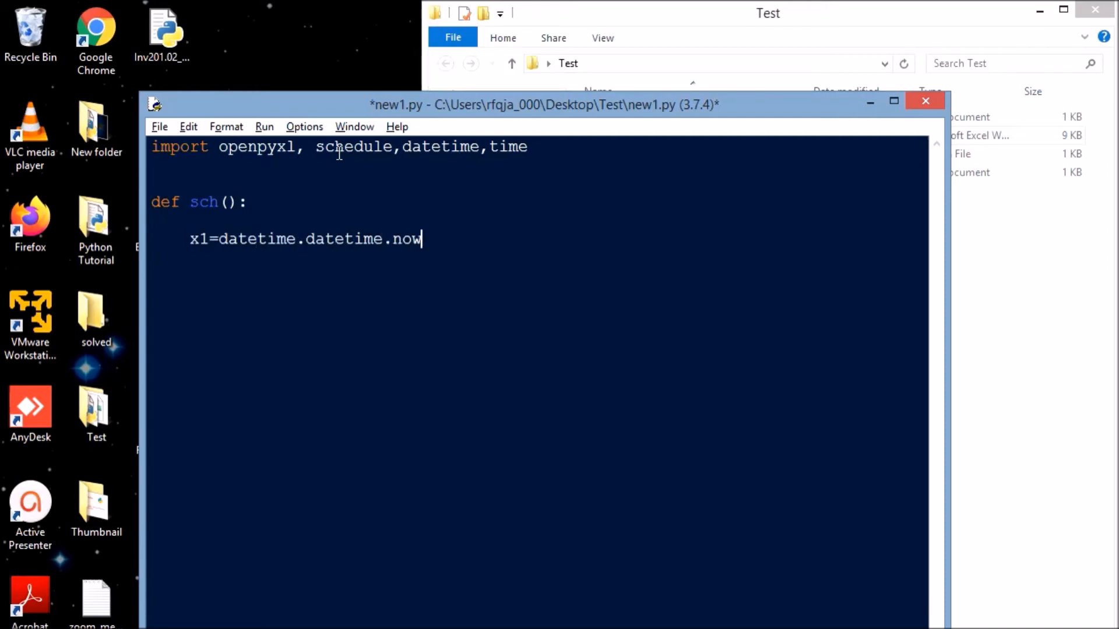
{"action": "type", "text": "()"}
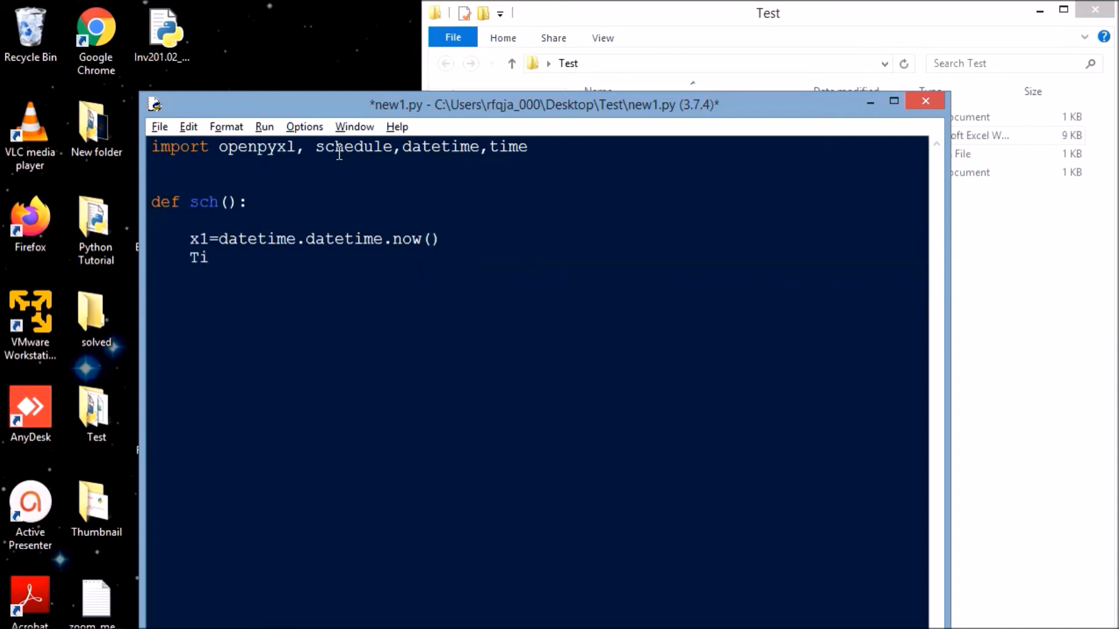
Step: Add Time=x1.strftime("d-%m-%y %H:%M:%S") in sch() and start the path line below
{"action": "type", "text": "me=x"}
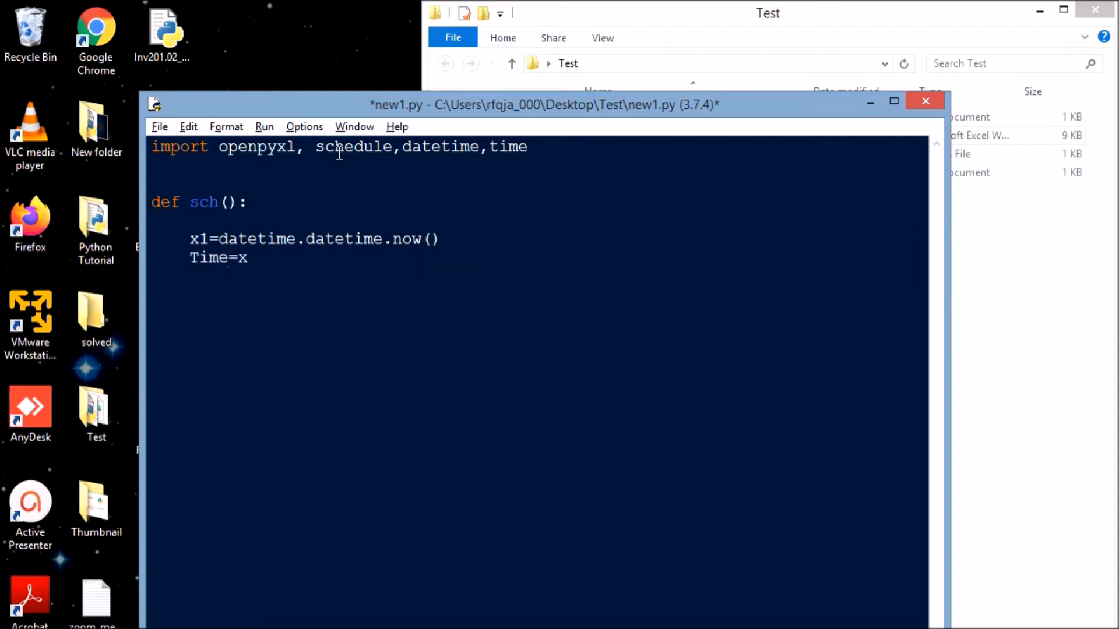
{"action": "type", "text": "1.str"}
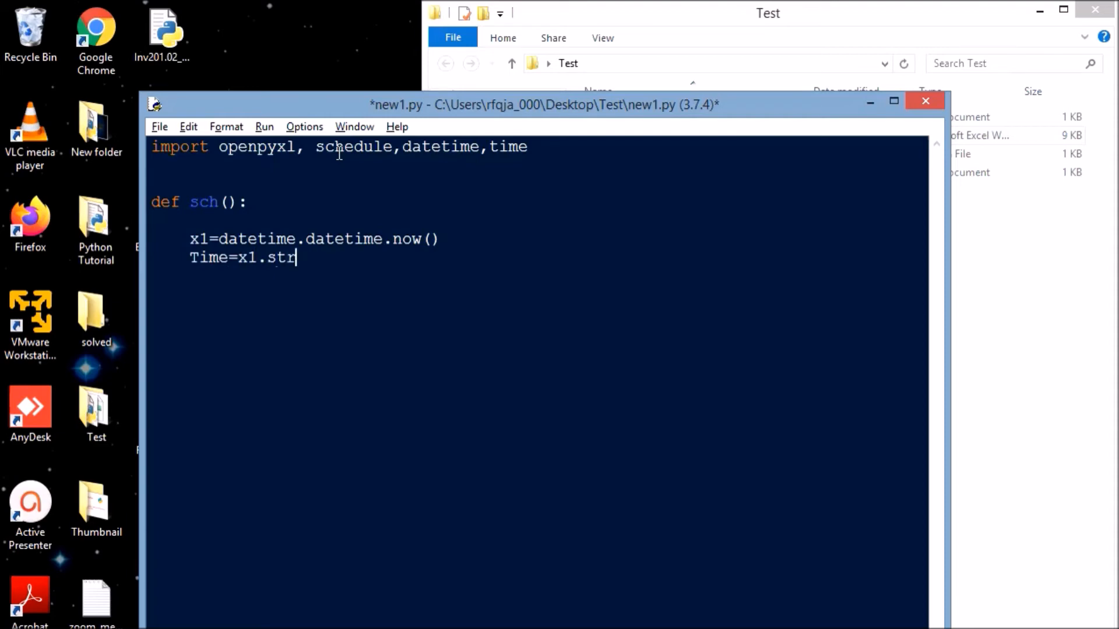
{"action": "type", "text": "ftime("}
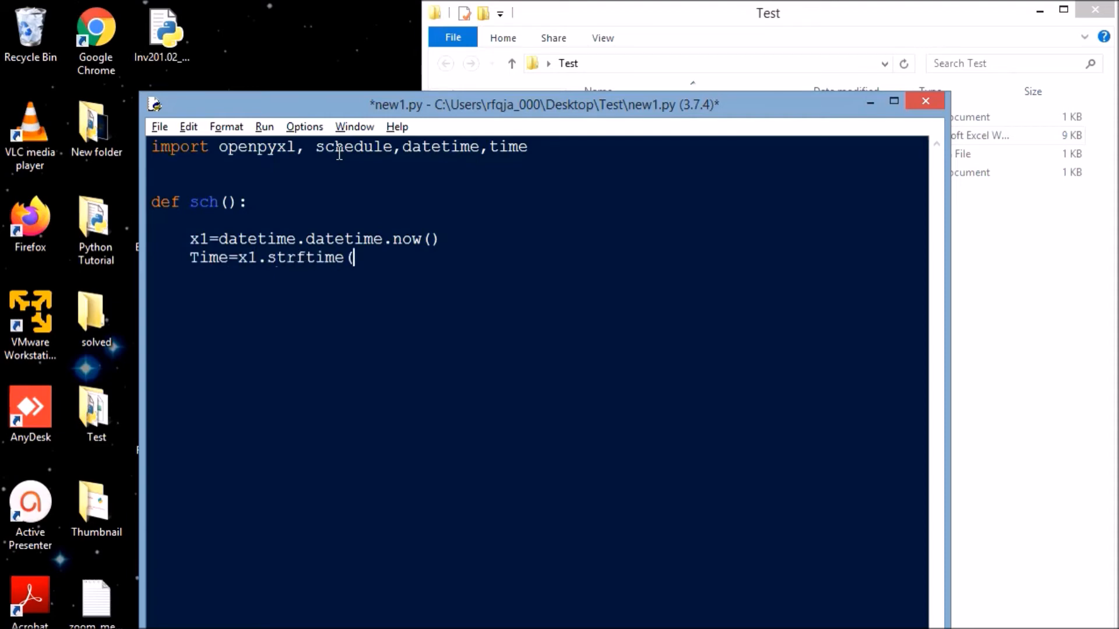
{"action": "type", "text": "\""}
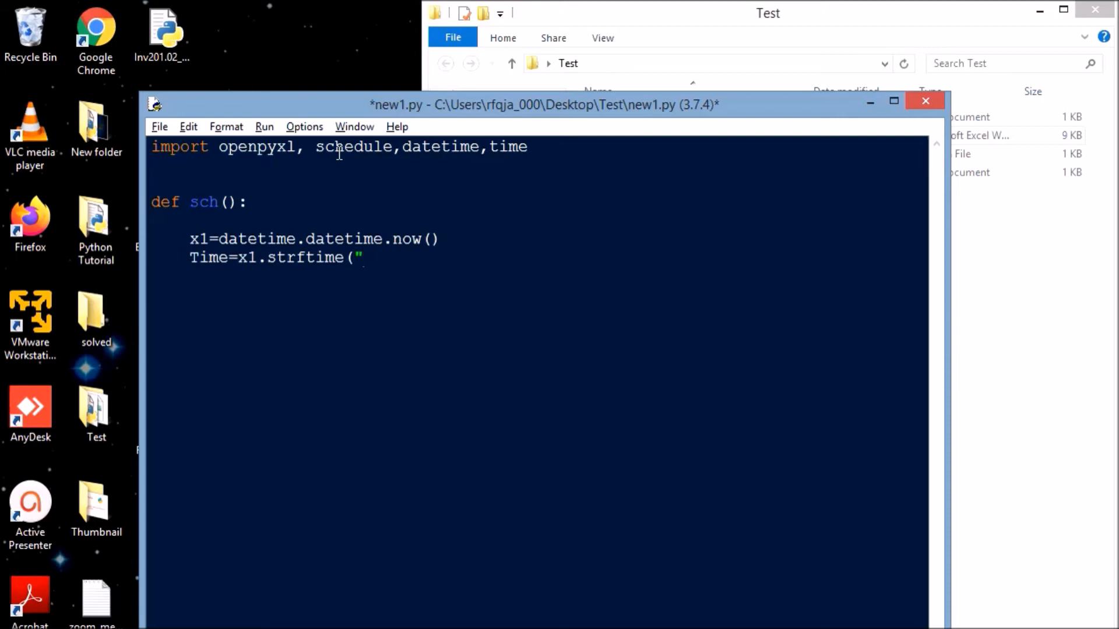
{"action": "type", "text": "d"}
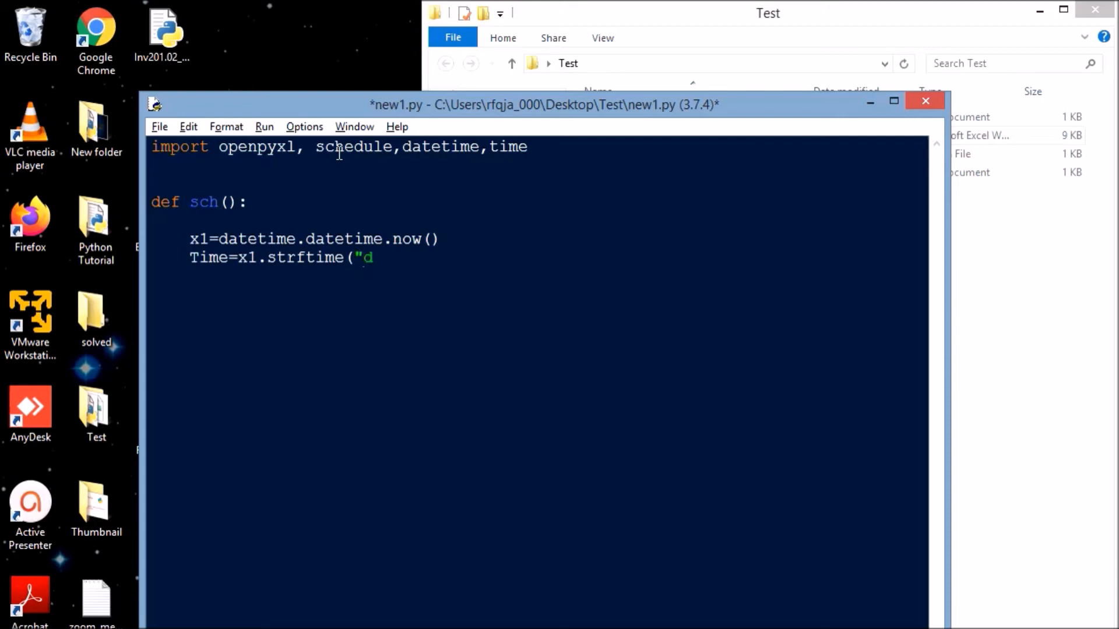
{"action": "type", "text": "-%"}
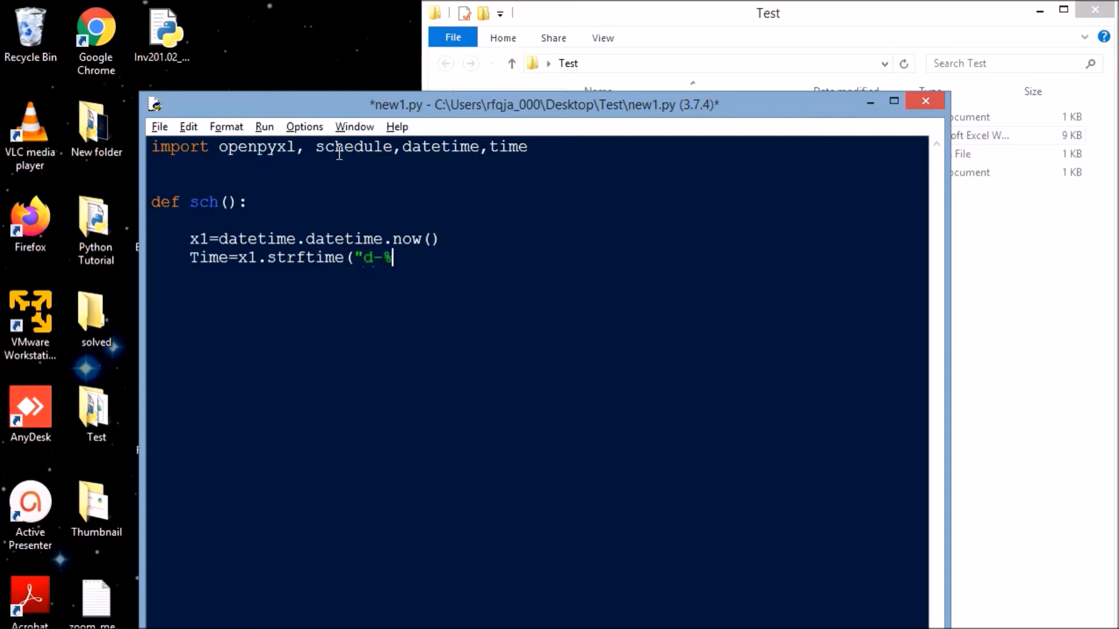
{"action": "type", "text": "m"}
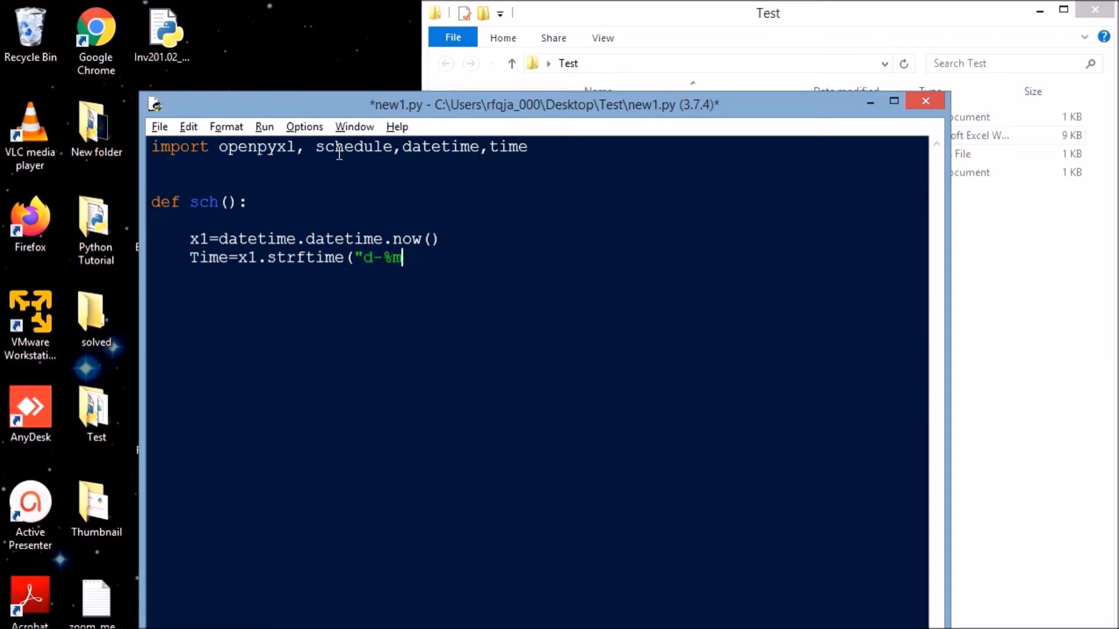
{"action": "type", "text": "-%"}
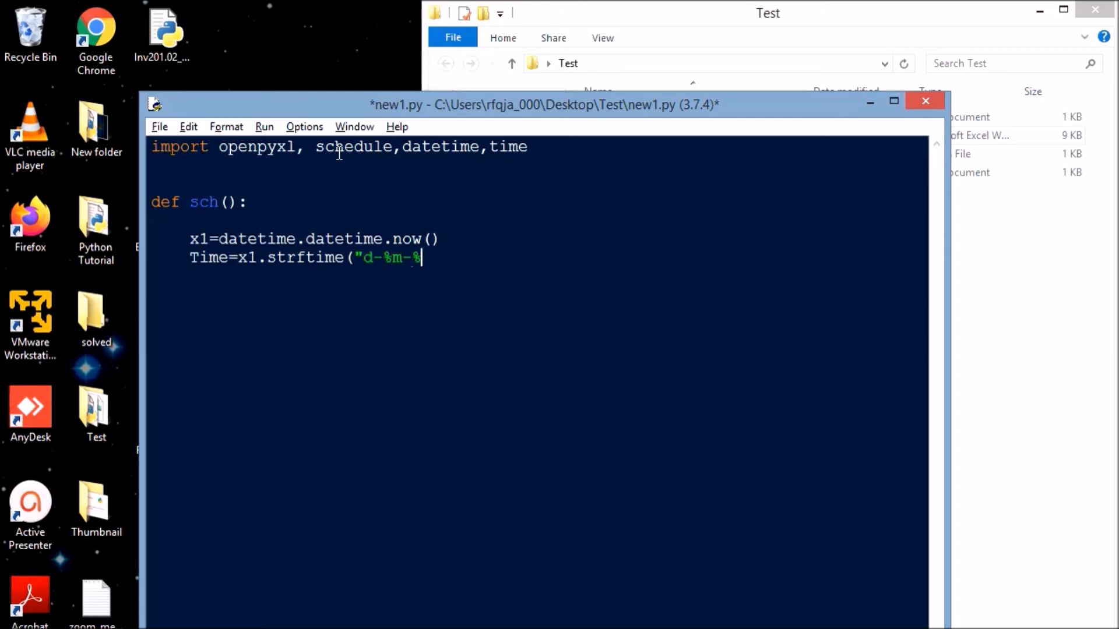
{"action": "type", "text": "y"}
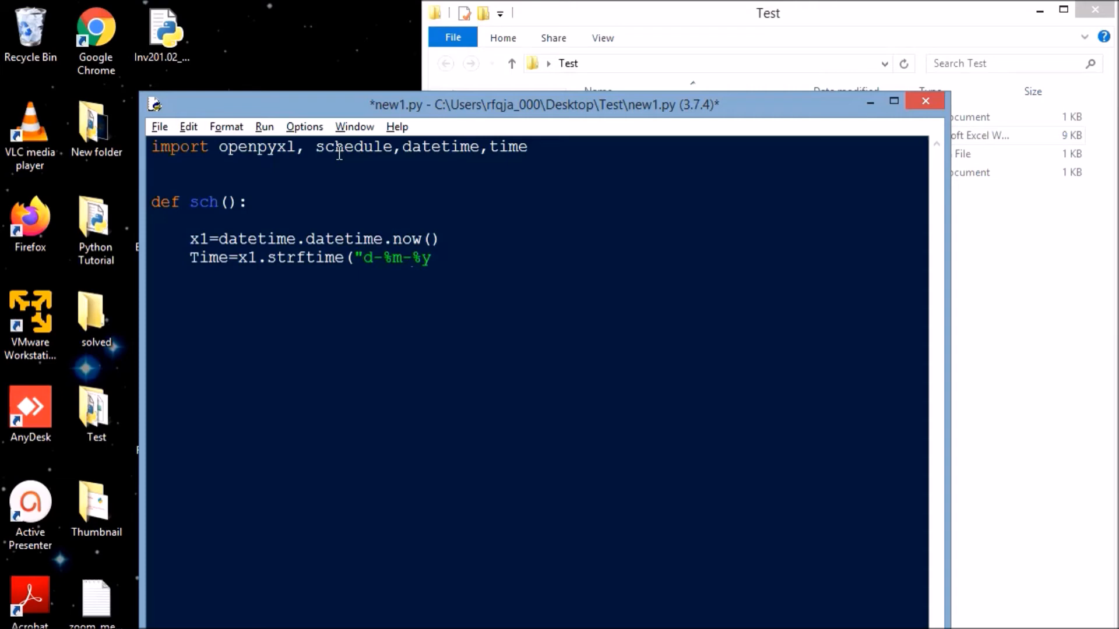
{"action": "type", "text": "%H"}
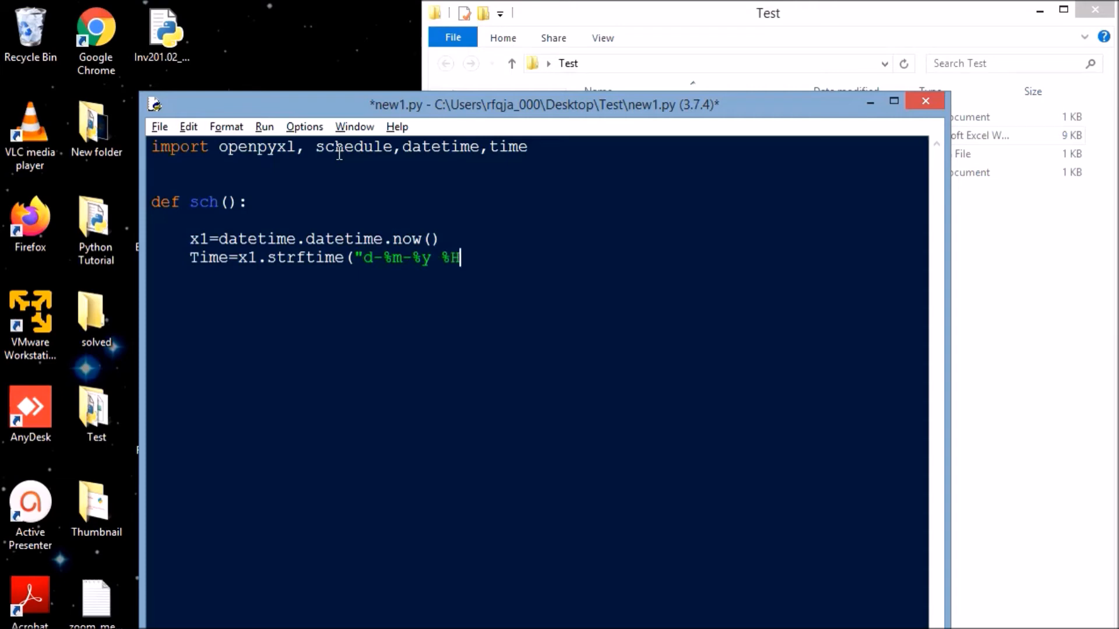
{"action": "type", "text": ":$"}
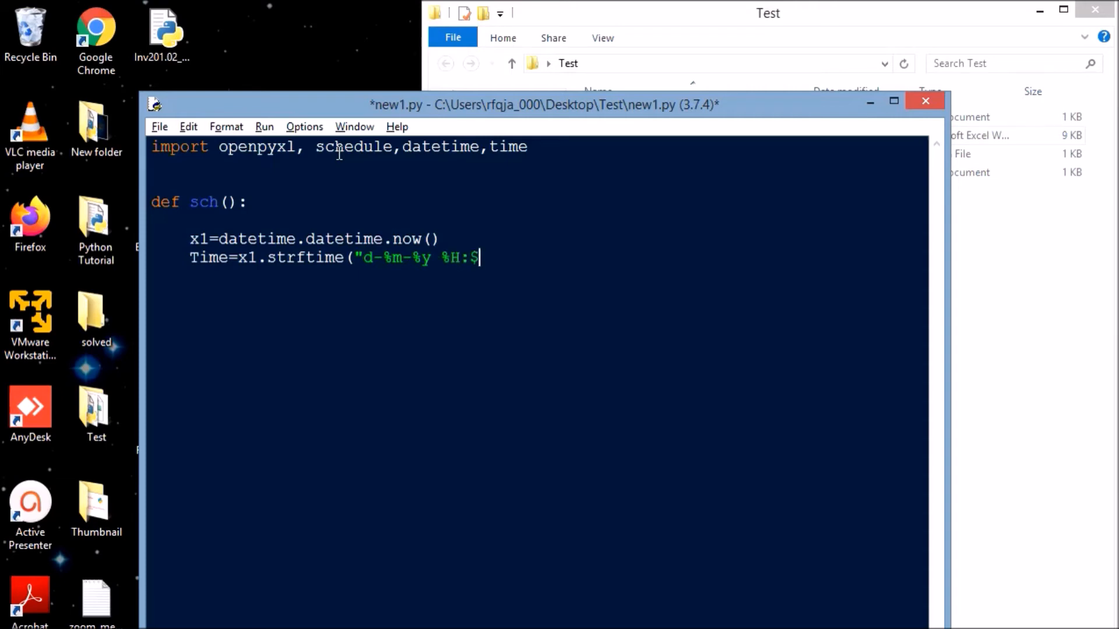
{"action": "type", "text": "%M:%S"}
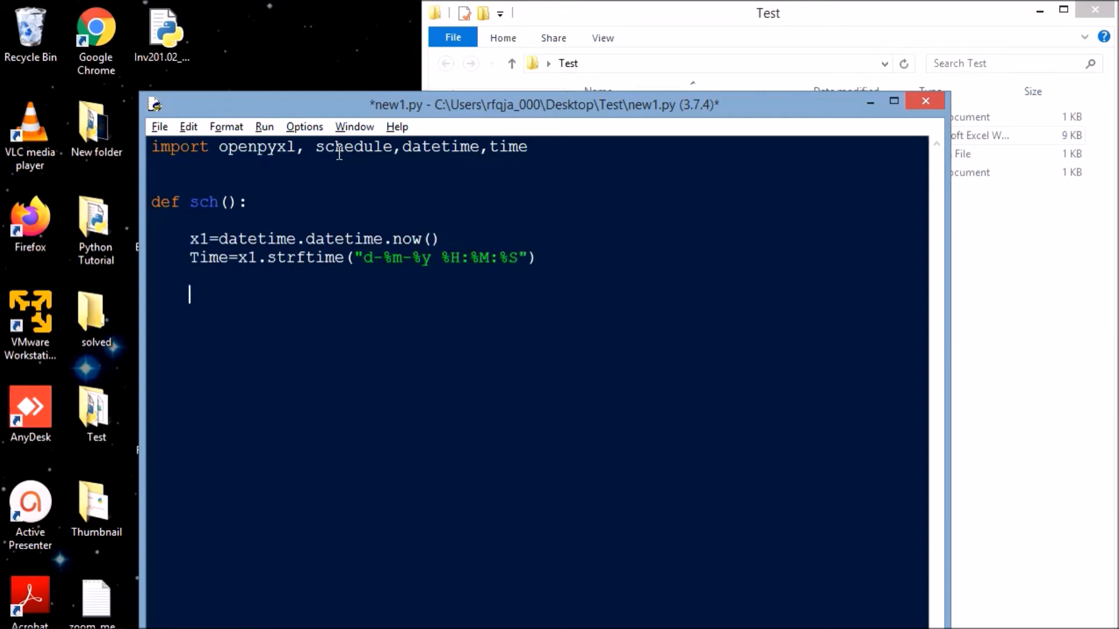
{"action": "type", "text": "pat"}
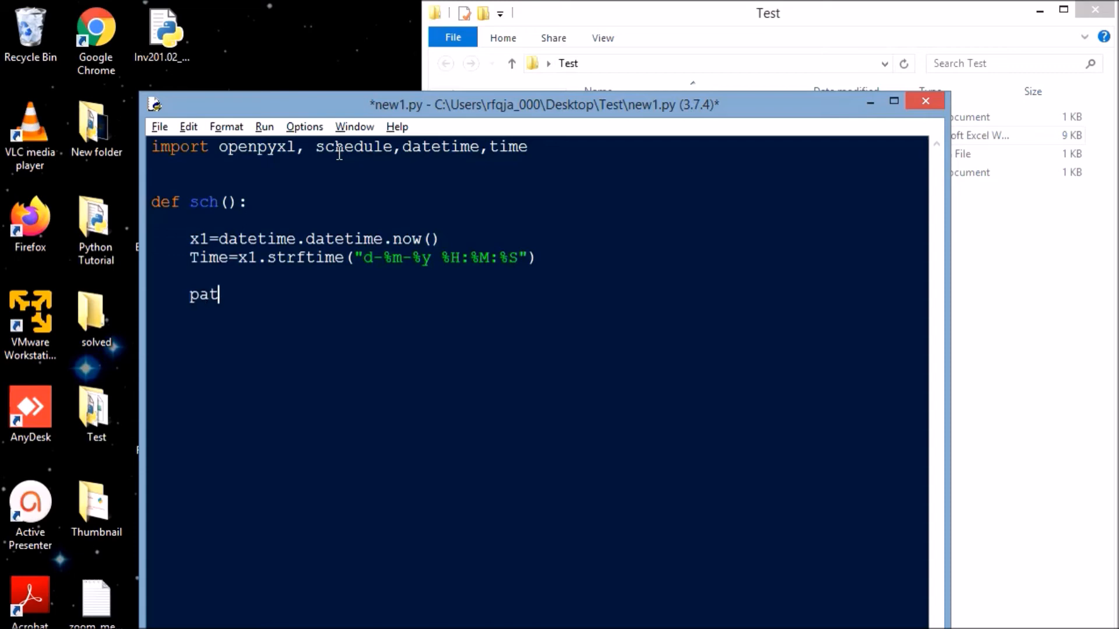
Step: Set path to the raw string pointing at Hello.xlsx, correcting a mistyped part of it
{"action": "type", "text": "h= r"}
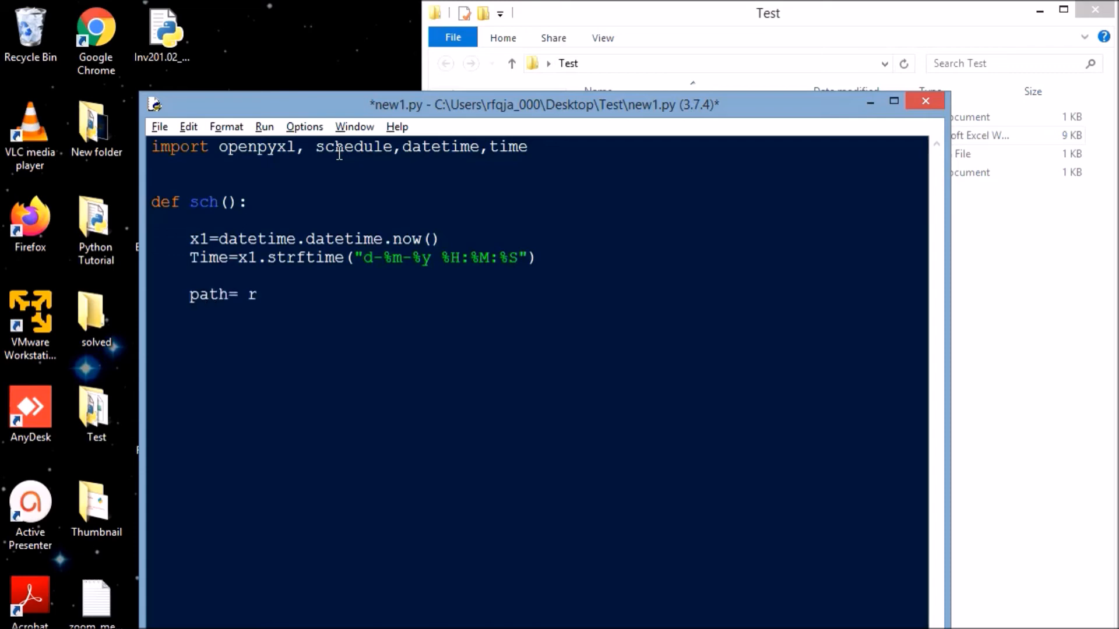
{"action": "type", "text": "\""}
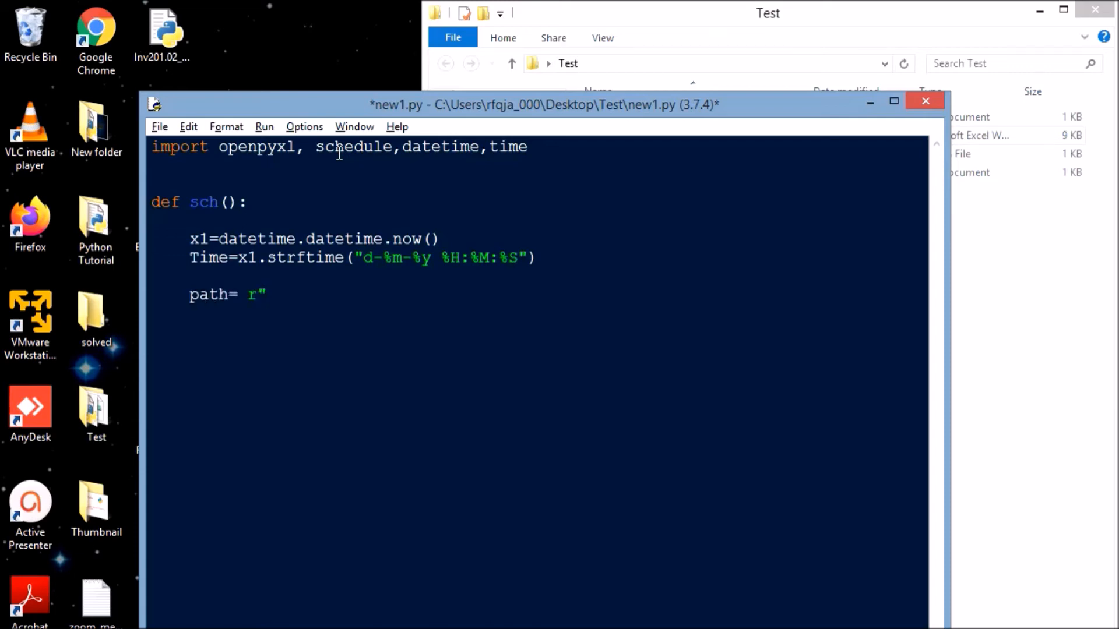
{"action": "type", "text": ".\\"}
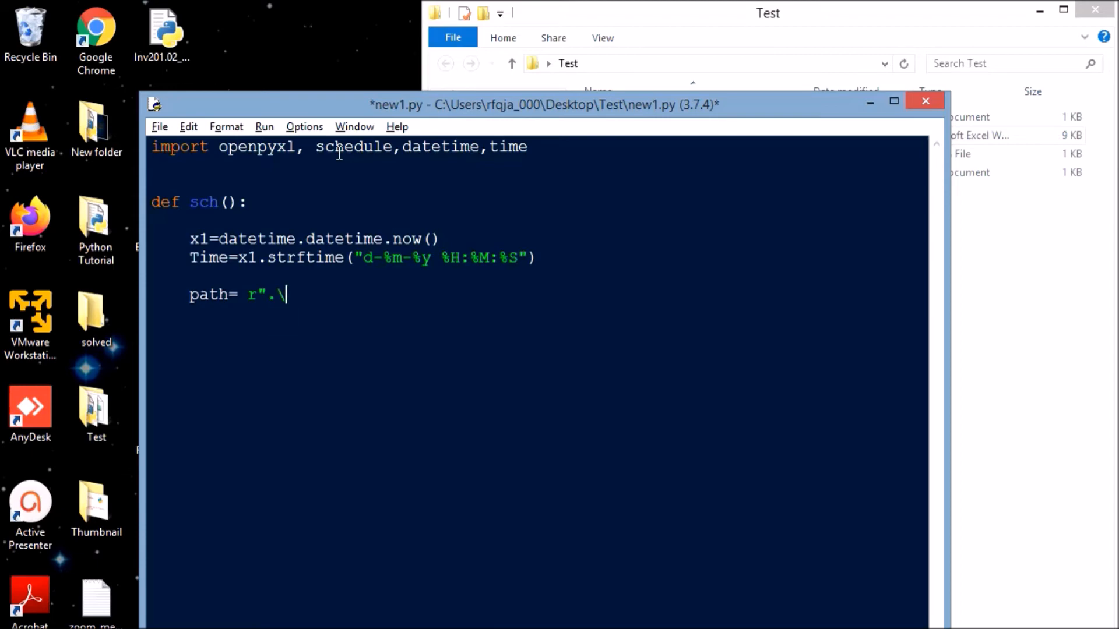
{"action": "type", "text": "Hel"}
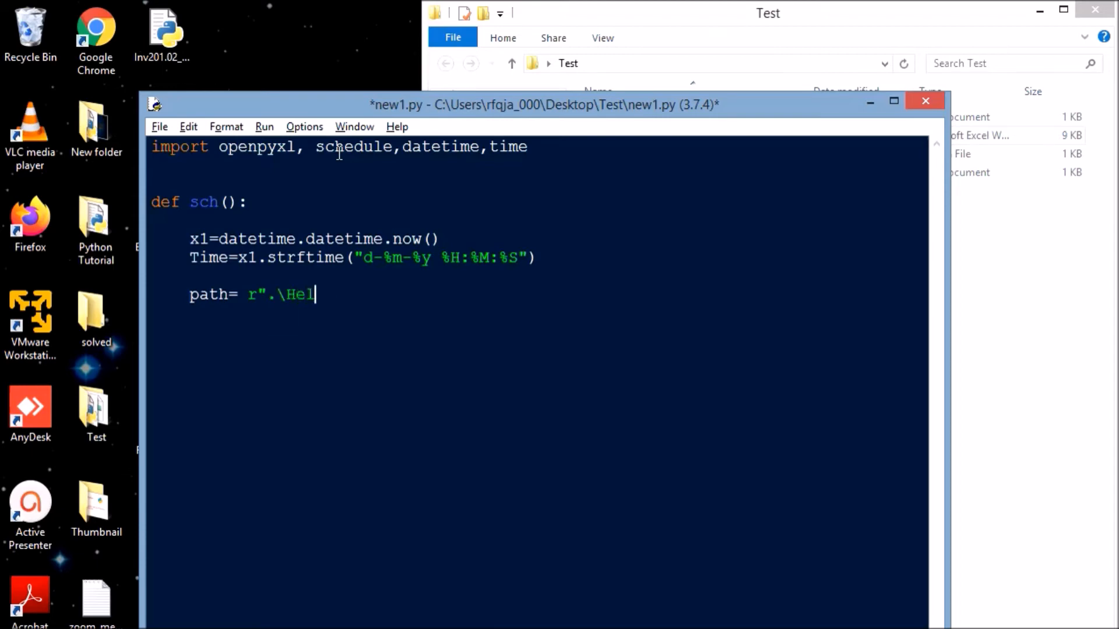
{"action": "key", "text": "BackSpace"}
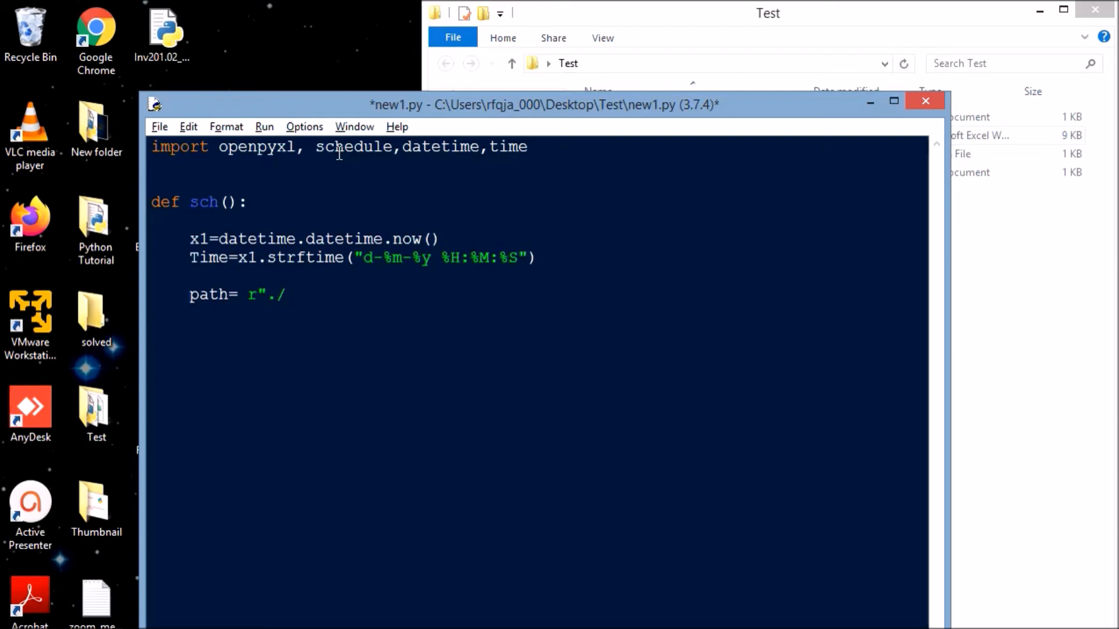
{"action": "type", "text": "\\Hello.xlsx\""}
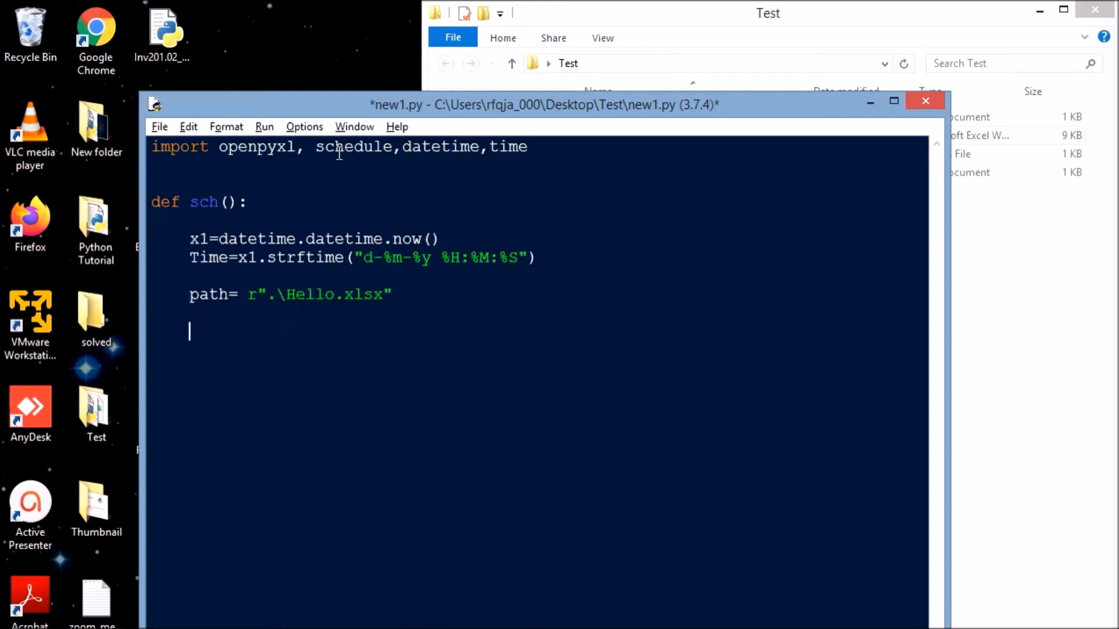
Step: Load the workbook with file=openpyxl.load_workbook(path)
{"action": "type", "text": "file="}
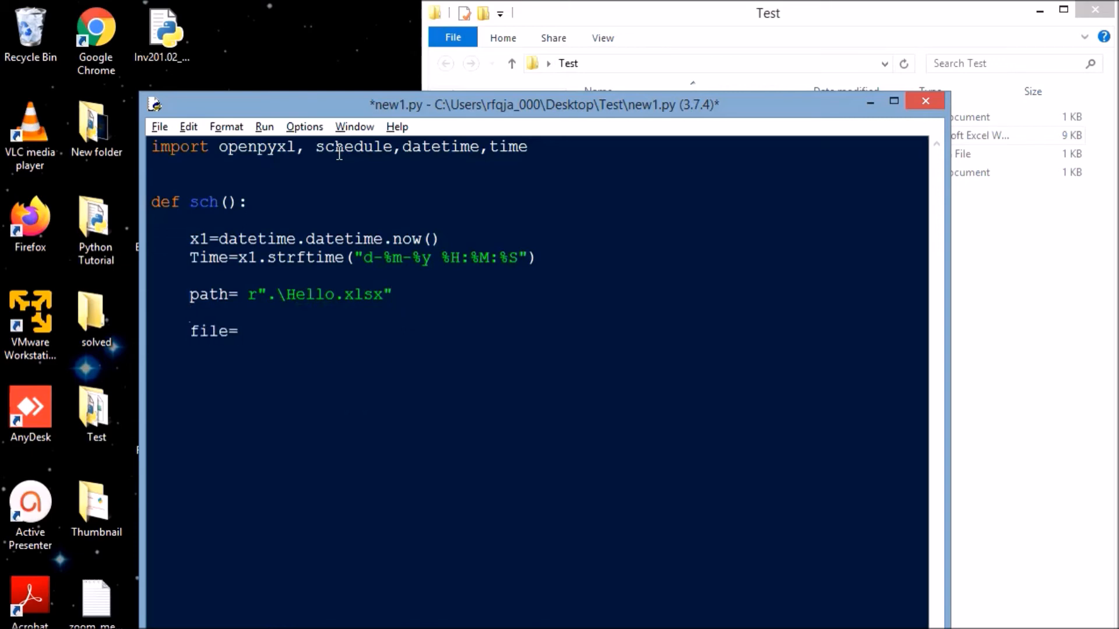
{"action": "type", "text": "openpy"}
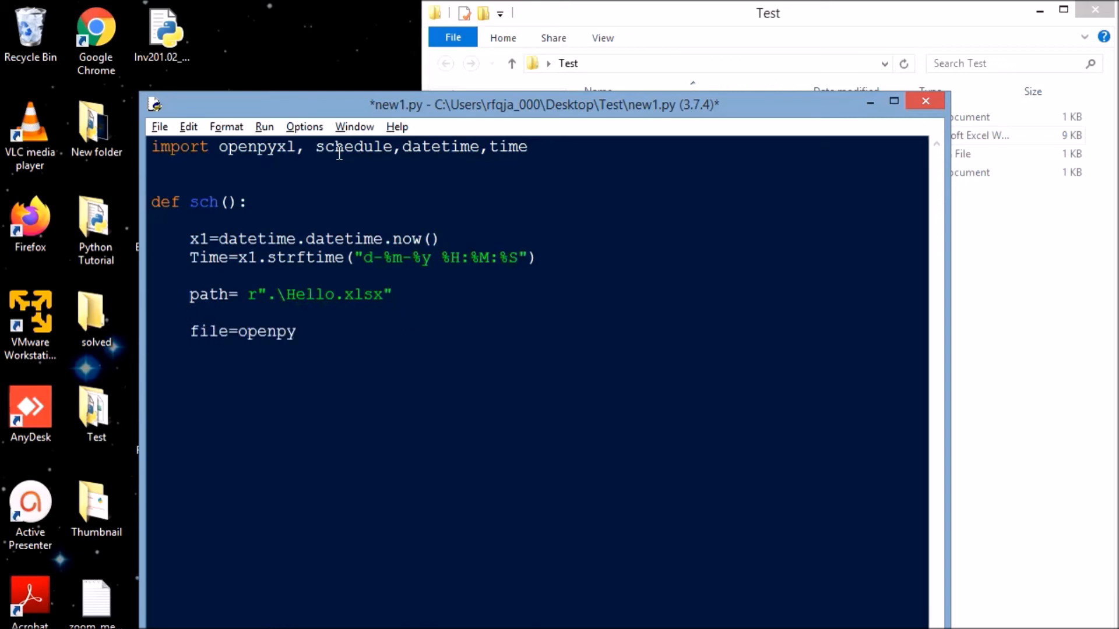
{"action": "type", "text": "xl"}
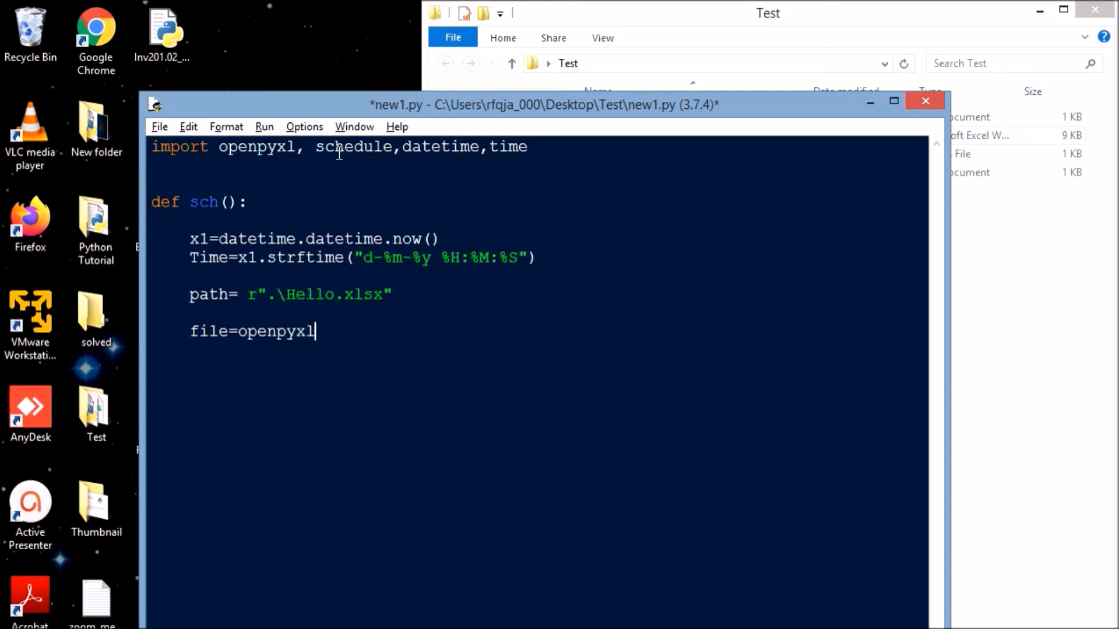
{"action": "type", "text": ".load"}
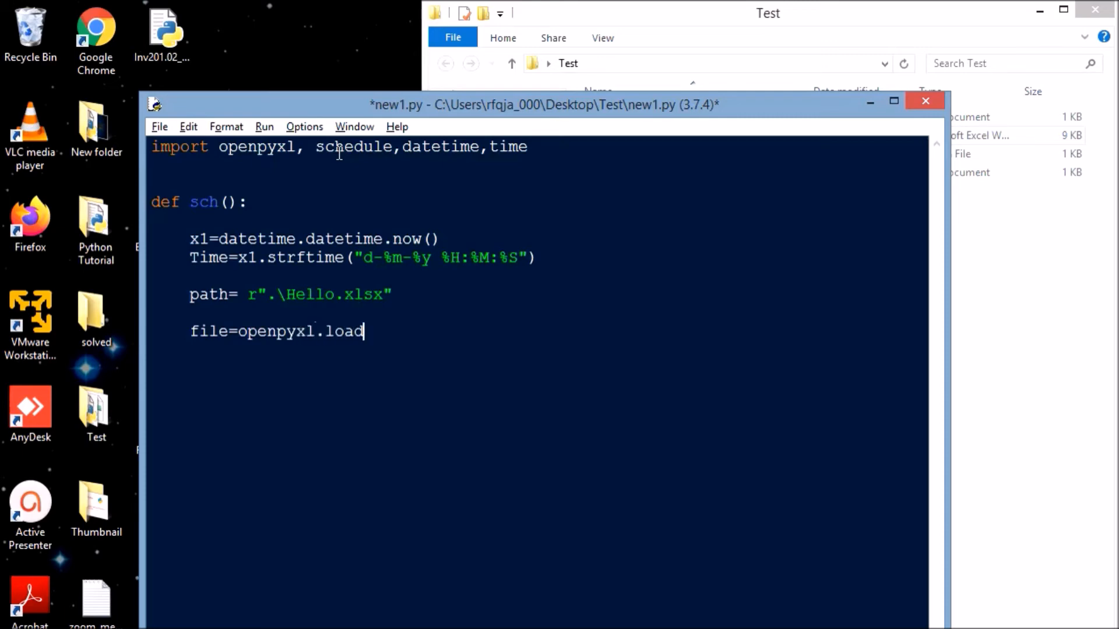
{"action": "type", "text": "_work"}
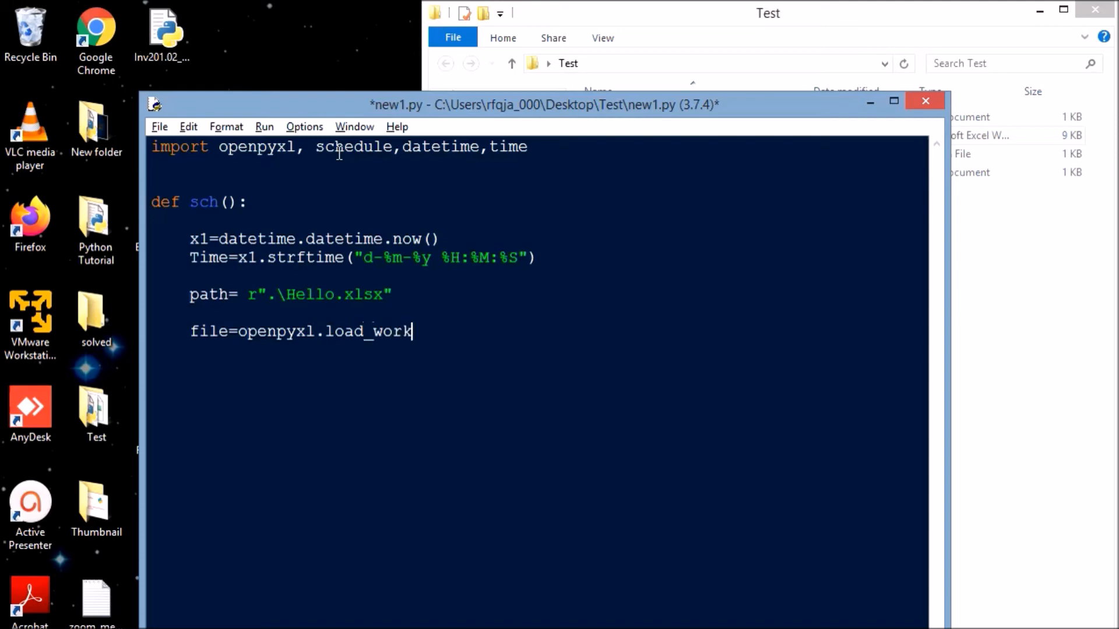
{"action": "type", "text": "book(p"}
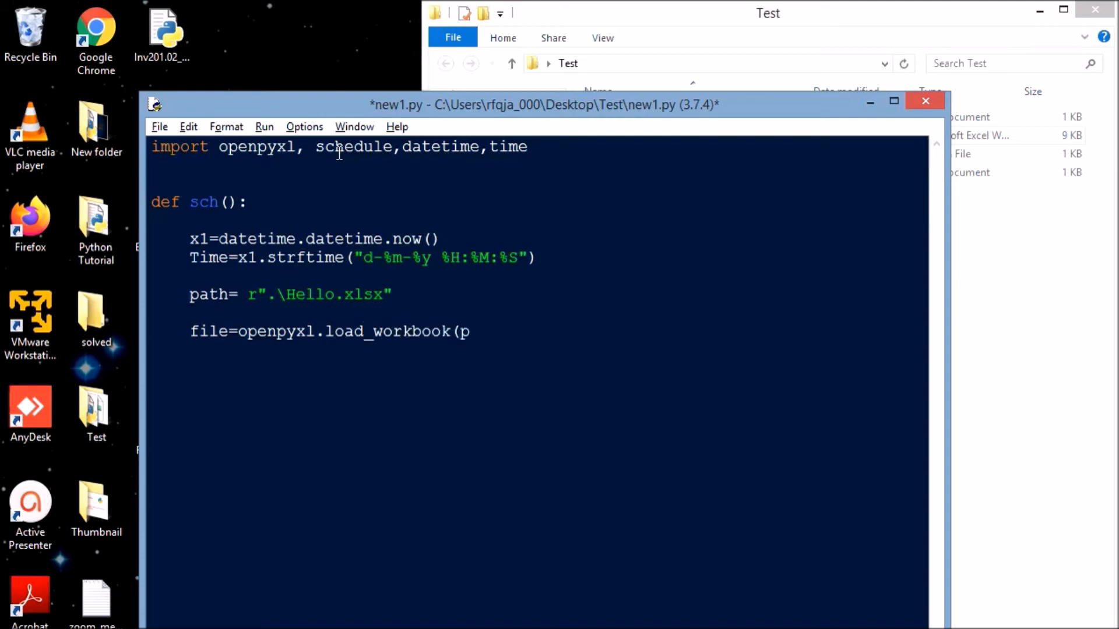
{"action": "type", "text": "ath)"}
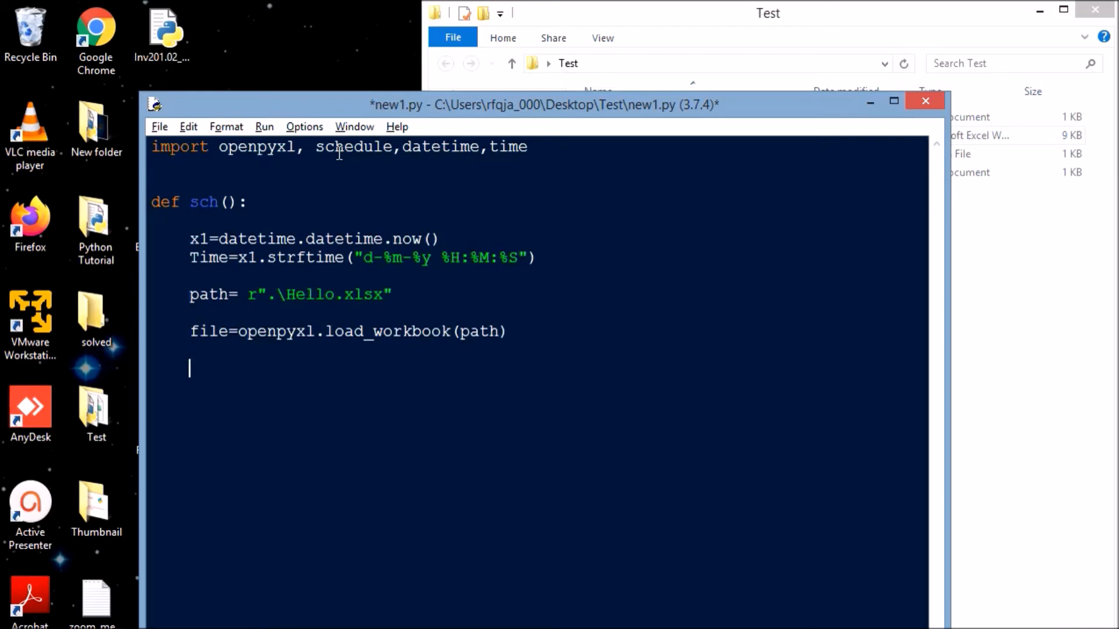
Step: Take the active sheet with sheet=file.active and move to a new line
{"action": "type", "text": "sheet"}
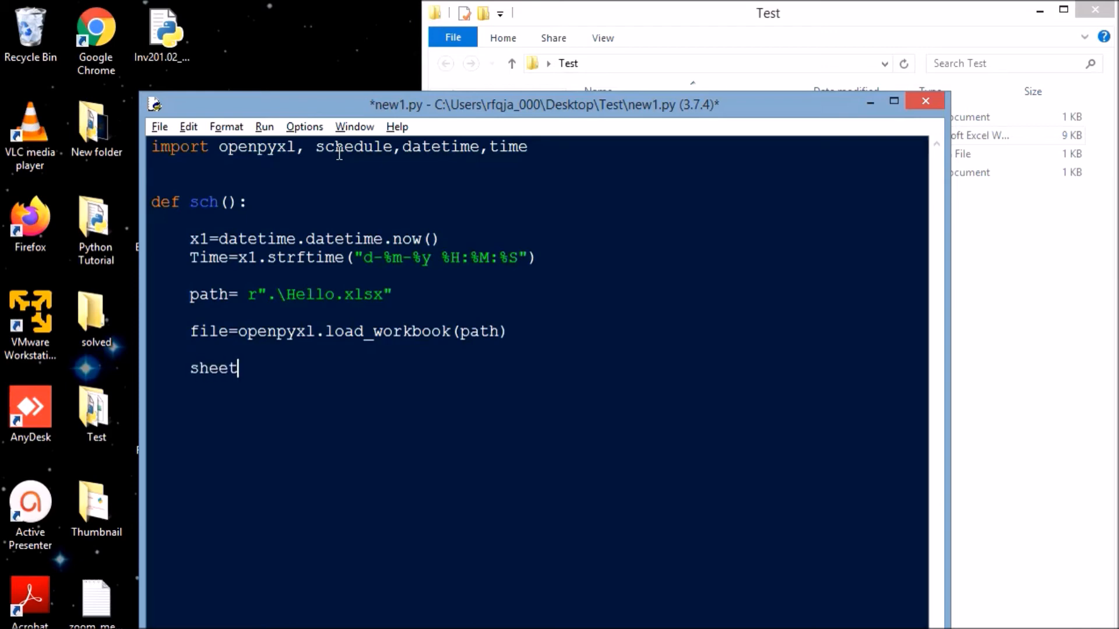
{"action": "type", "text": "=file.a"}
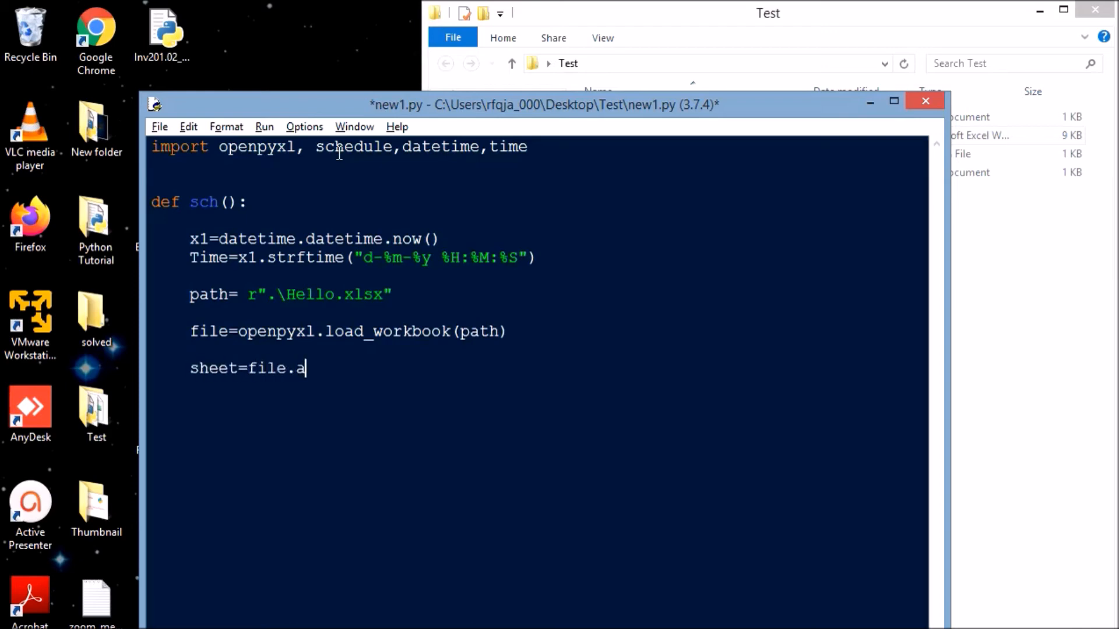
{"action": "type", "text": "ctive"}
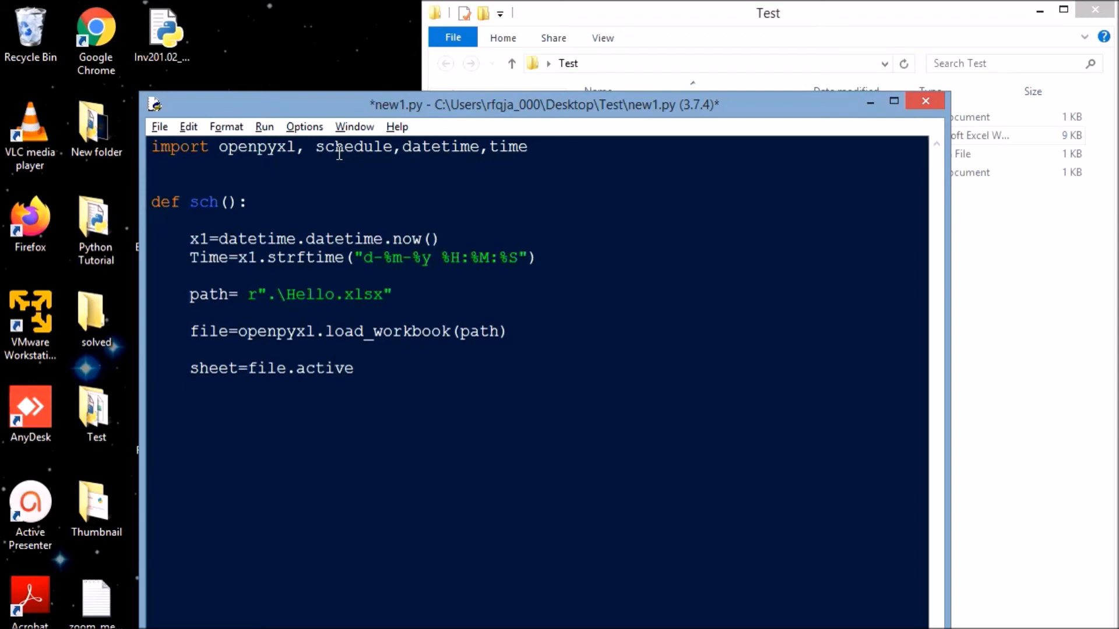
{"action": "key", "text": "Return"}
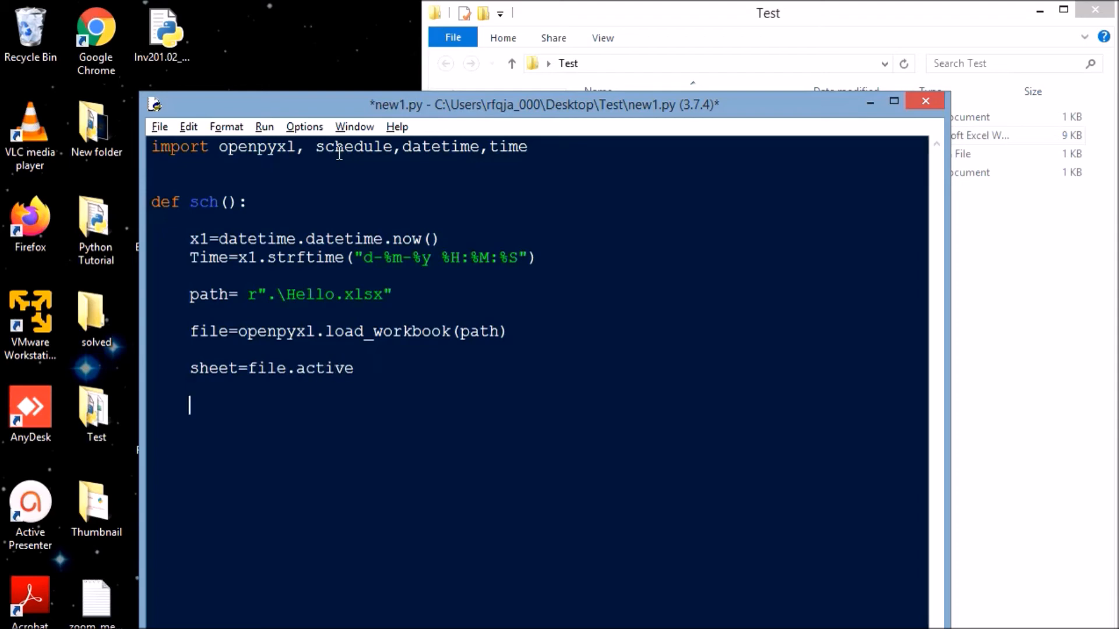
Step: Add print(Time) and begin sheet.cell(column=1, for the new entry
{"action": "type", "text": "sheet"}
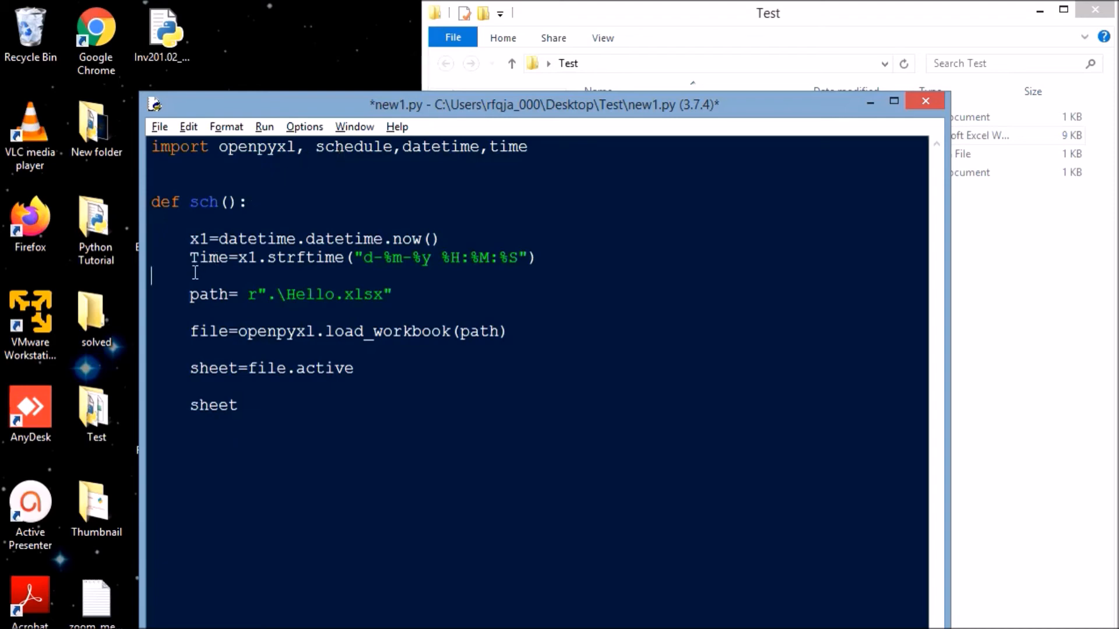
{"action": "type", "text": "print"}
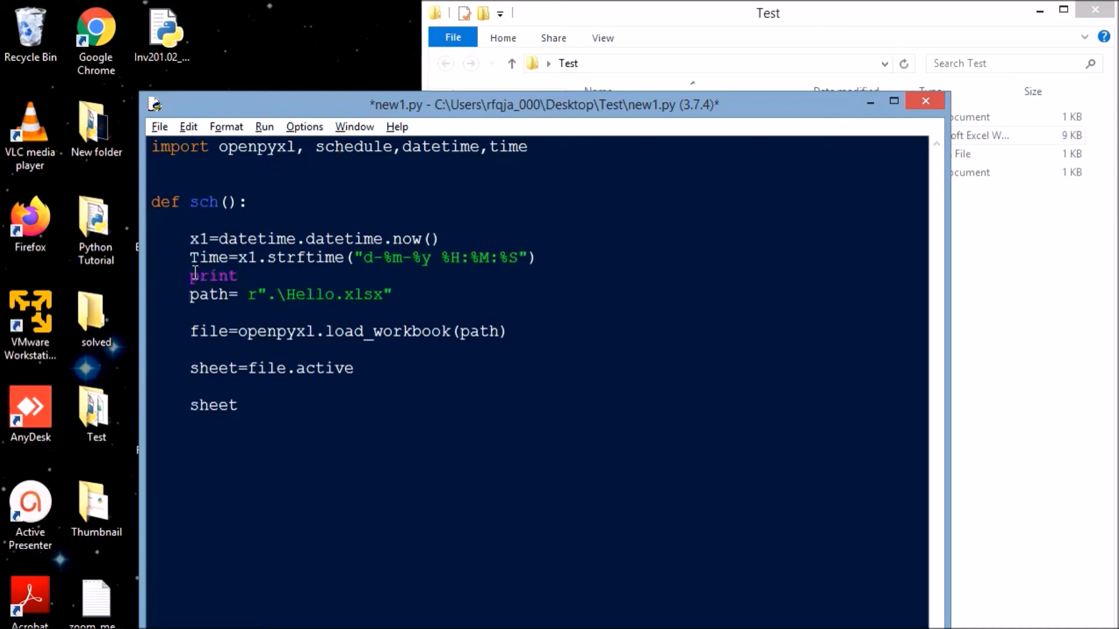
{"action": "type", "text": "(Time)"}
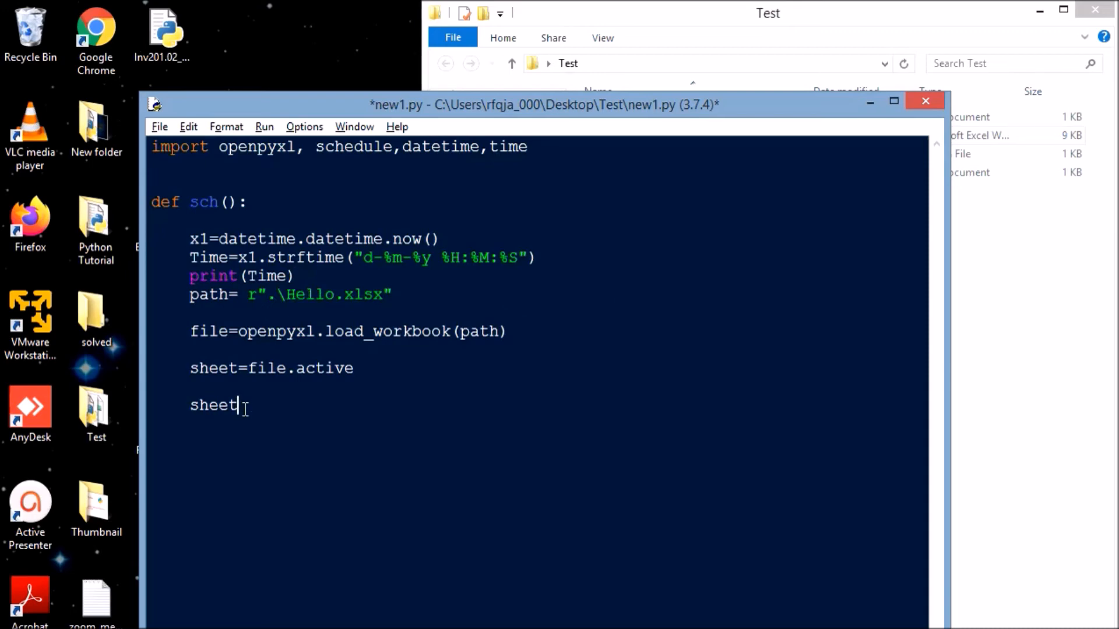
{"action": "type", "text": ".ce"}
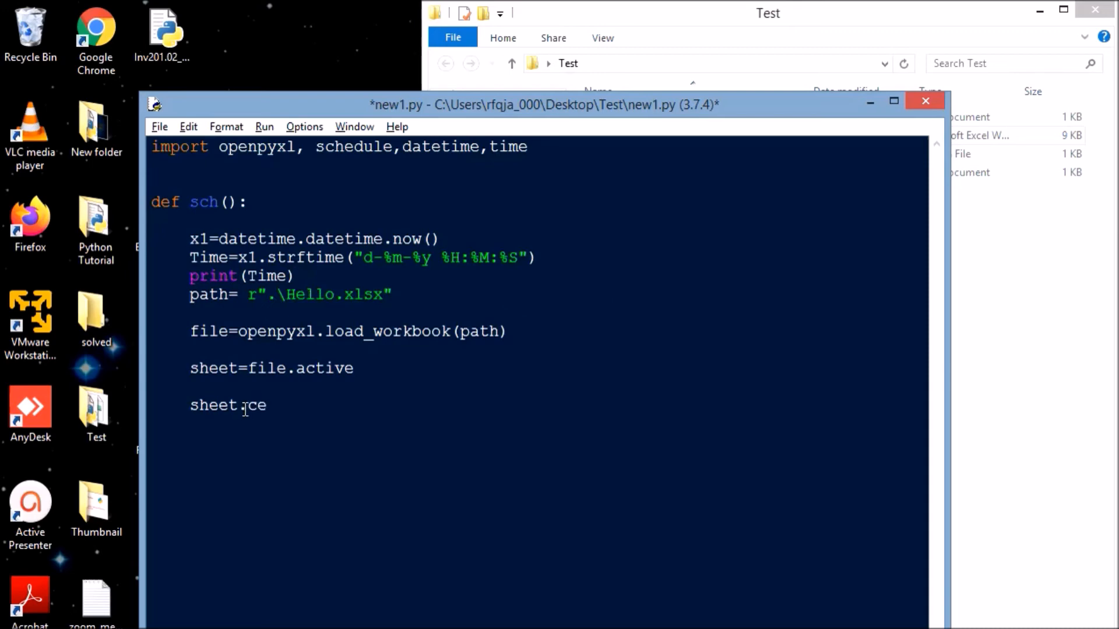
{"action": "type", "text": "cell"}
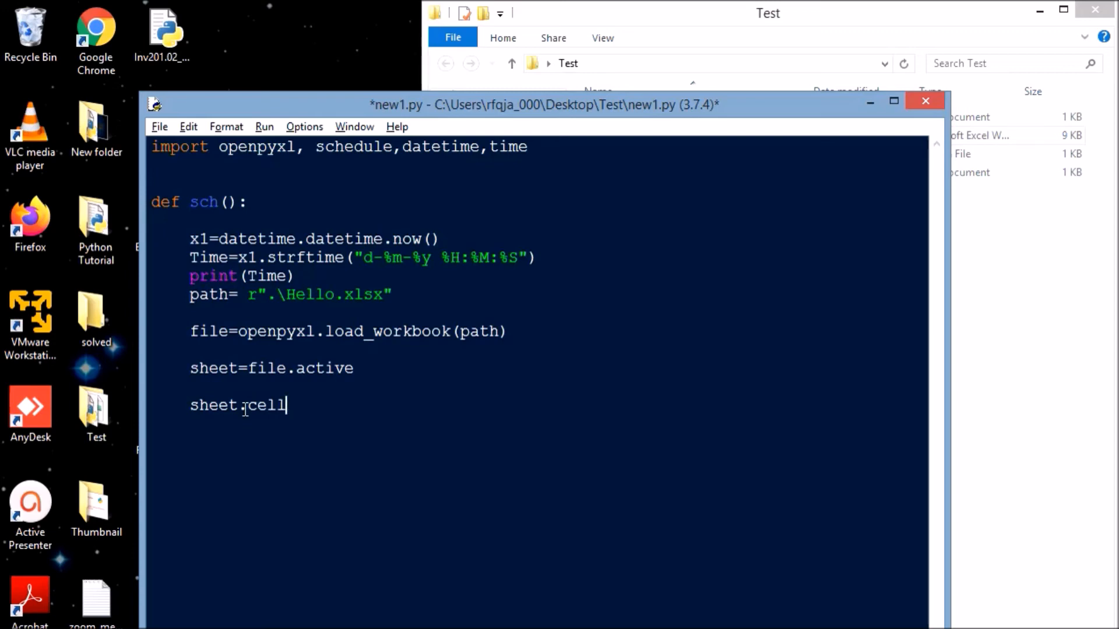
{"action": "type", "text": "("}
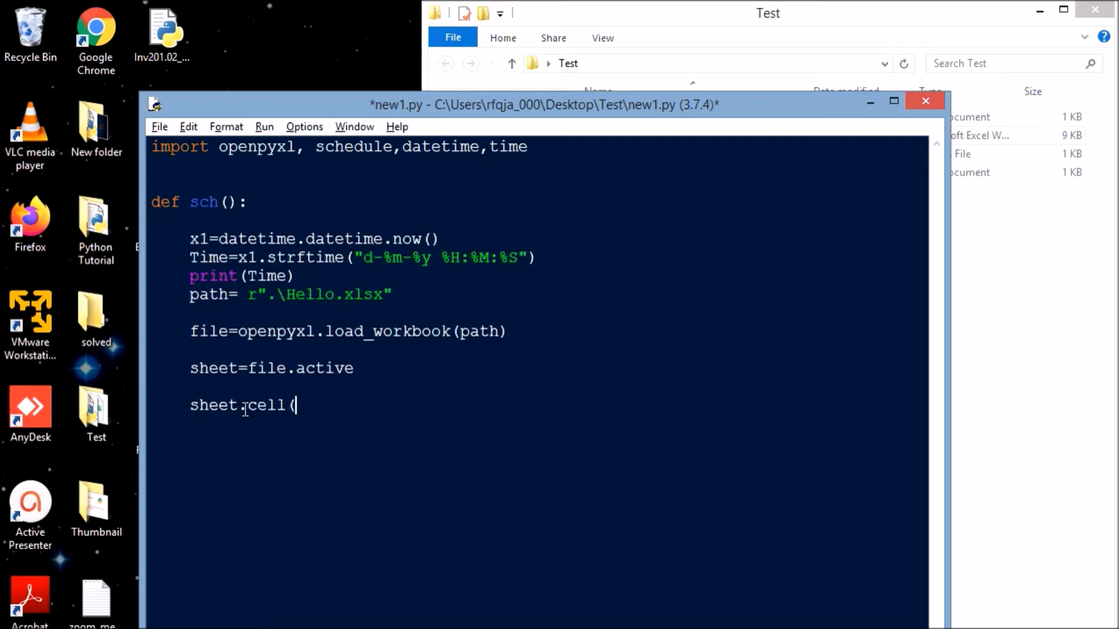
{"action": "type", "text": "column"}
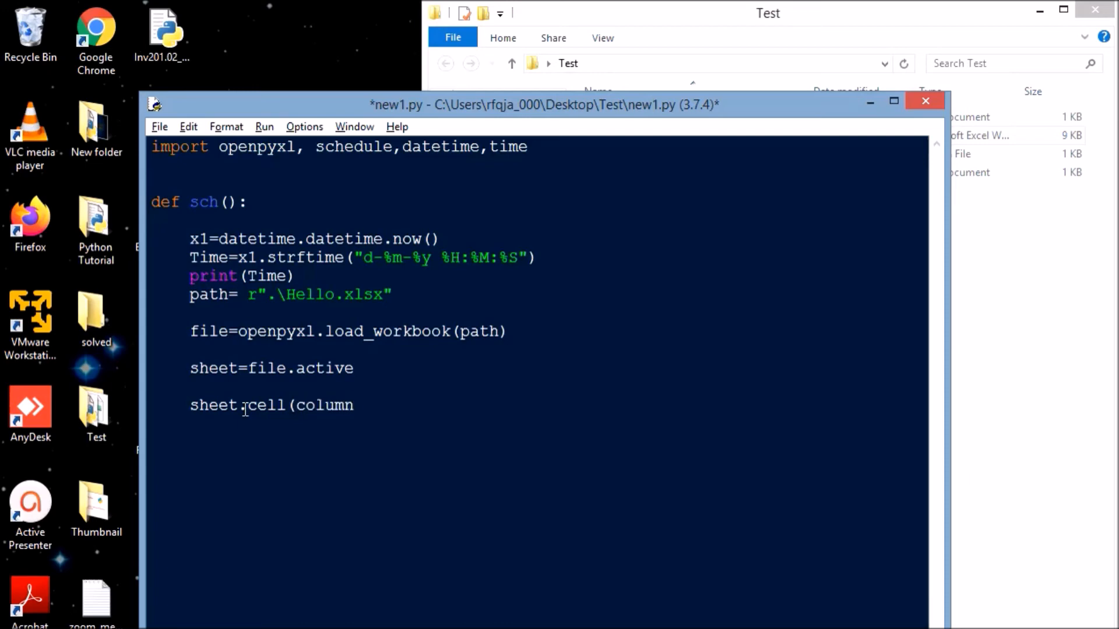
{"action": "type", "text": "=1,"}
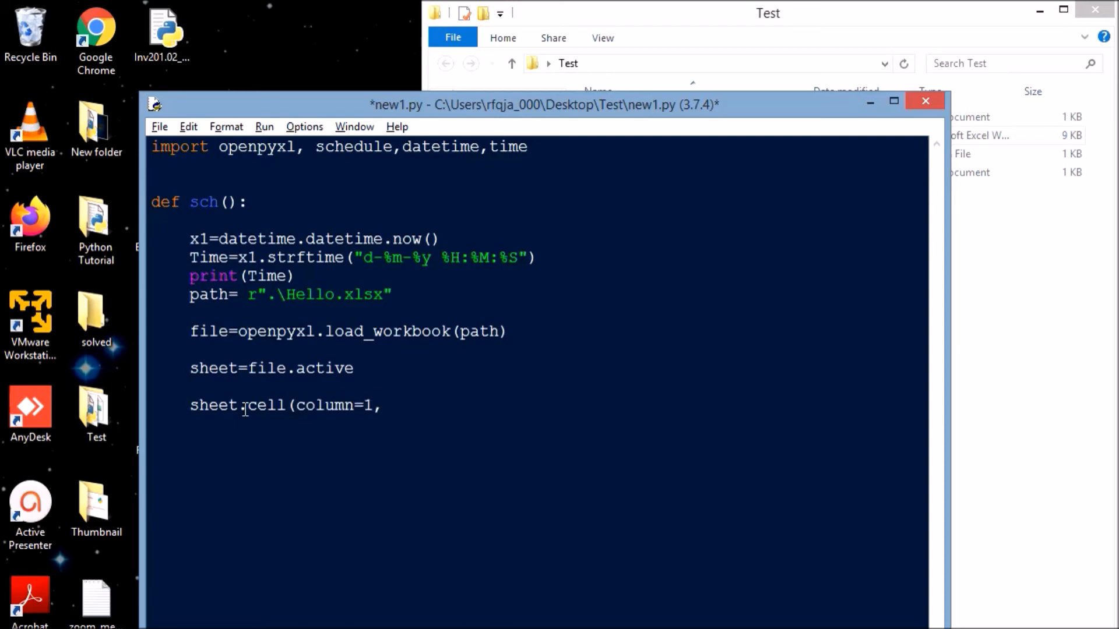
Step: Complete the cell call with row=sheet.max_row+1, value=Time to write into the next empty row
{"action": "type", "text": "row="}
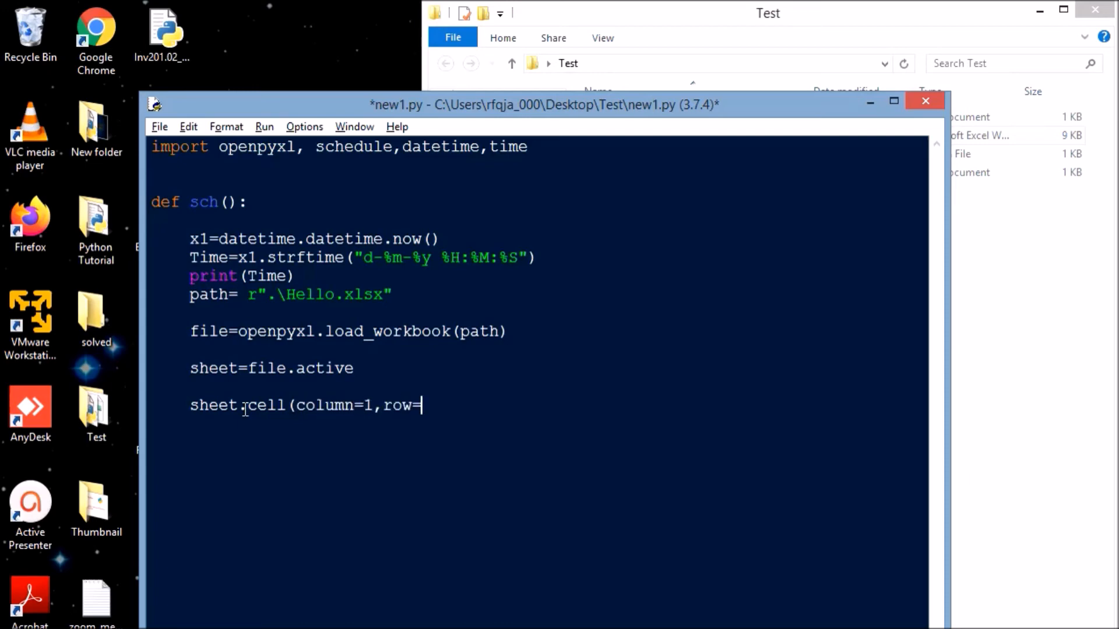
{"action": "type", "text": "sheet."}
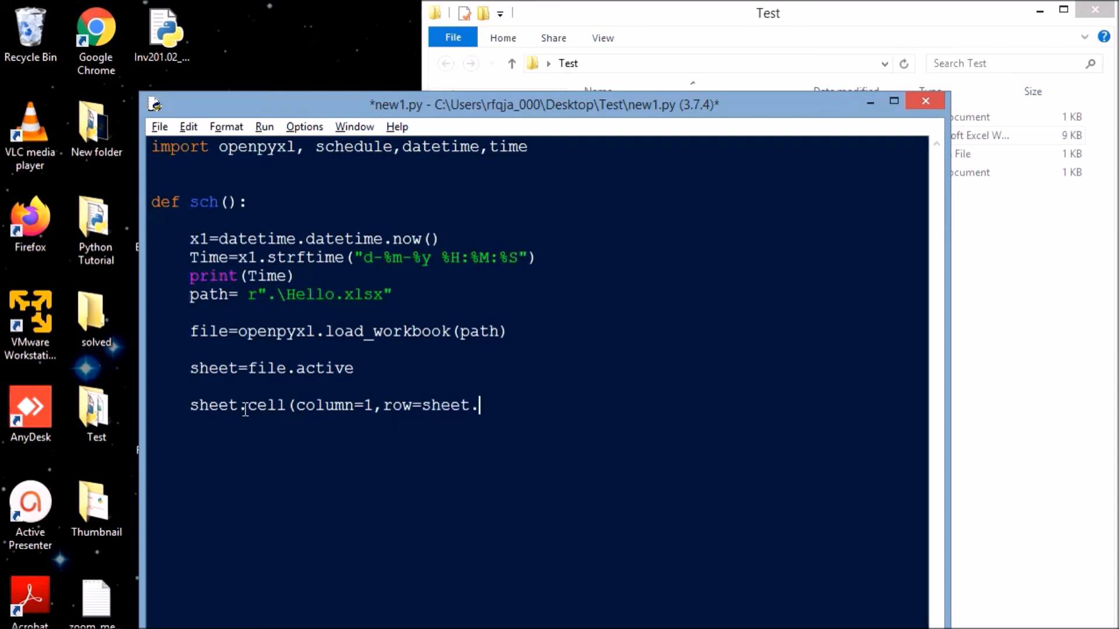
{"action": "type", "text": "ma"}
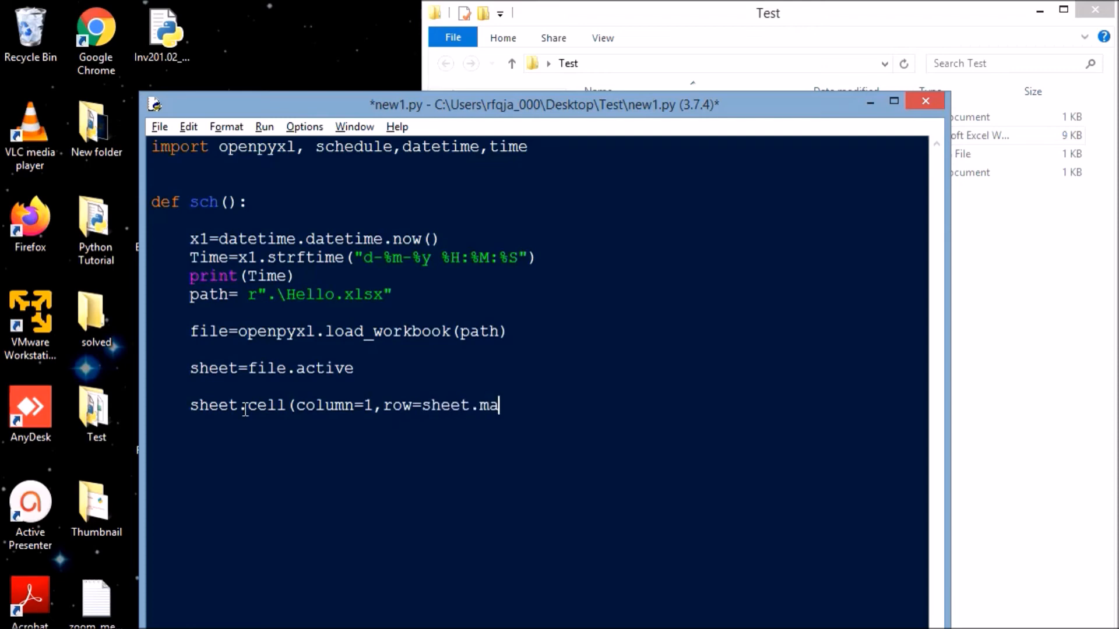
{"action": "type", "text": "x_row"}
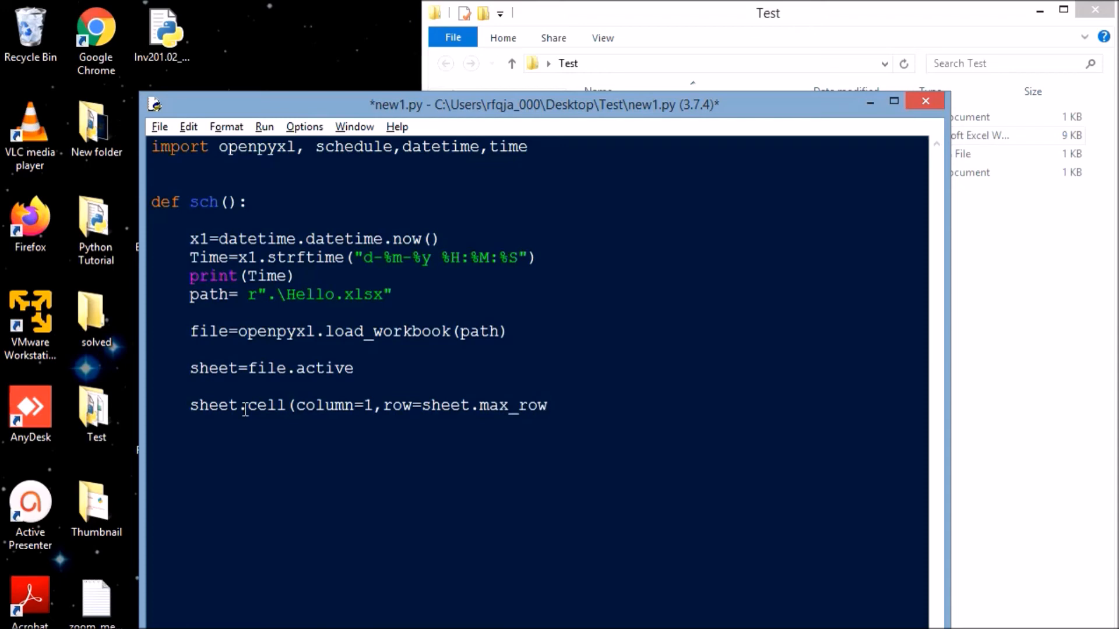
{"action": "type", "text": "+1,v"}
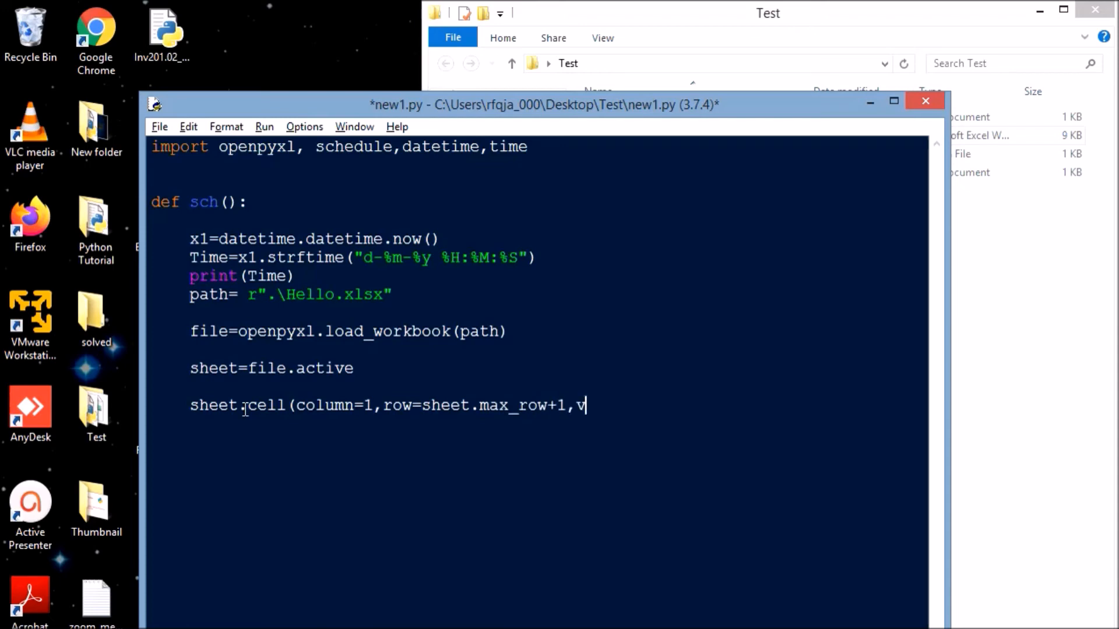
{"action": "type", "text": "alue=Time"}
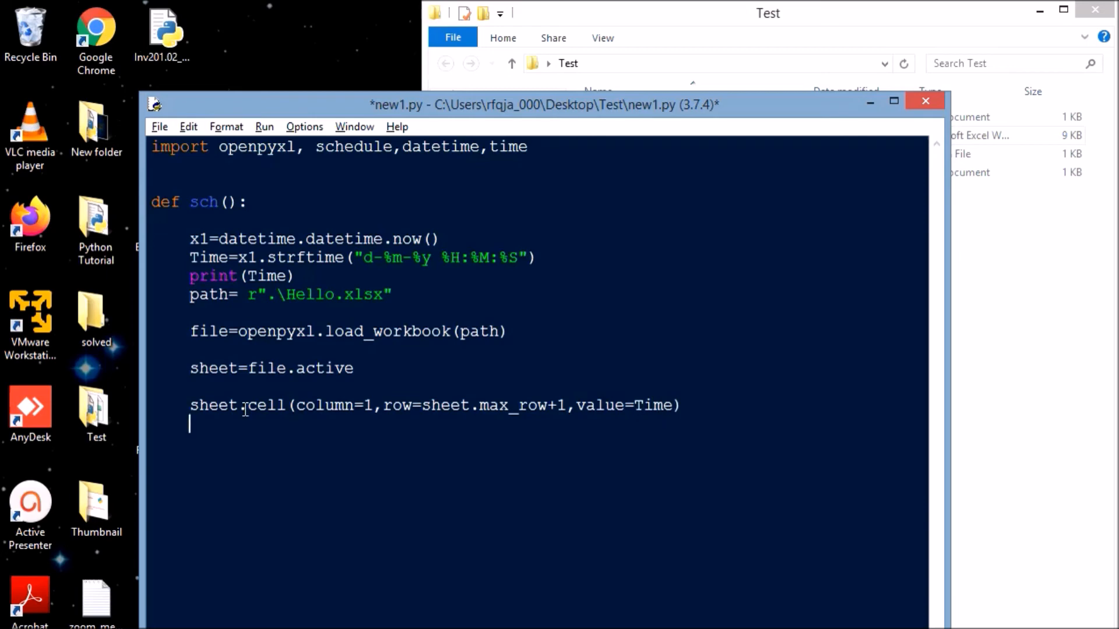
Step: Save the workbook back to path with file.save(path)
{"action": "type", "text": "file.s"}
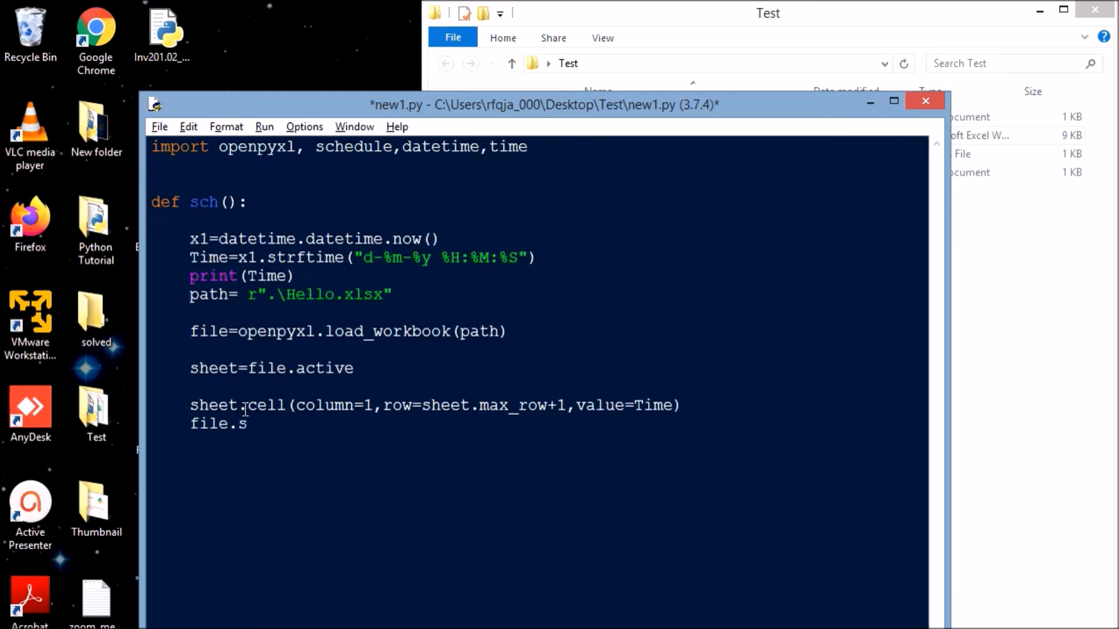
{"action": "type", "text": "ave("}
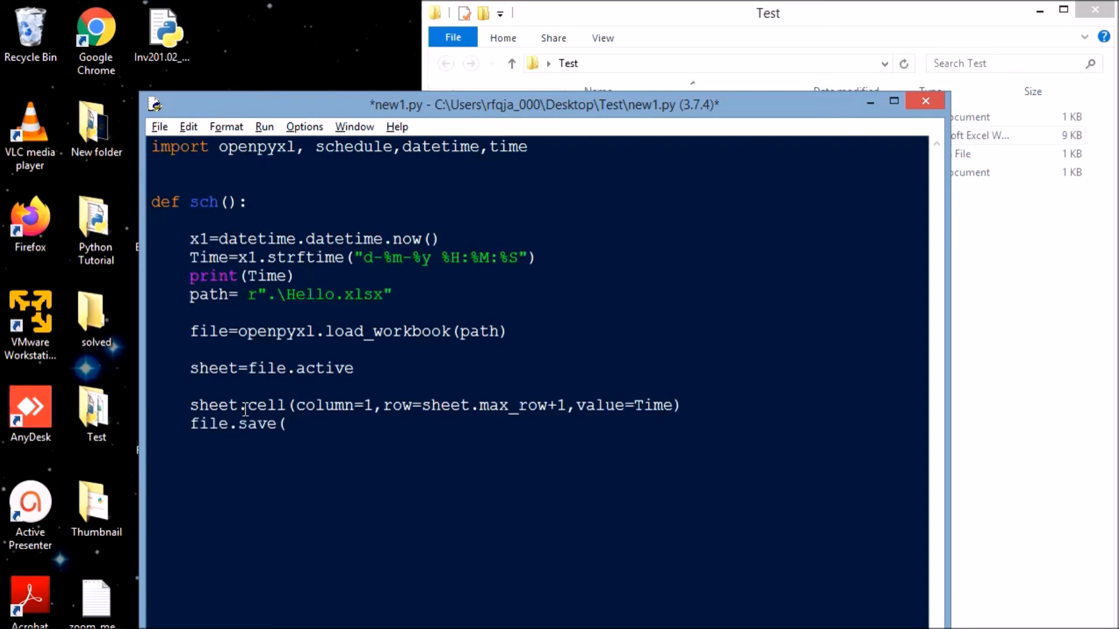
{"action": "type", "text": "path"}
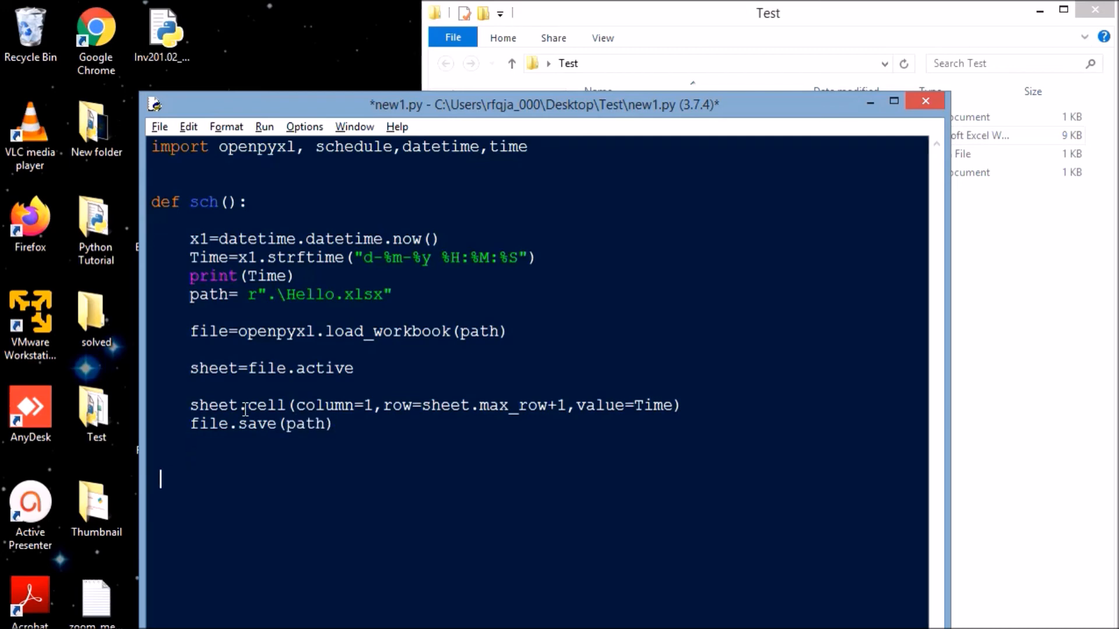
Step: Schedule sch to run every 5 seconds with schedule.every(5).seconds.do(sch)
{"action": "type", "text": "schedule.every"}
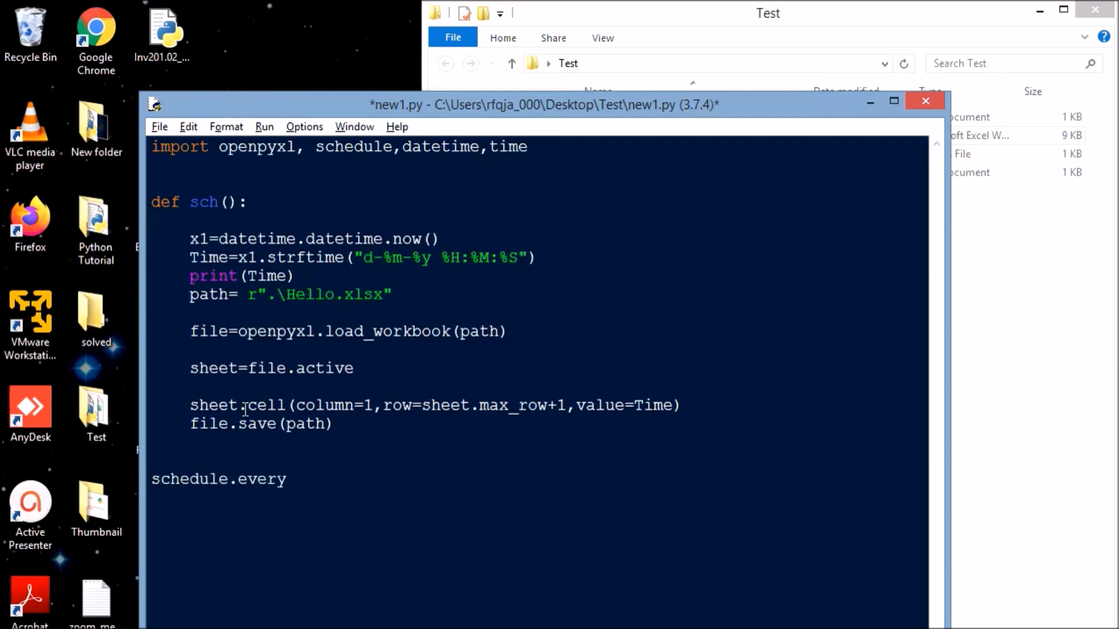
{"action": "type", "text": "(5"}
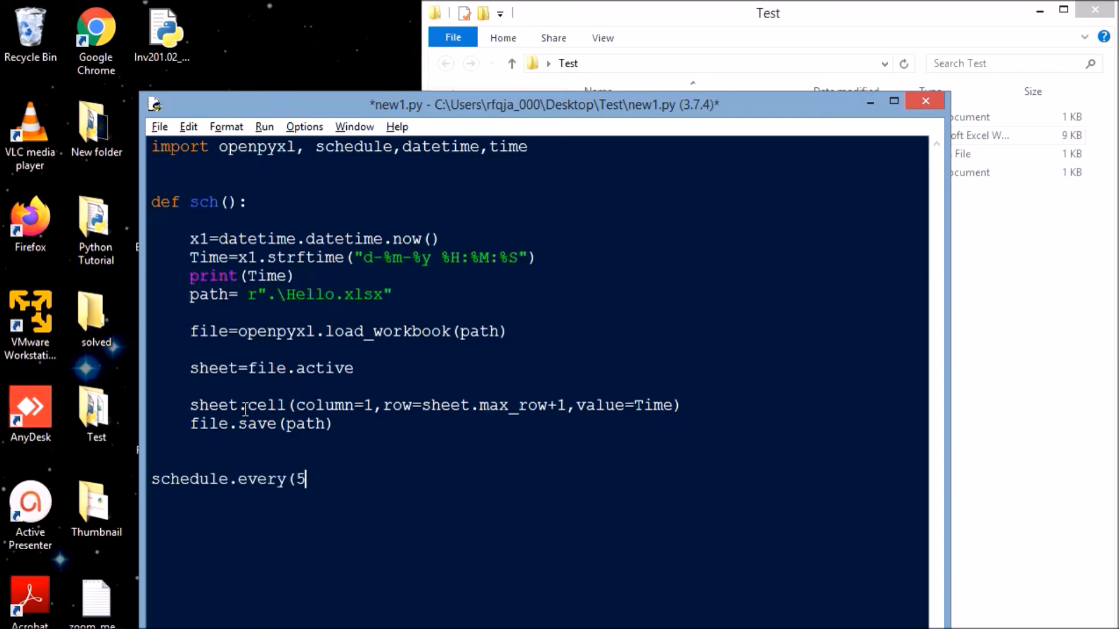
{"action": "type", "text": ")"}
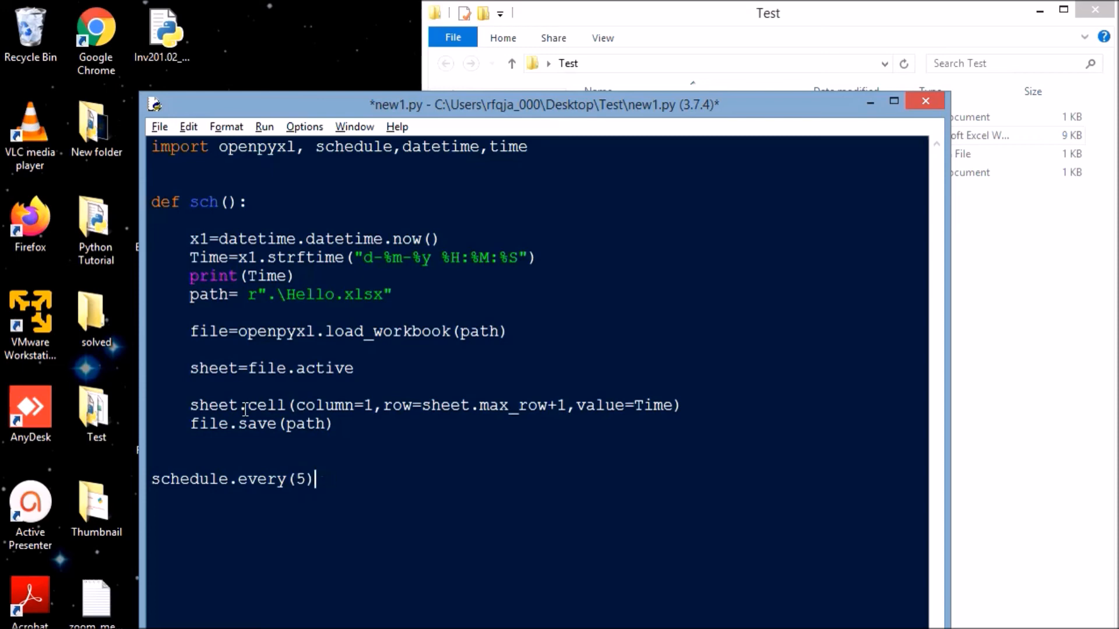
{"action": "type", "text": ".seconds"}
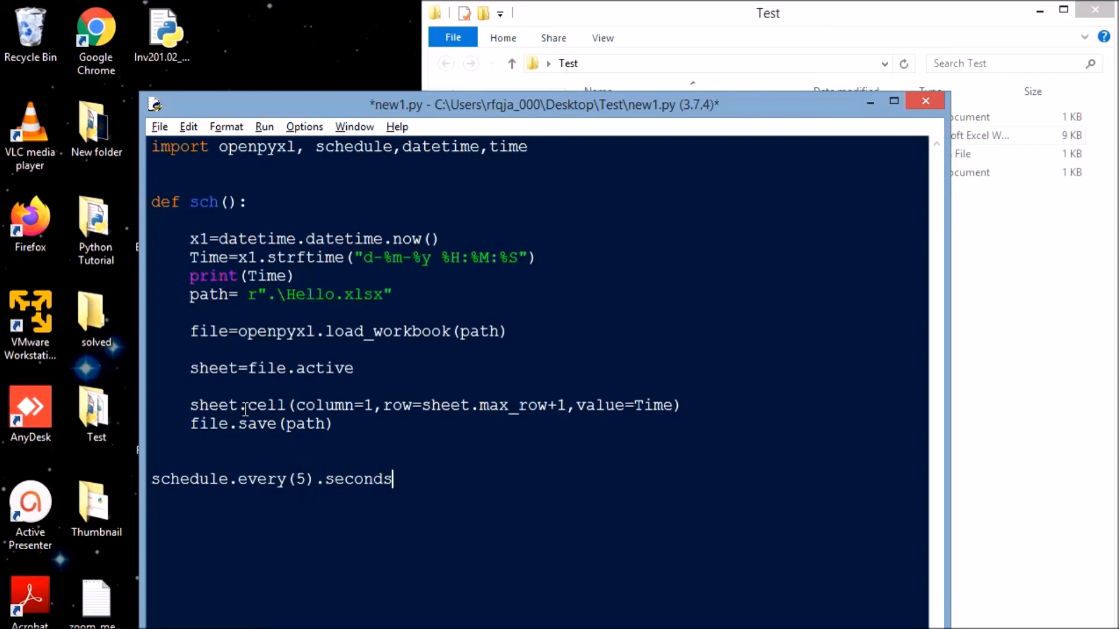
{"action": "type", "text": ".do(s"}
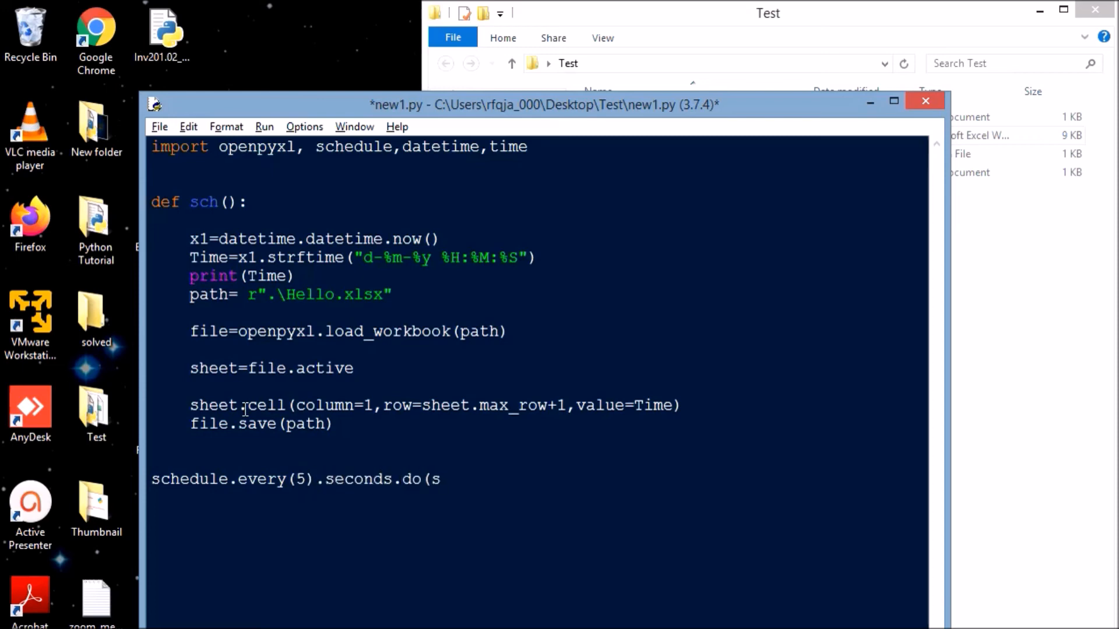
{"action": "type", "text": "ch)"}
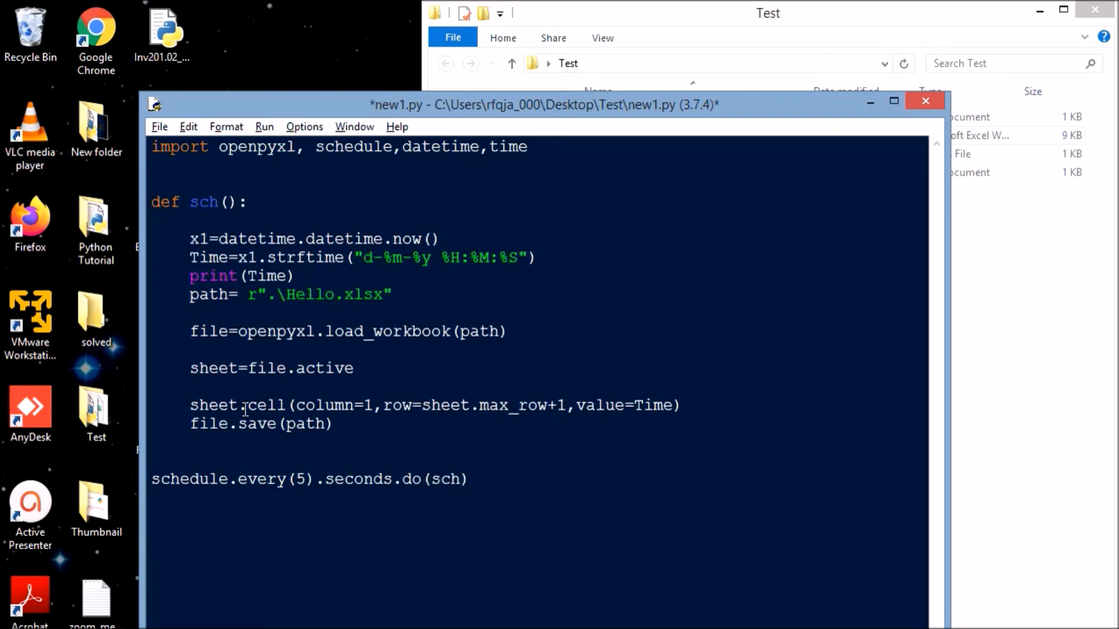
Step: Add a while True loop that calls run_pending and time.sleep(1)
{"action": "type", "text": "while T"}
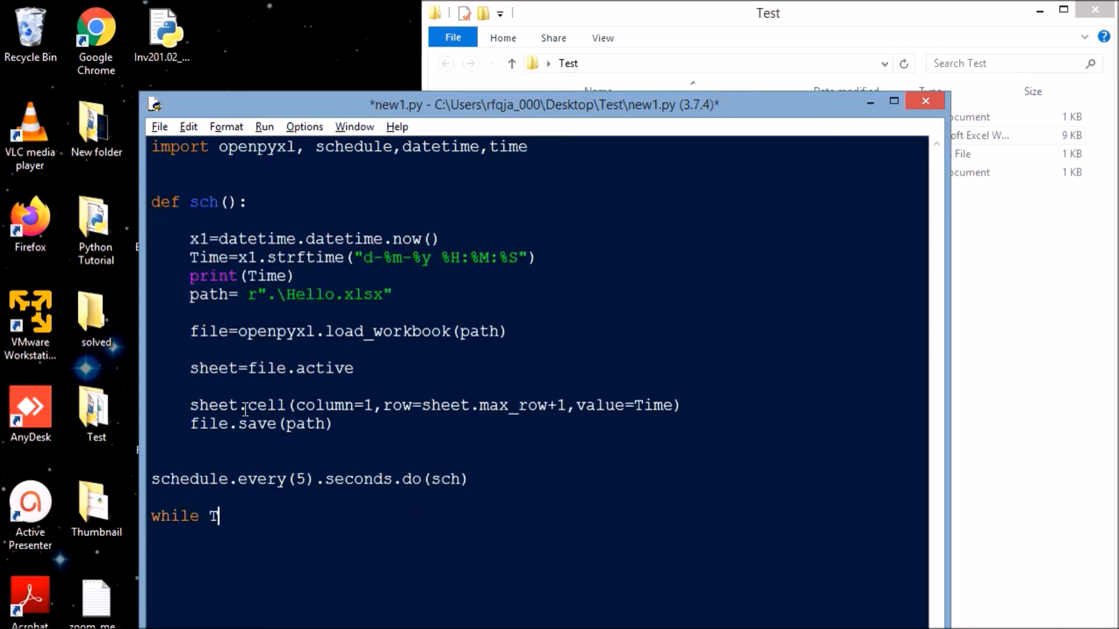
{"action": "type", "text": "r"}
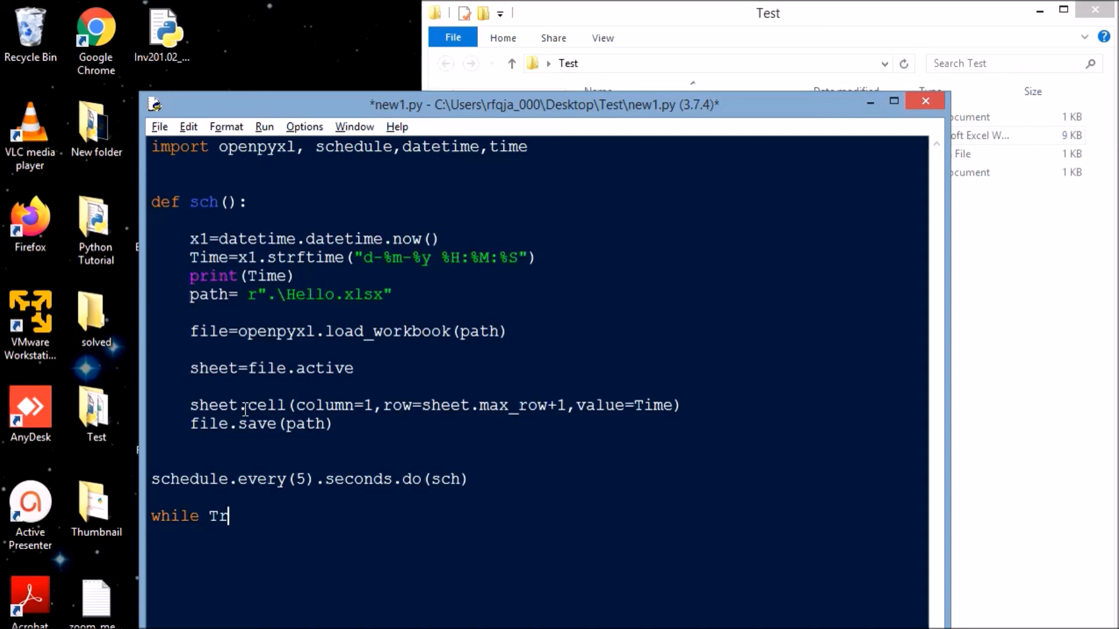
{"action": "type", "text": "ue:"}
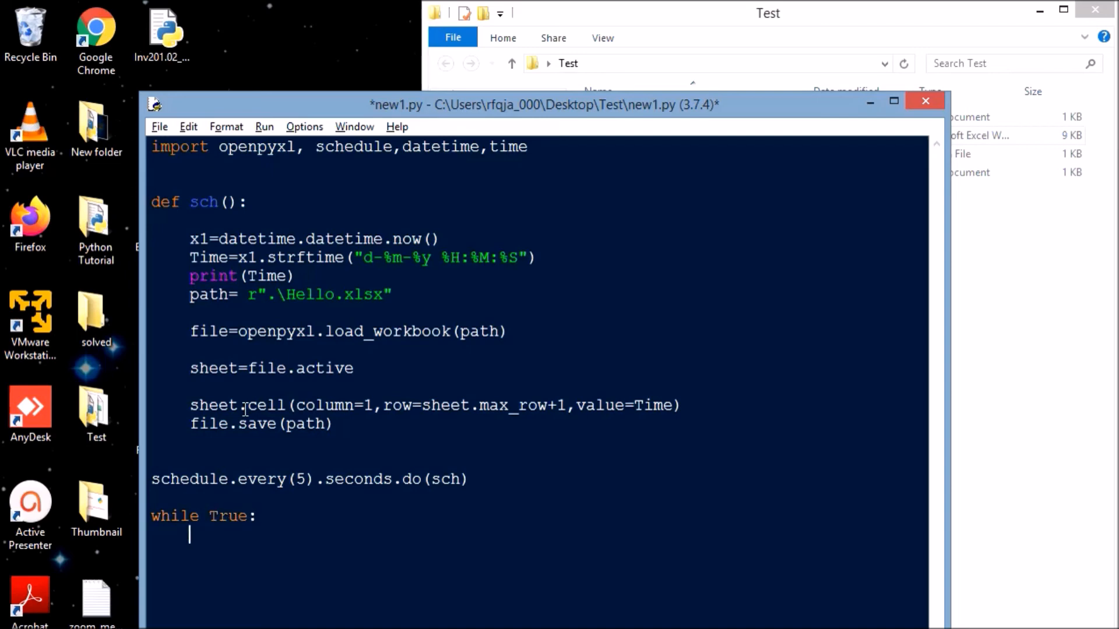
{"action": "type", "text": "scheu"}
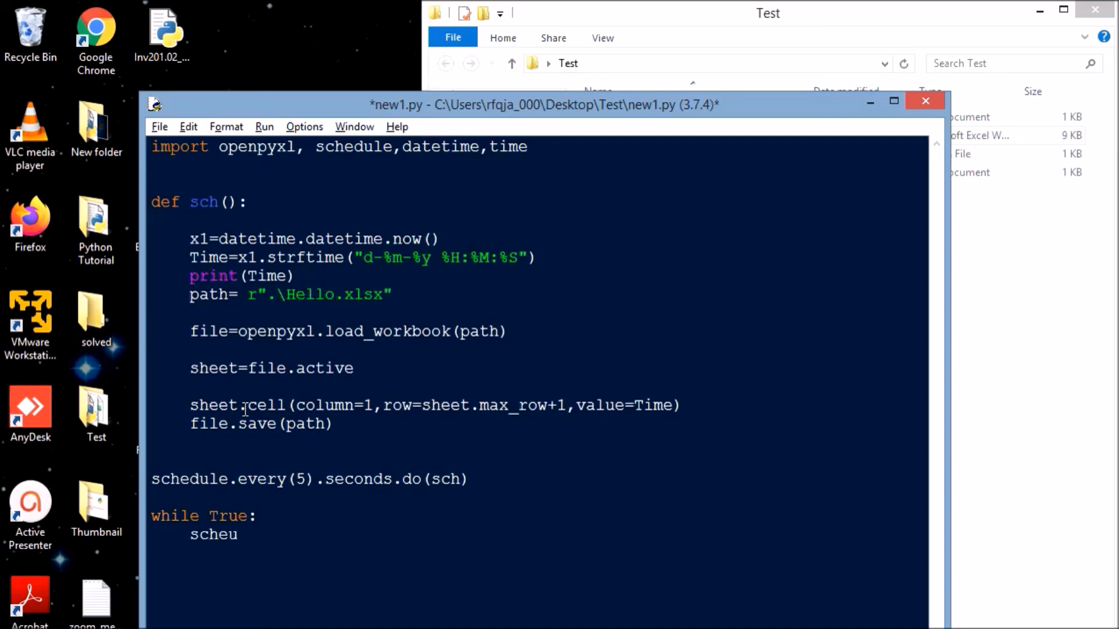
{"action": "type", "text": "deule.run_pending("}
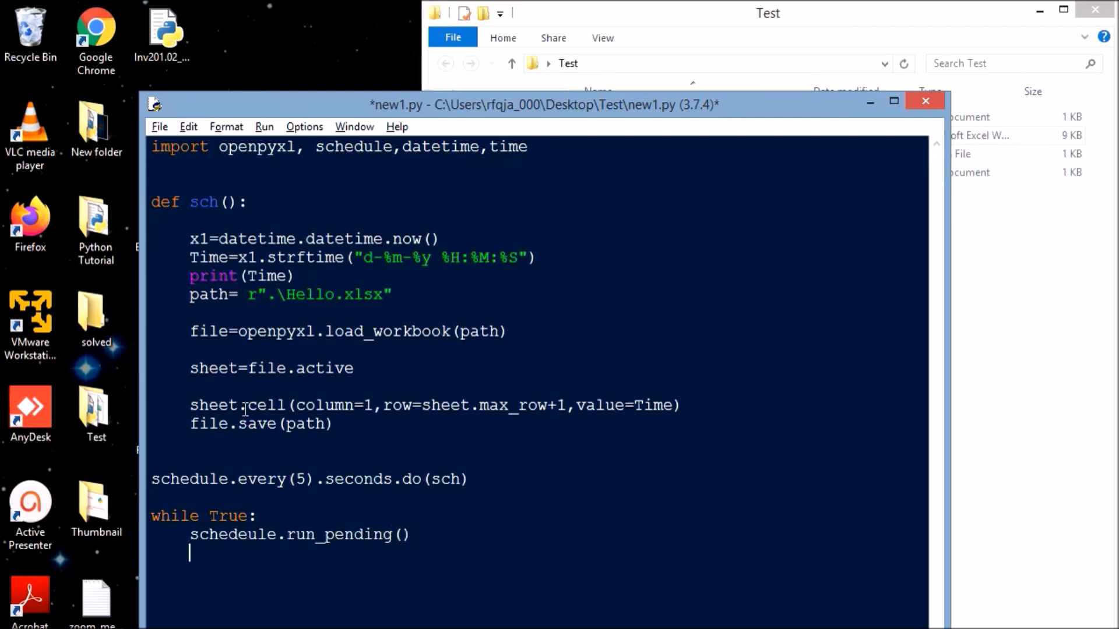
{"action": "type", "text": "time.sleep"}
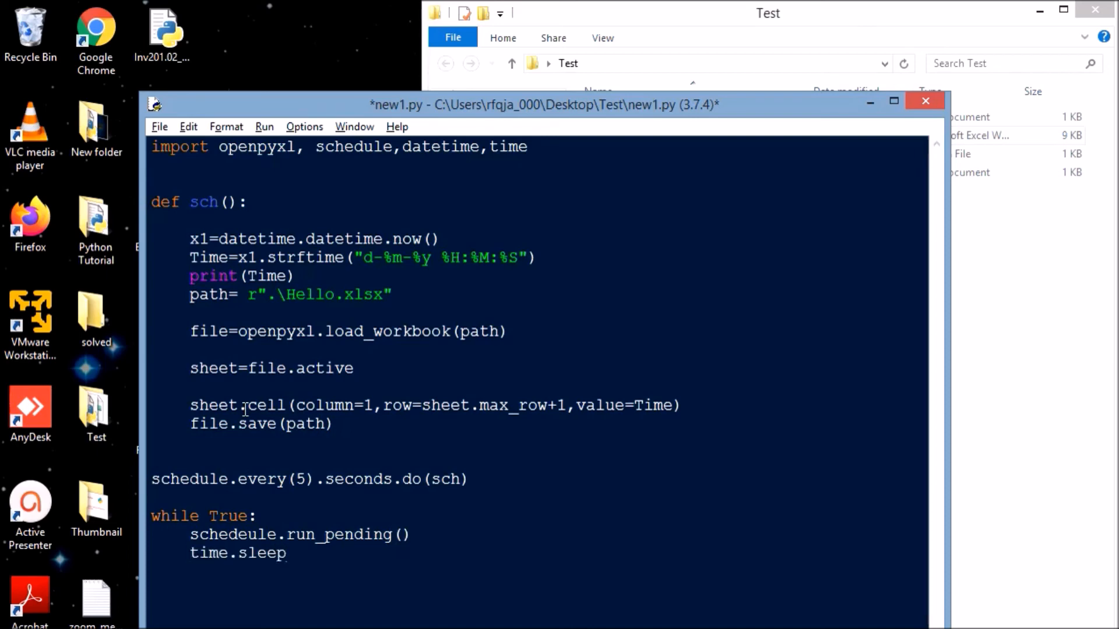
{"action": "type", "text": "(1)"}
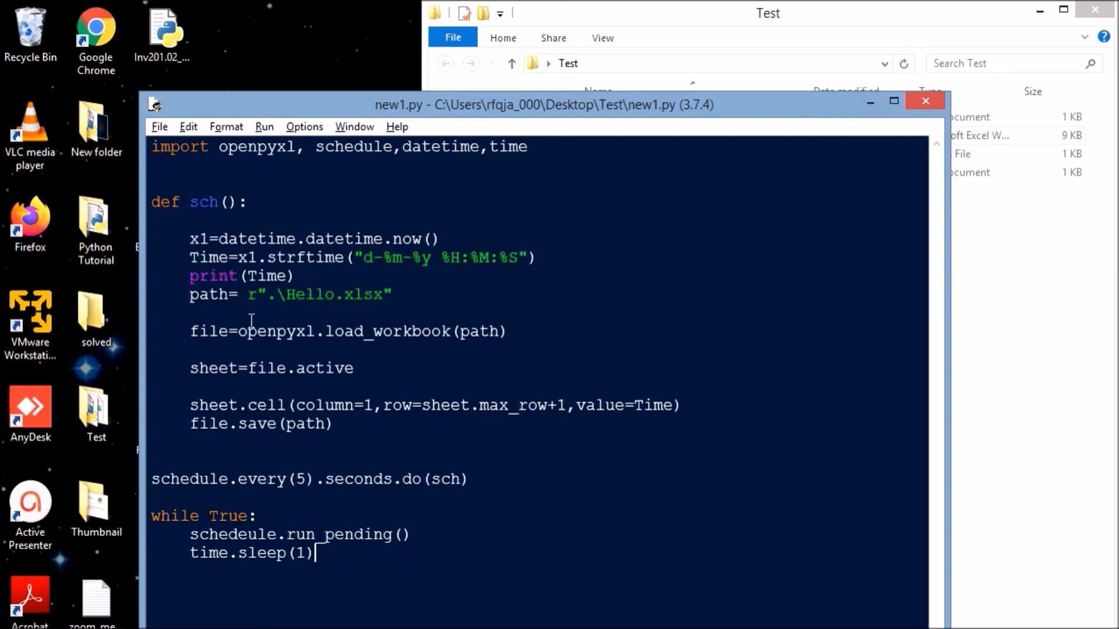
{"action": "mouse_move", "coordinate": [299, 239]}
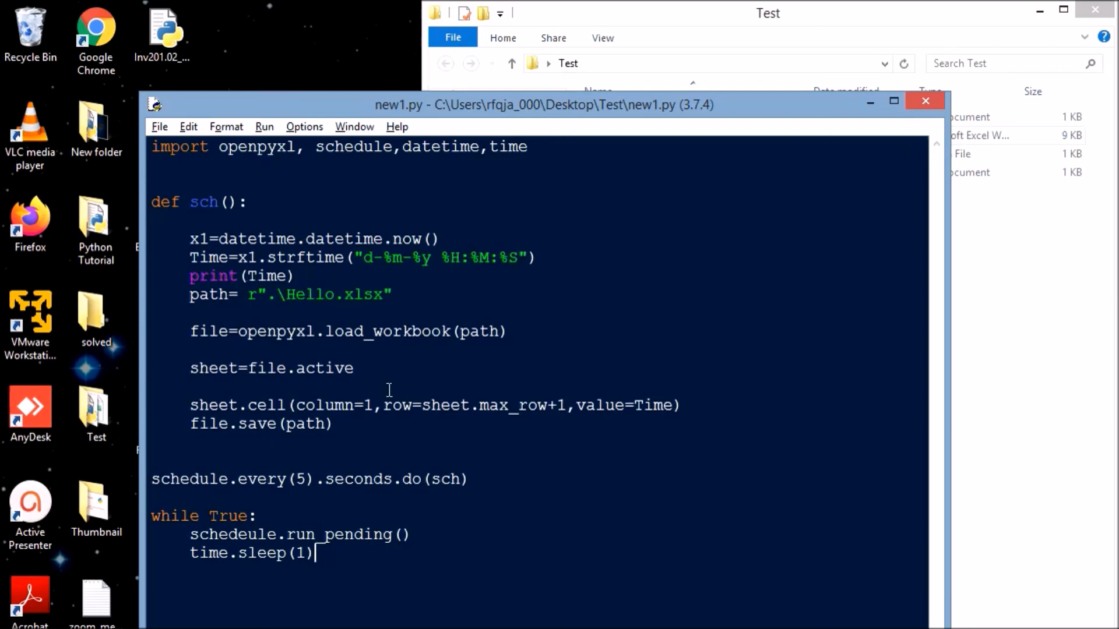
{"action": "mouse_move", "coordinate": [564, 422]}
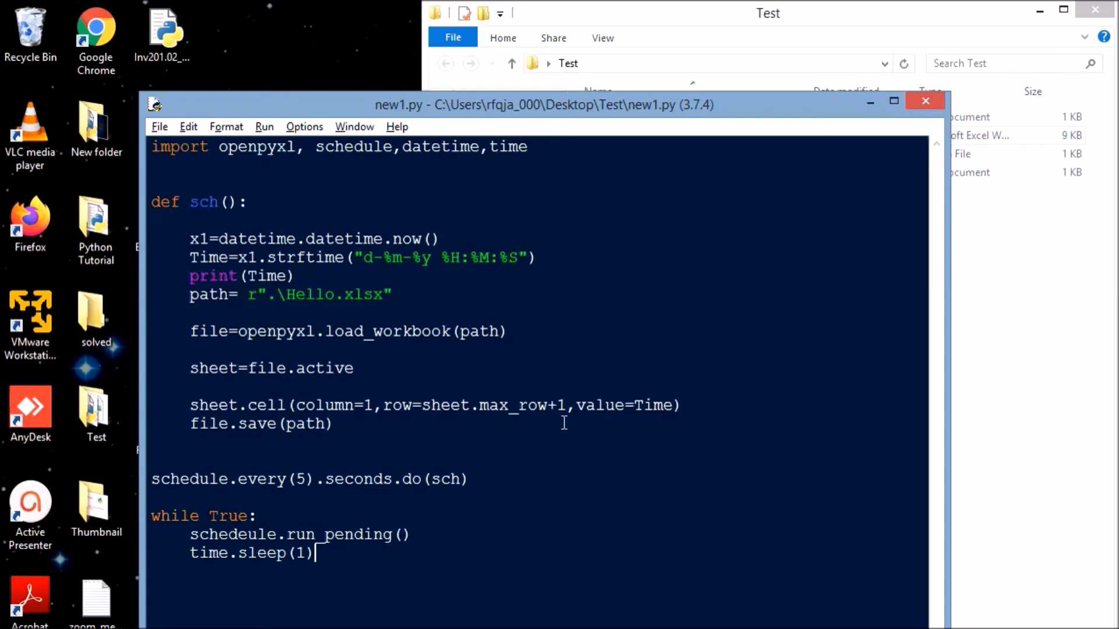
{"action": "mouse_move", "coordinate": [480, 425]}
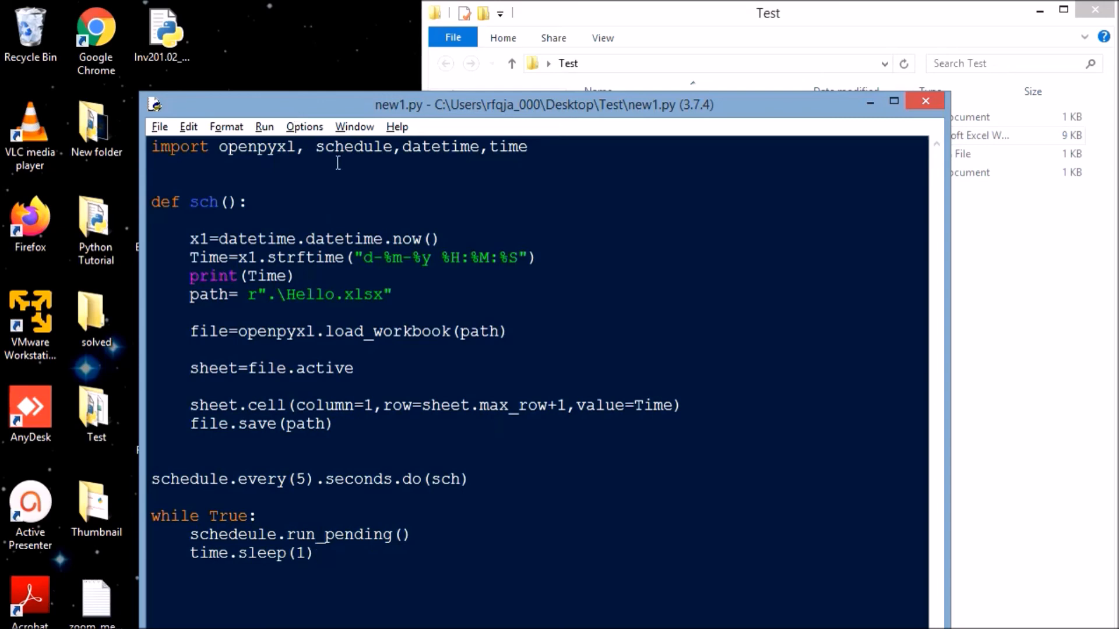
Step: Run the module, fix the misspelled schedule call after the NameError, and run it again
{"action": "left_click", "coordinate": [263, 126]}
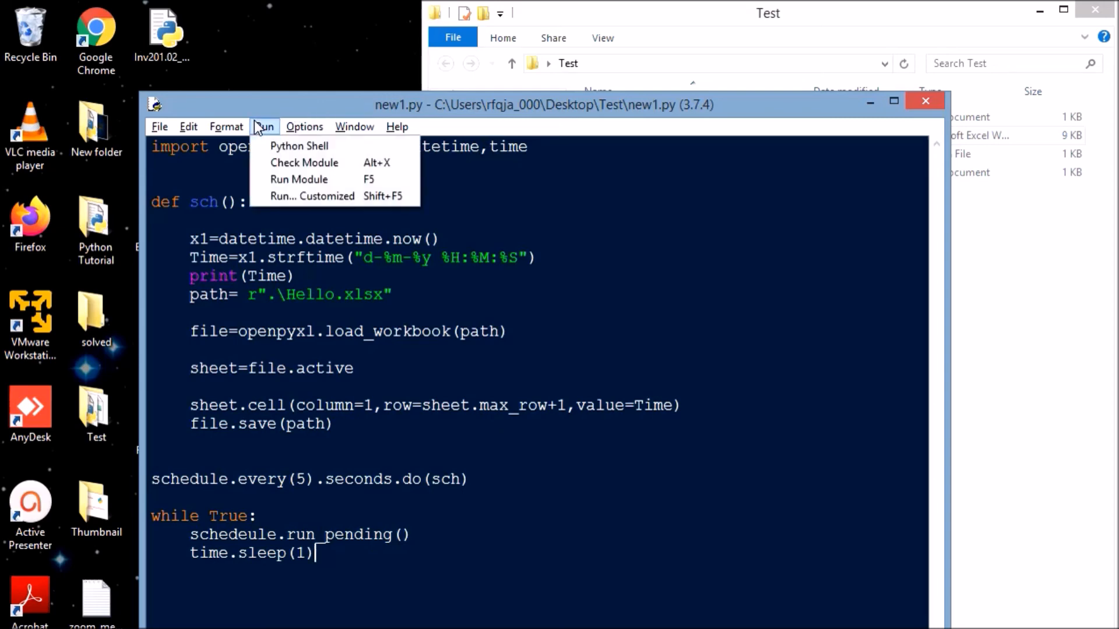
{"action": "mouse_move", "coordinate": [299, 180]}
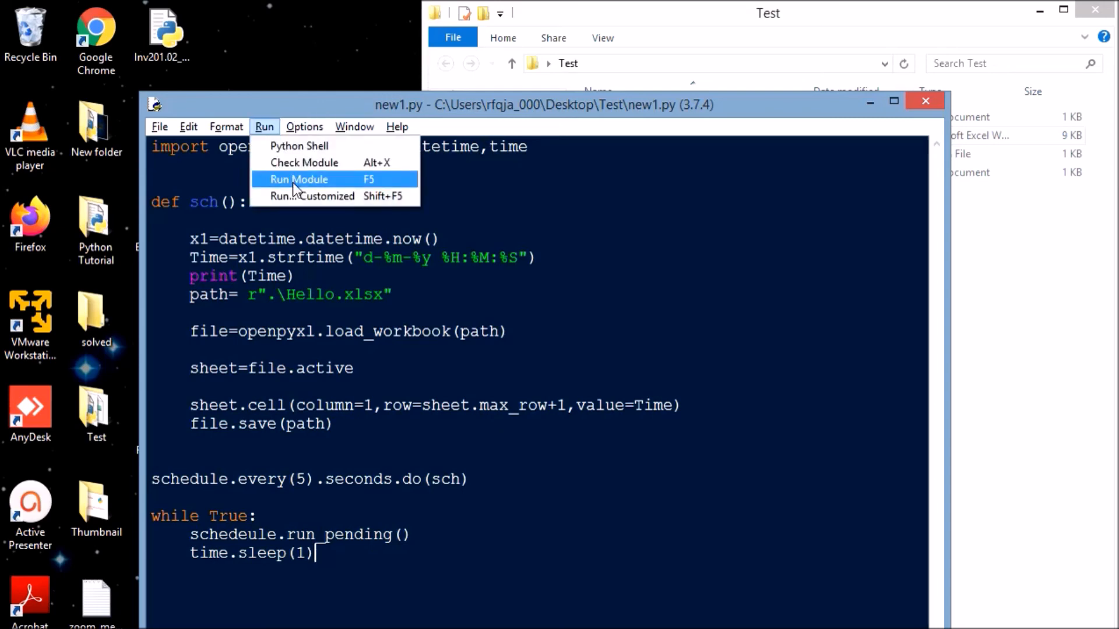
{"action": "left_click", "coordinate": [298, 179]}
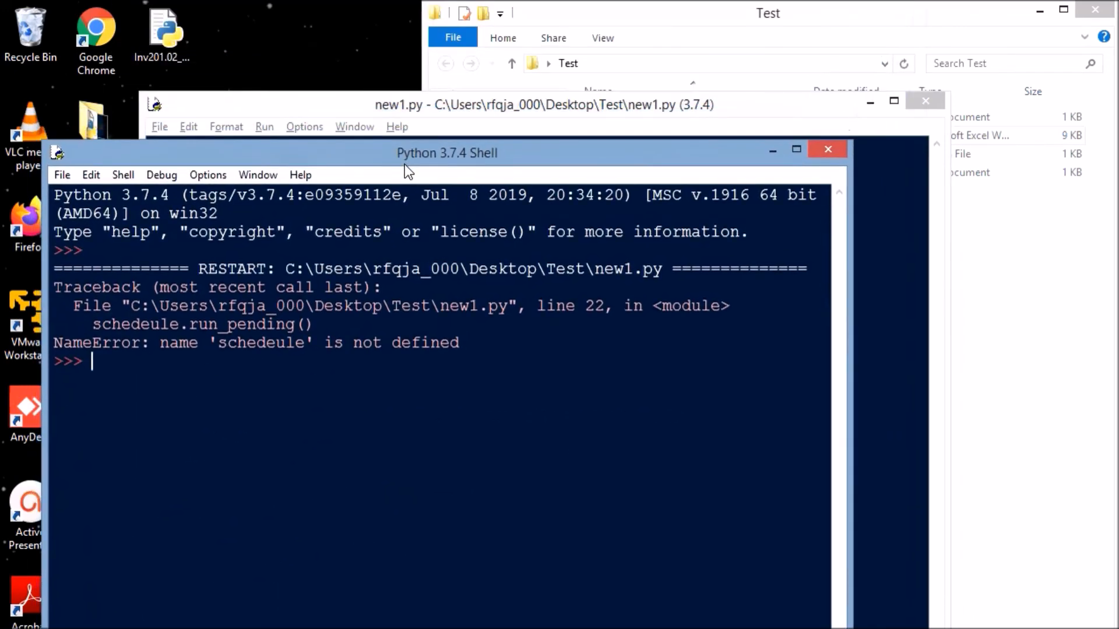
{"action": "left_click", "coordinate": [542, 104]}
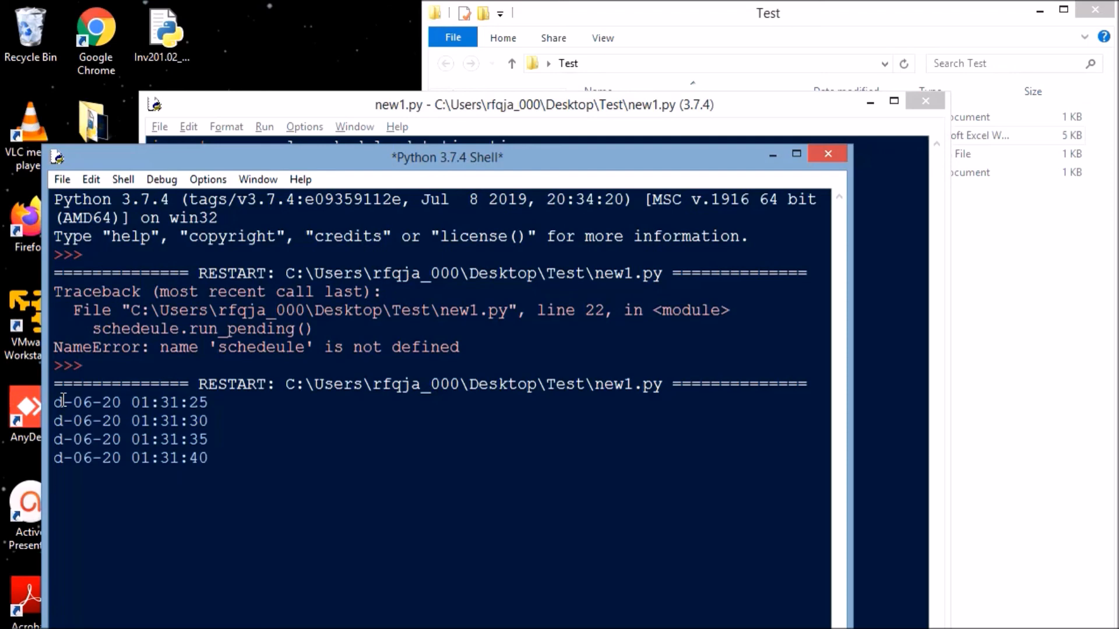
{"action": "mouse_move", "coordinate": [301, 258]}
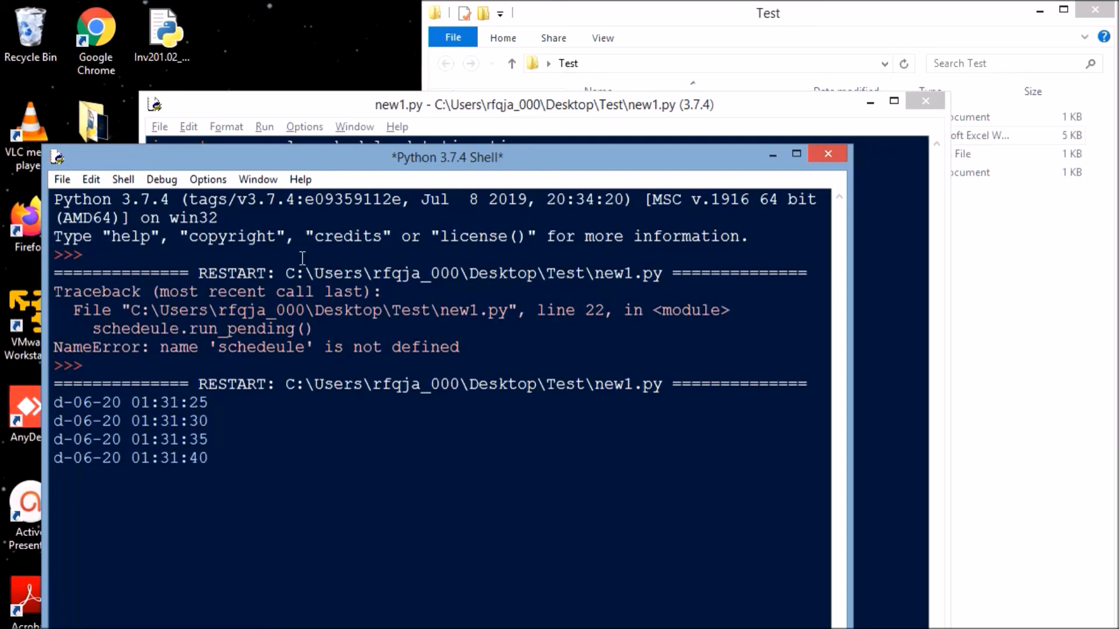
{"action": "left_click", "coordinate": [544, 104]}
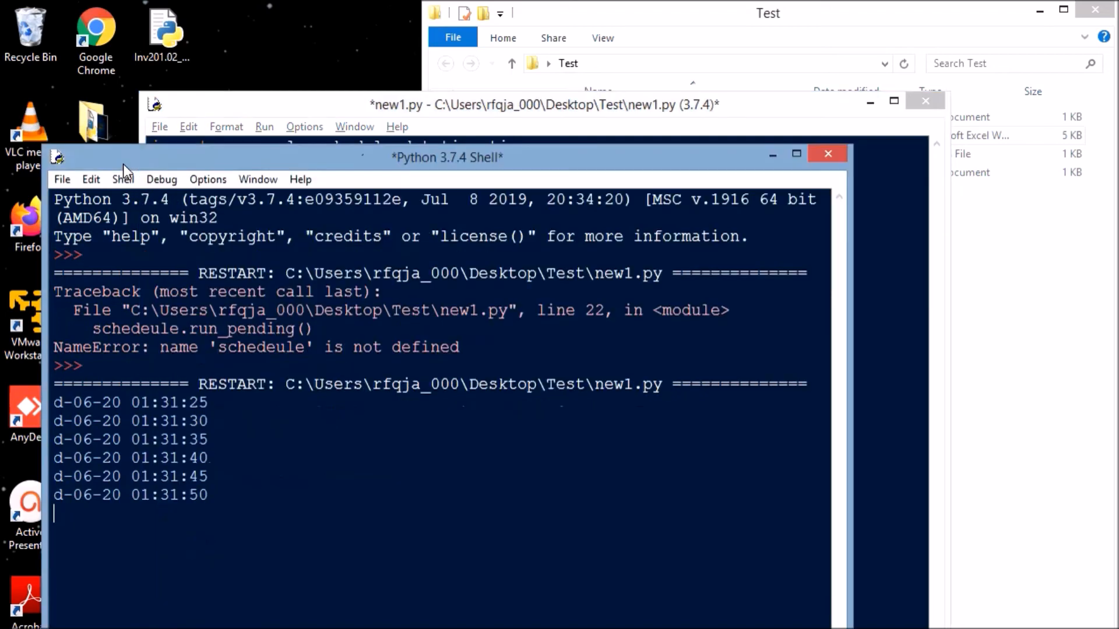
{"action": "mouse_move", "coordinate": [207, 403]}
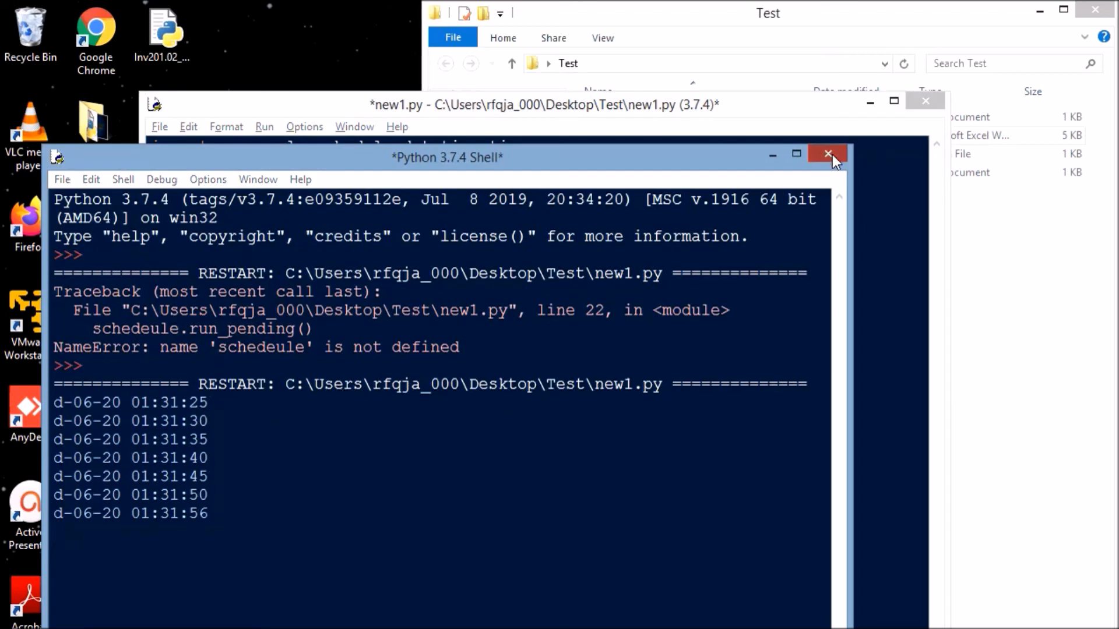
Step: Close the Python shell and open Hello.xlsx from the Test folder in Excel
{"action": "left_click", "coordinate": [827, 153]}
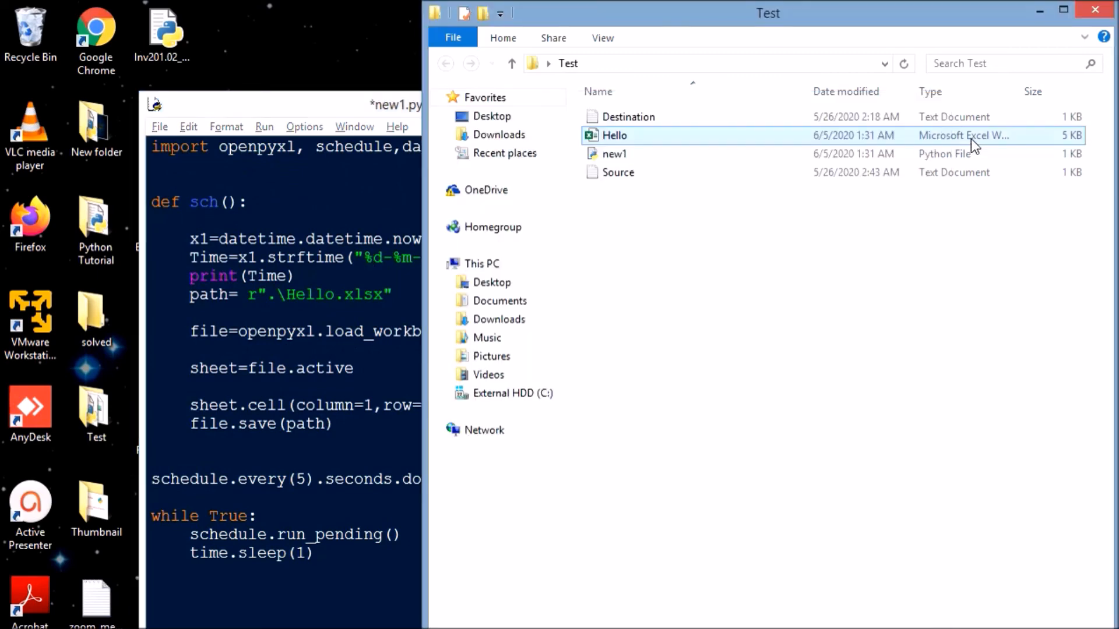
{"action": "double_click", "coordinate": [614, 135]}
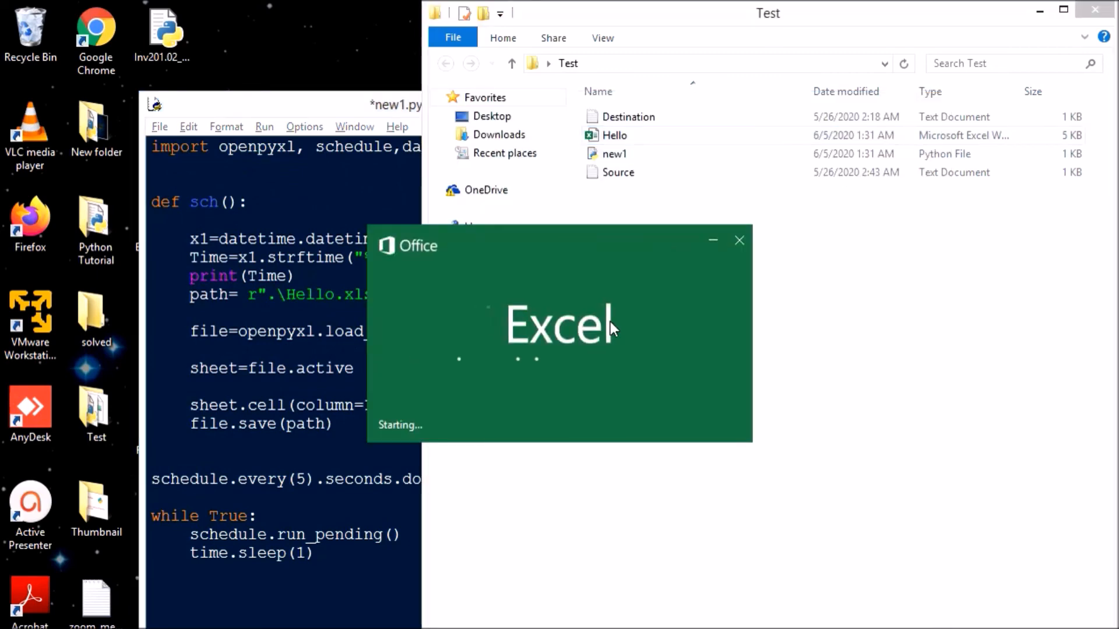